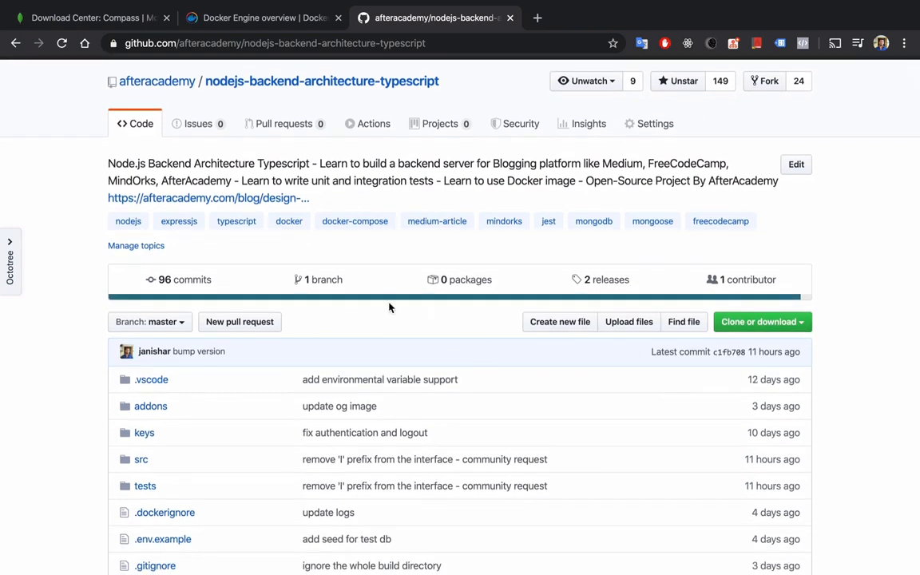
- Scroll down the repository README to find the linked architecture article
scroll(down, 3)
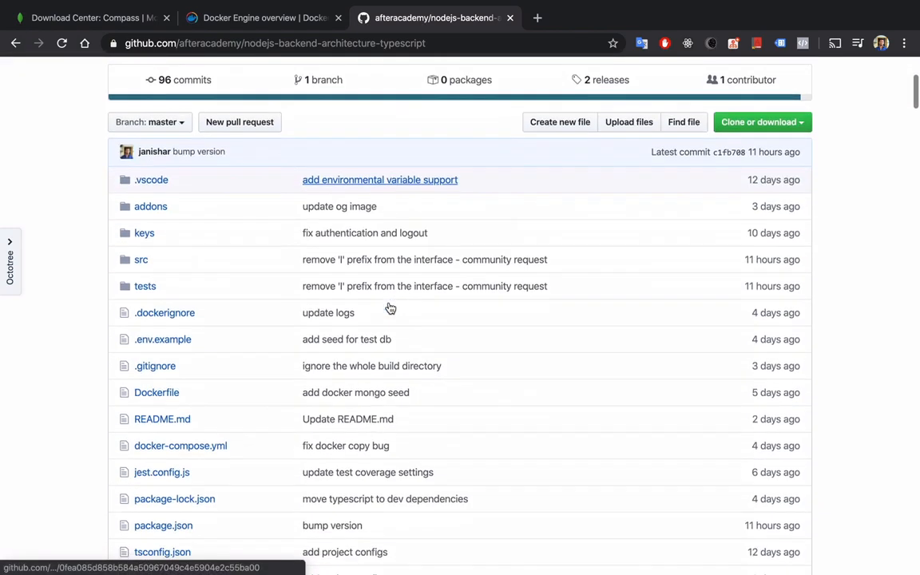
scroll(down, 3)
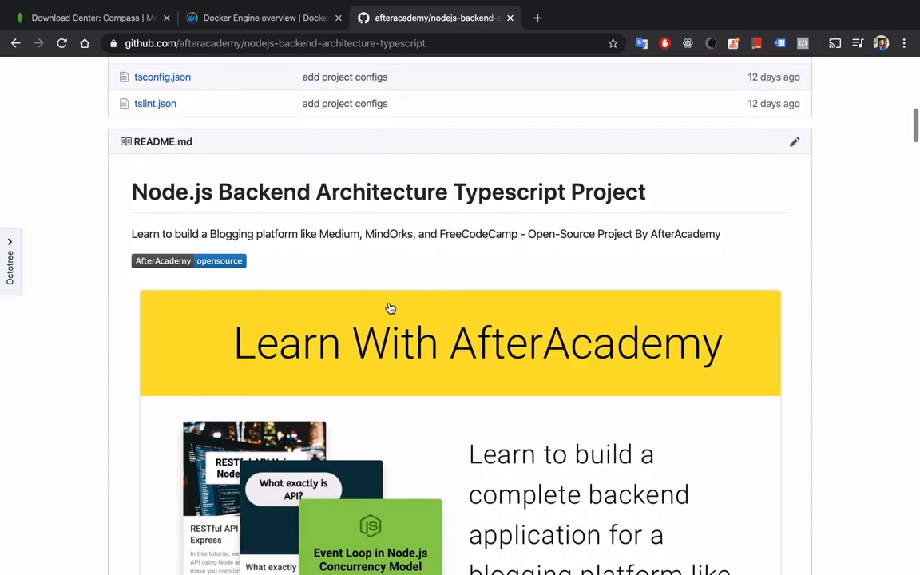
scroll(down, 3)
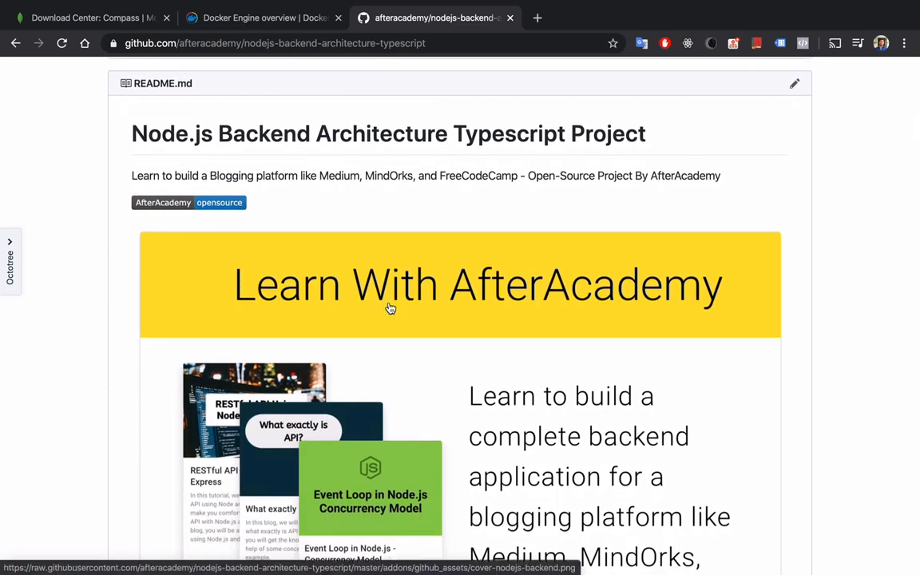
scroll(down, 3)
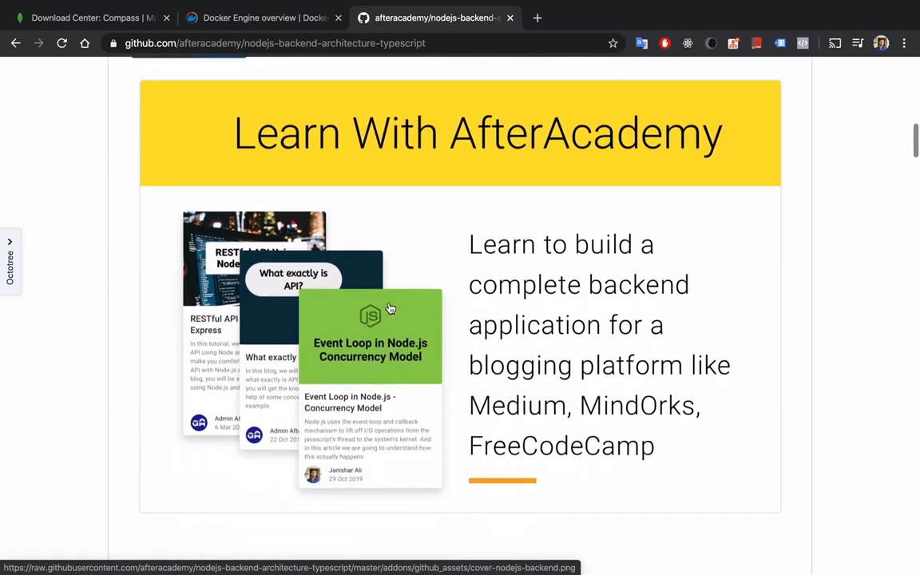
scroll(down, 3)
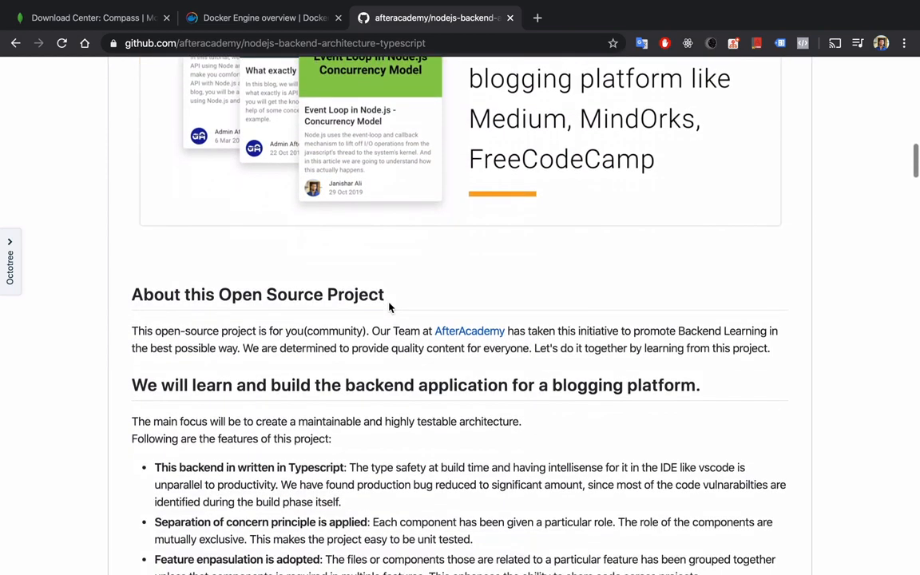
scroll(down, 3)
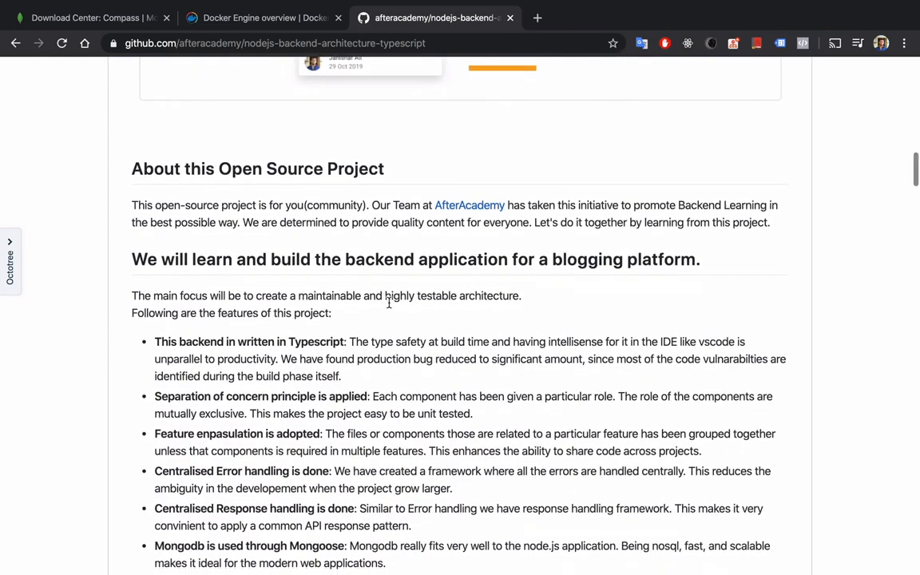
scroll(down, 3)
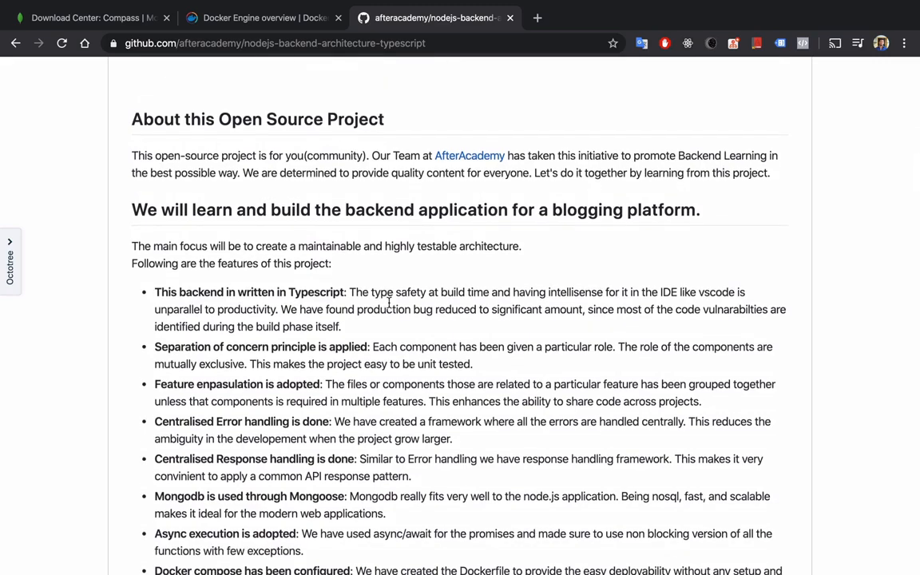
scroll(up, 3)
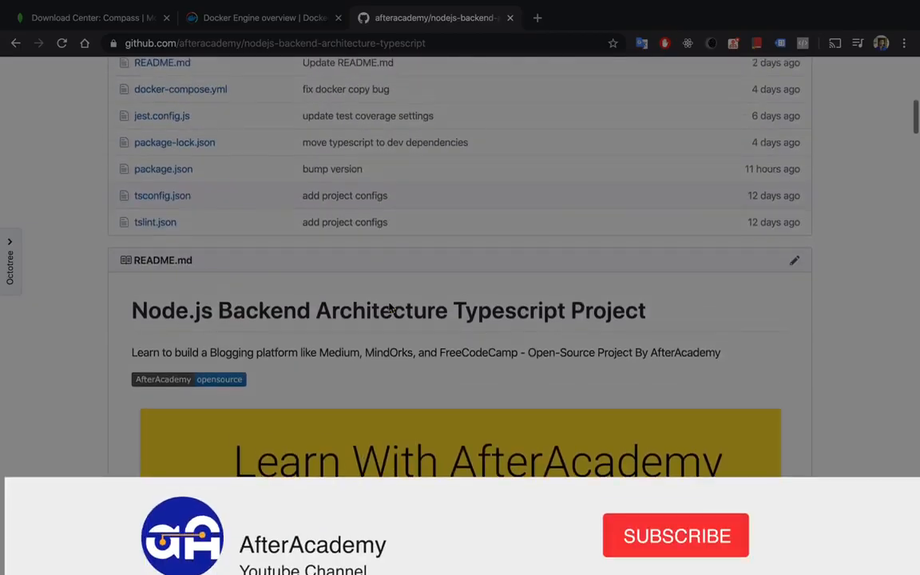
click(676, 536)
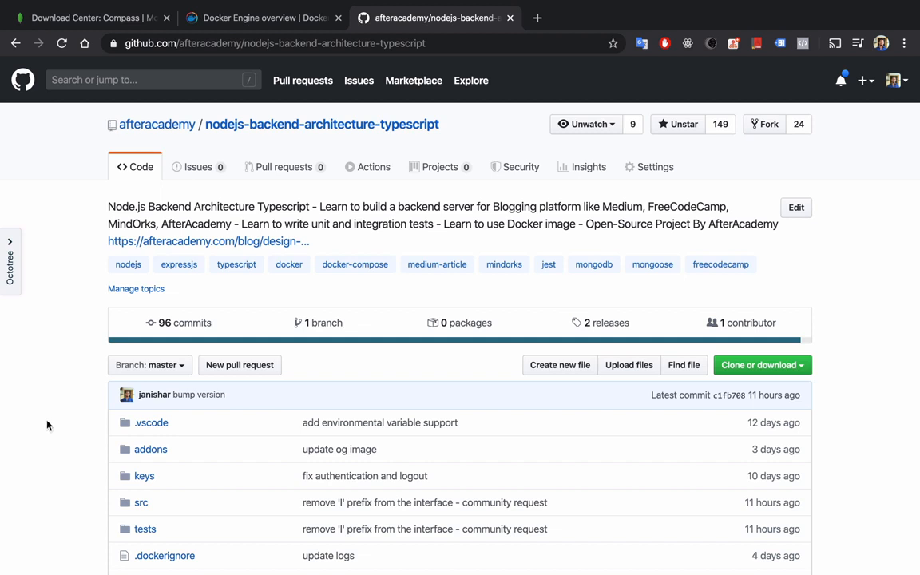
scroll(down, 3)
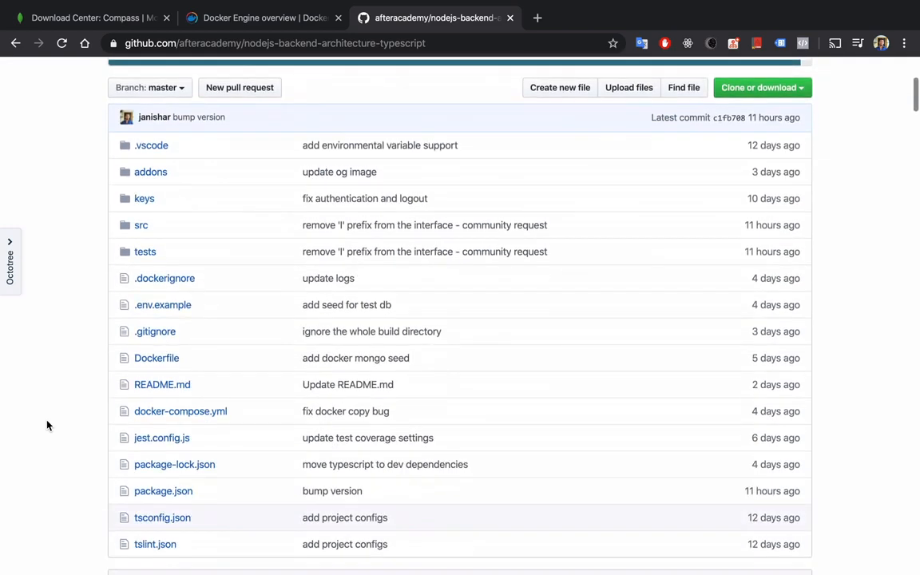
scroll(down, 3)
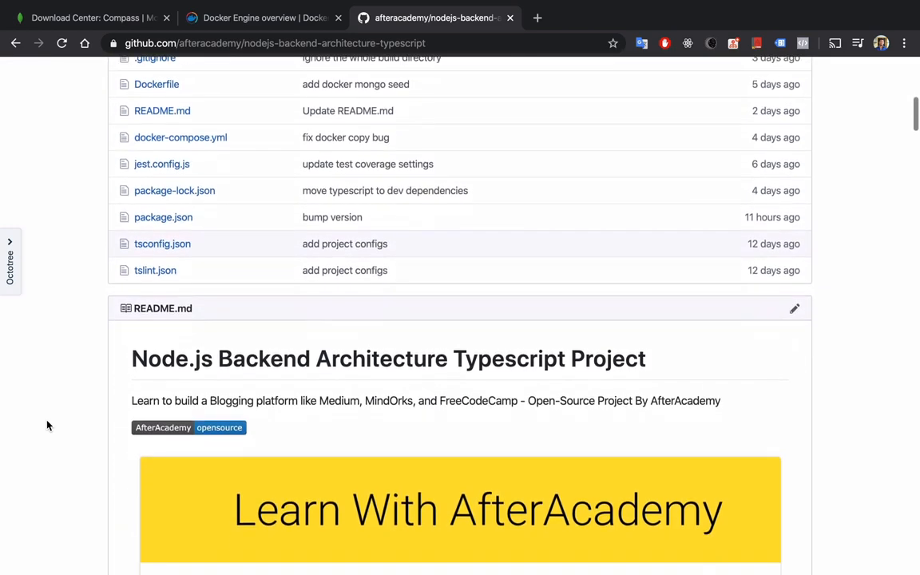
scroll(down, 3)
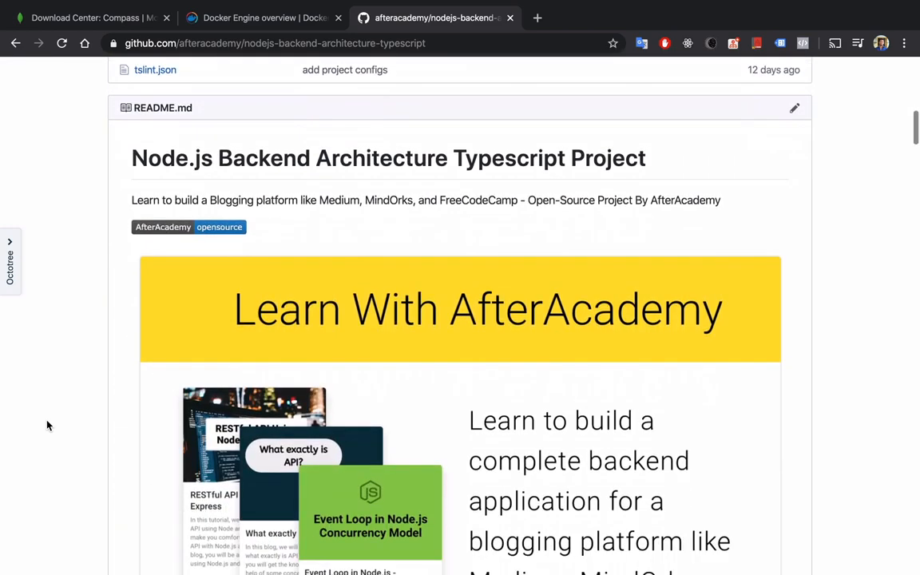
scroll(down, 3)
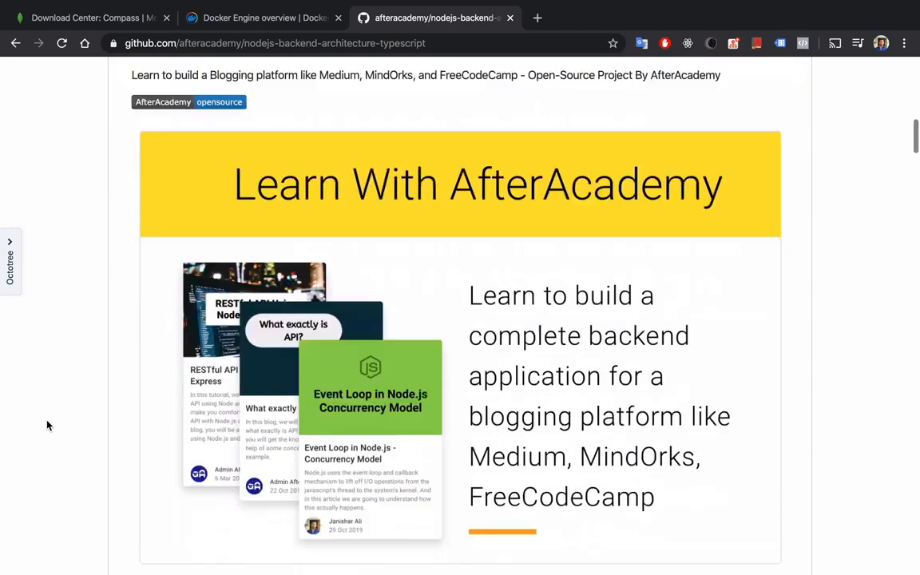
scroll(down, 3)
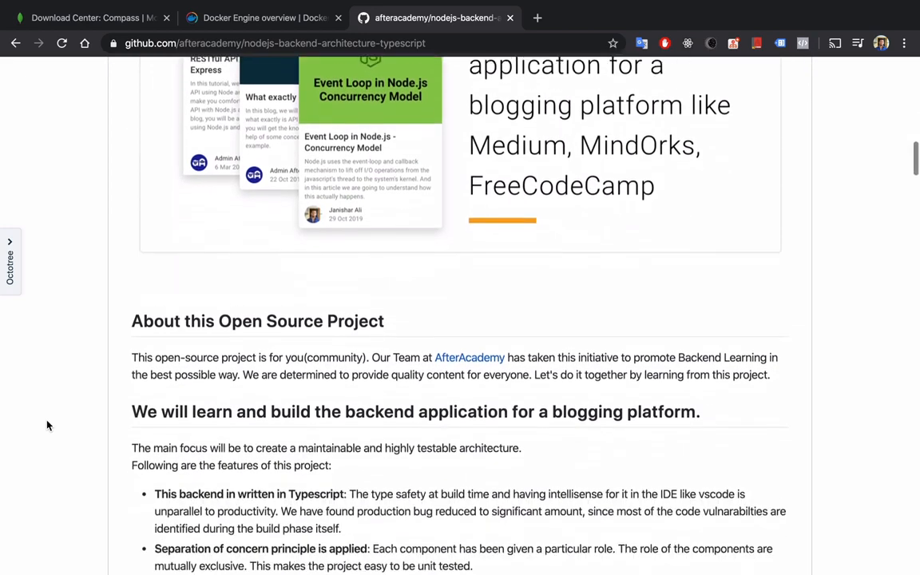
scroll(down, 3)
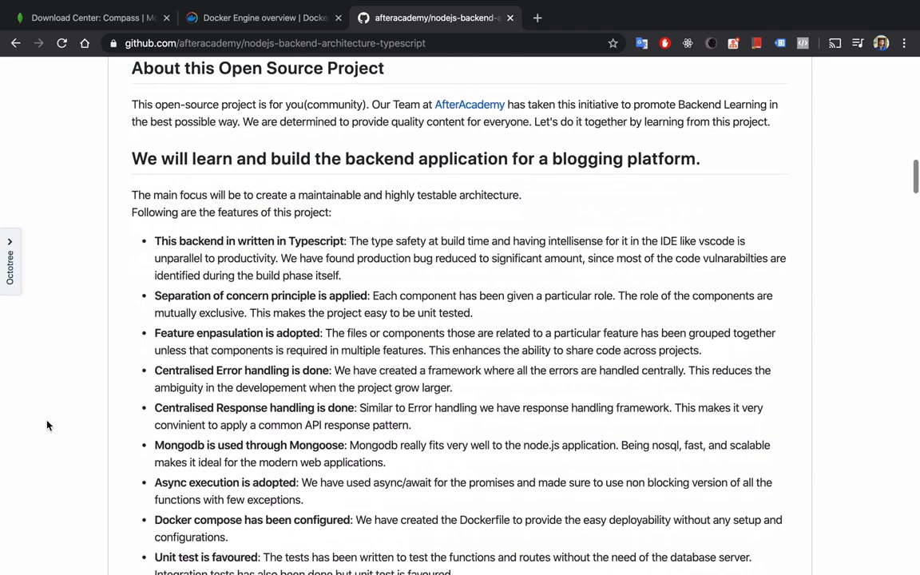
scroll(down, 3)
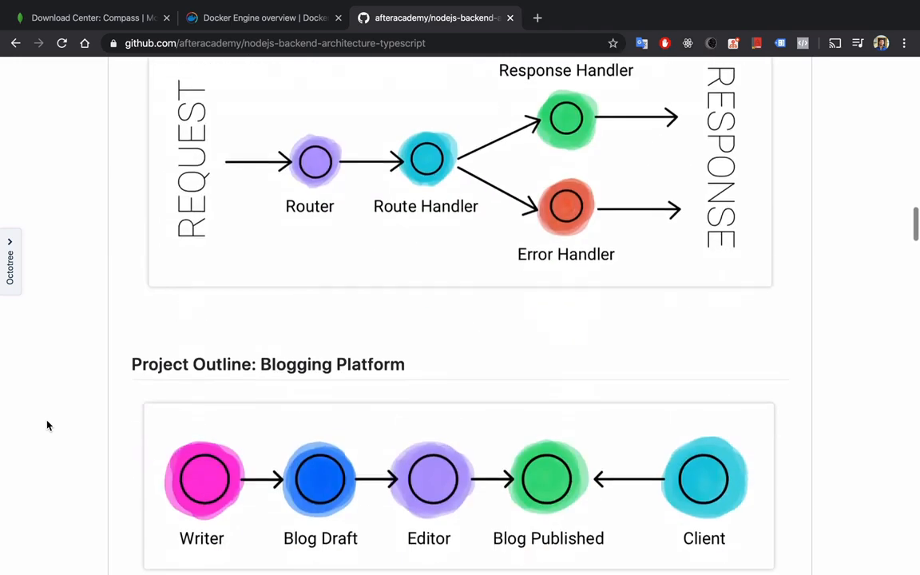
scroll(down, 3)
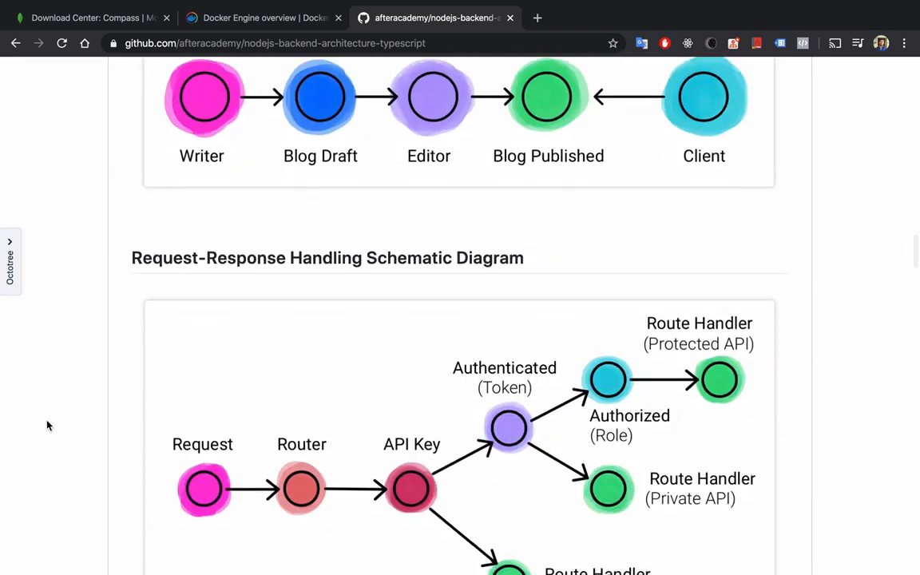
scroll(down, 3)
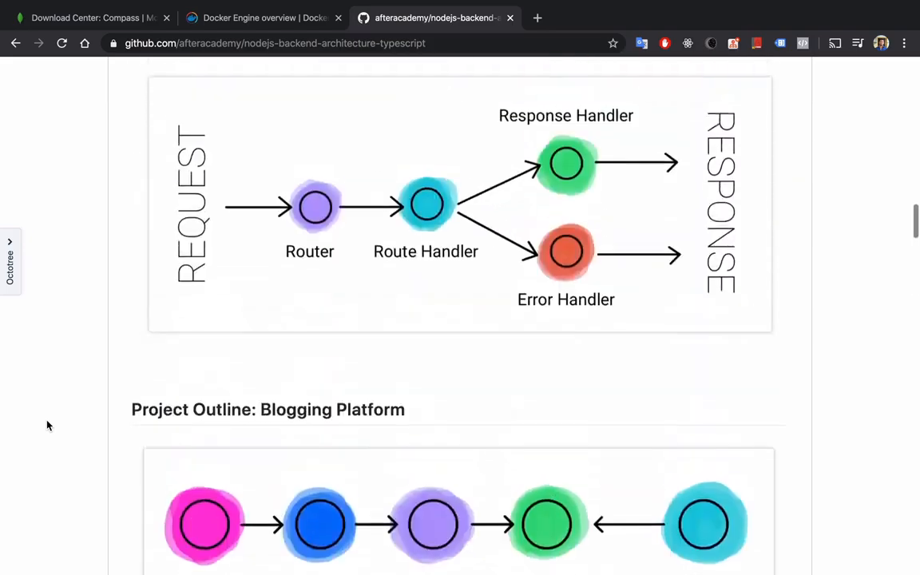
scroll(down, 3)
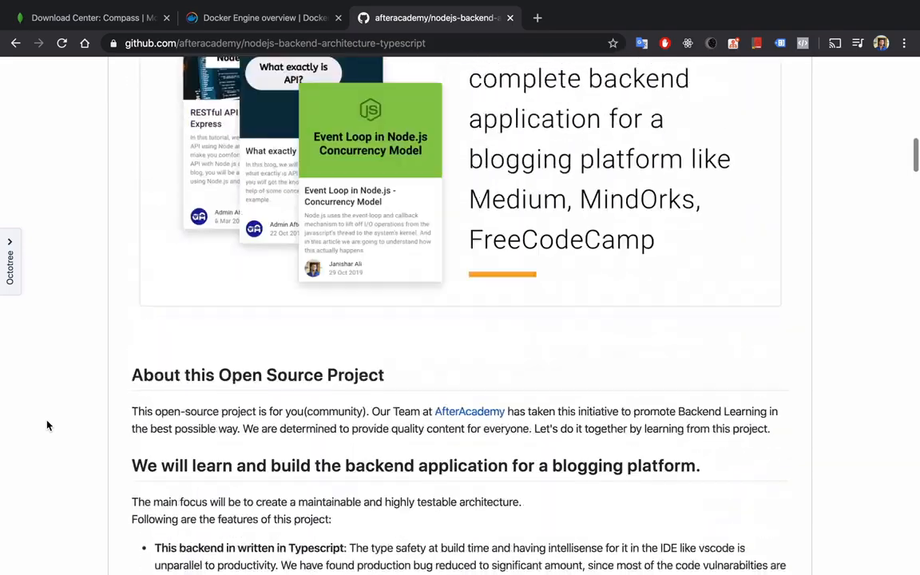
scroll(down, 3)
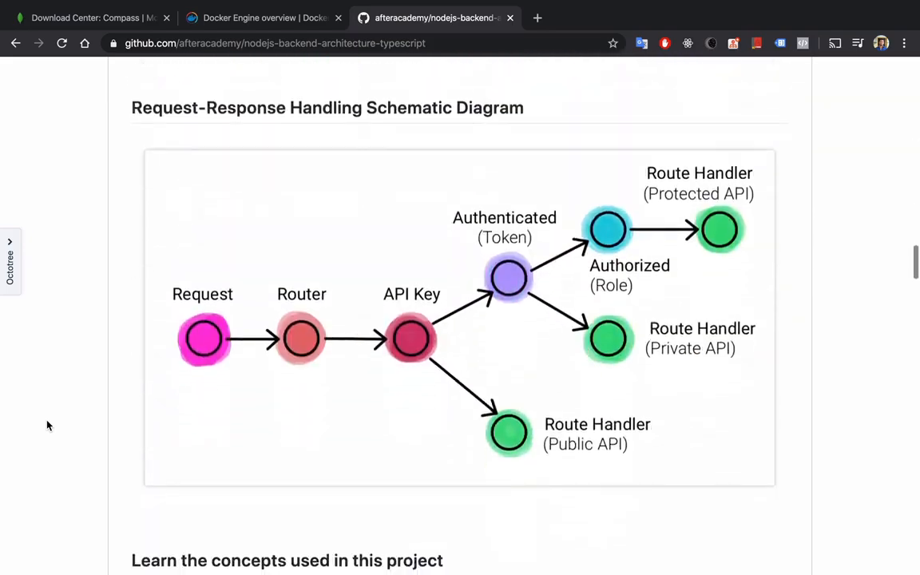
scroll(down, 3)
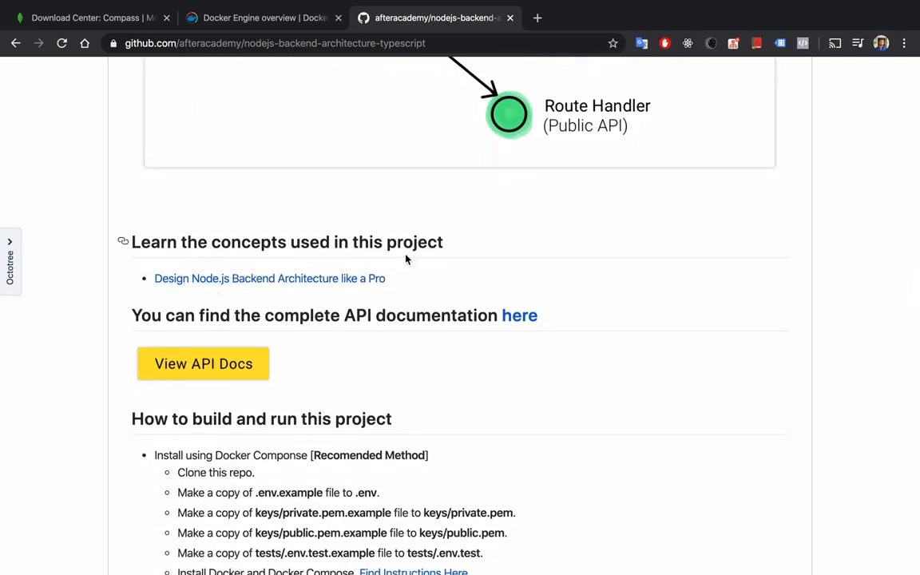
mouse_move(269, 278)
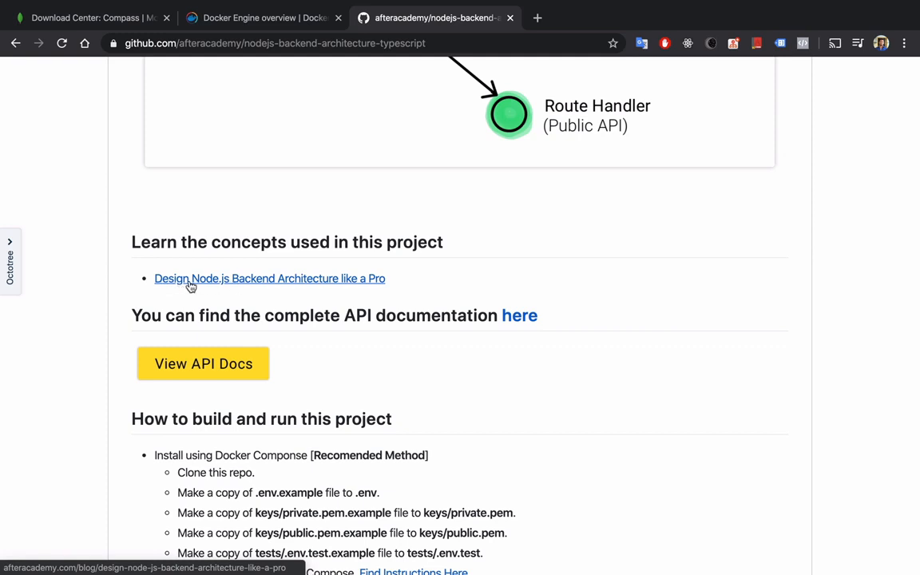
- Open 'Design Node.js Backend Architecture like a Pro' and read through its examples
click(269, 278)
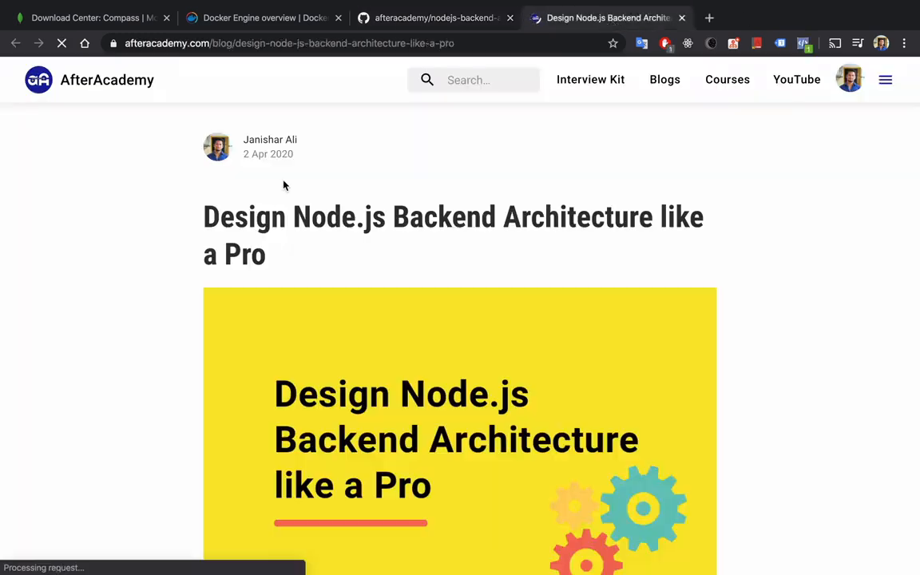
scroll(down, 3)
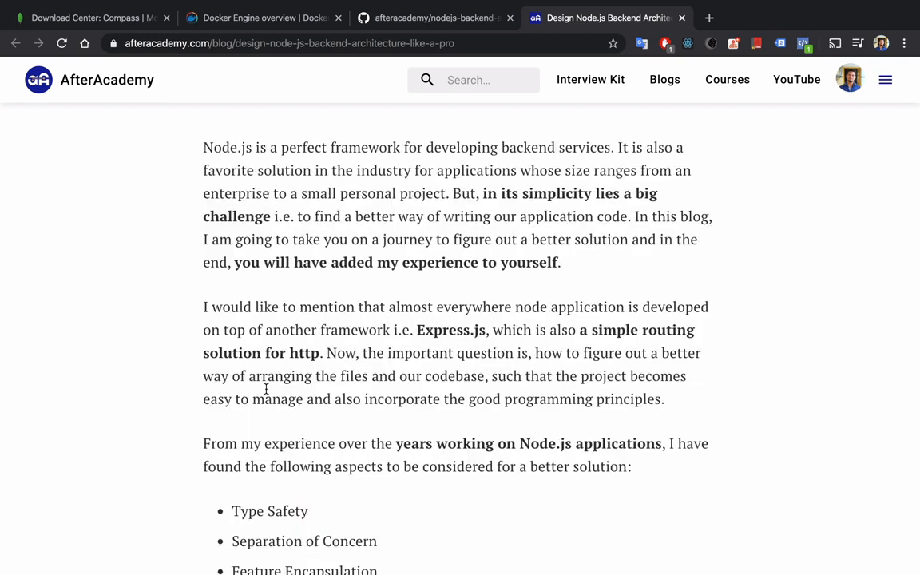
scroll(down, 3)
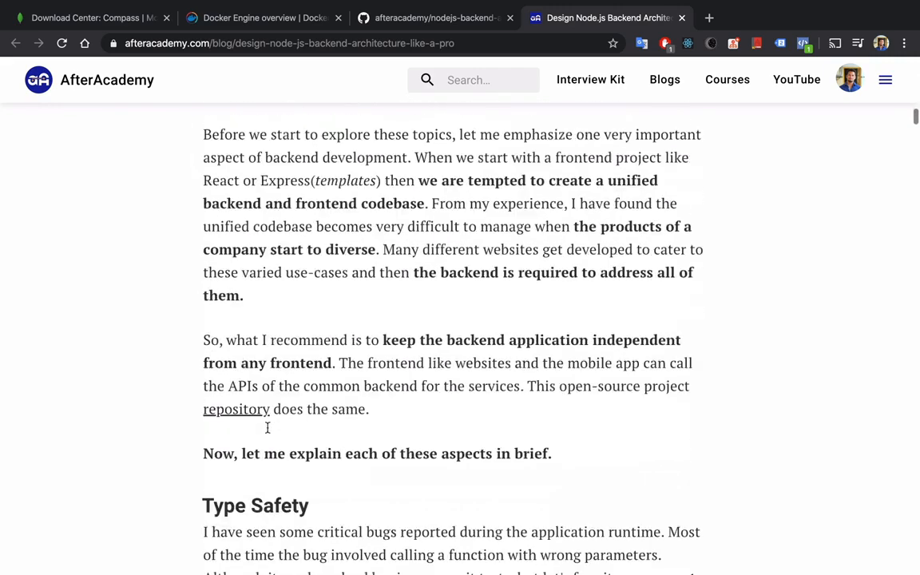
scroll(down, 3)
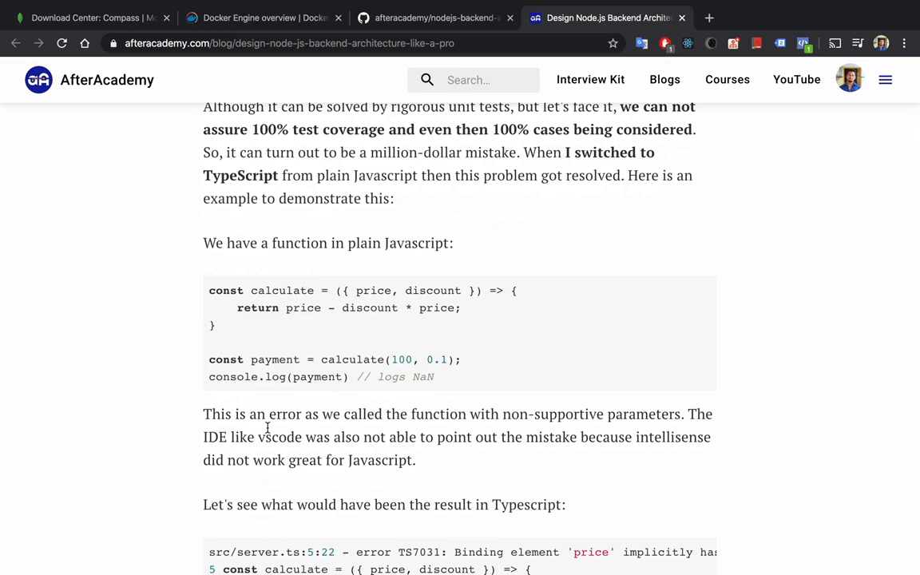
scroll(down, 3)
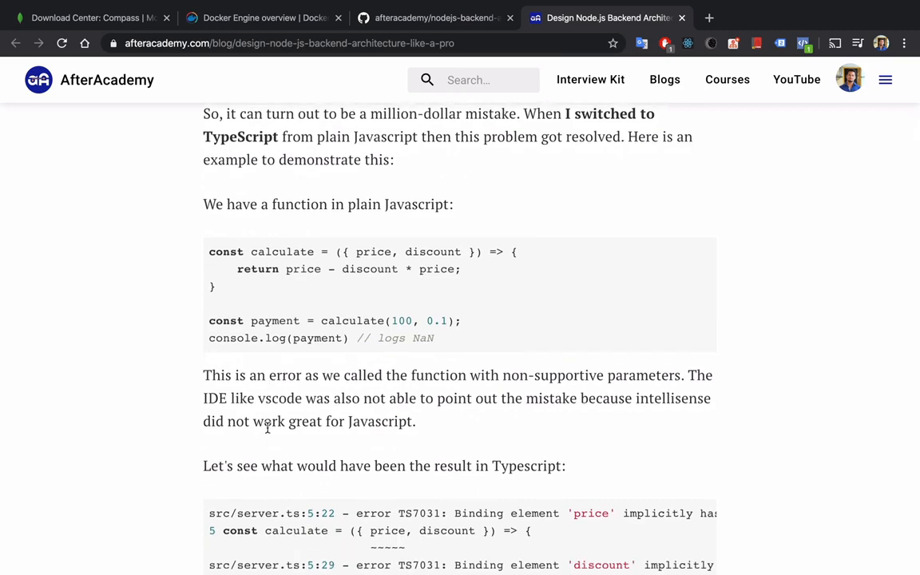
scroll(down, 3)
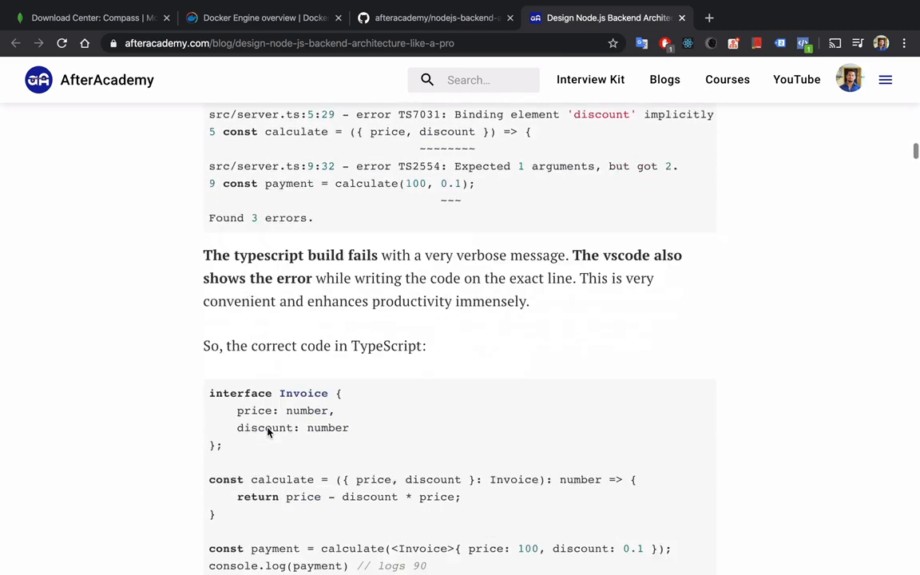
scroll(down, 3)
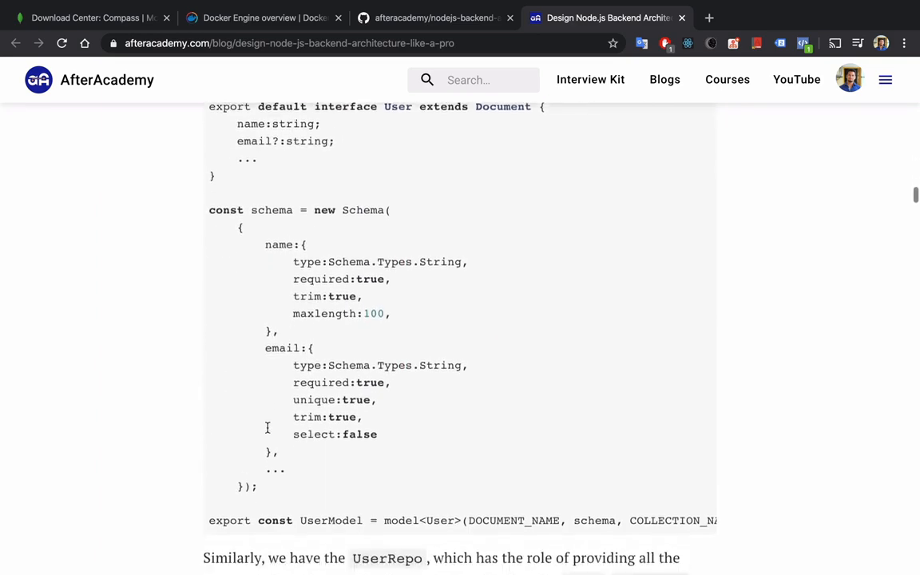
scroll(down, 3)
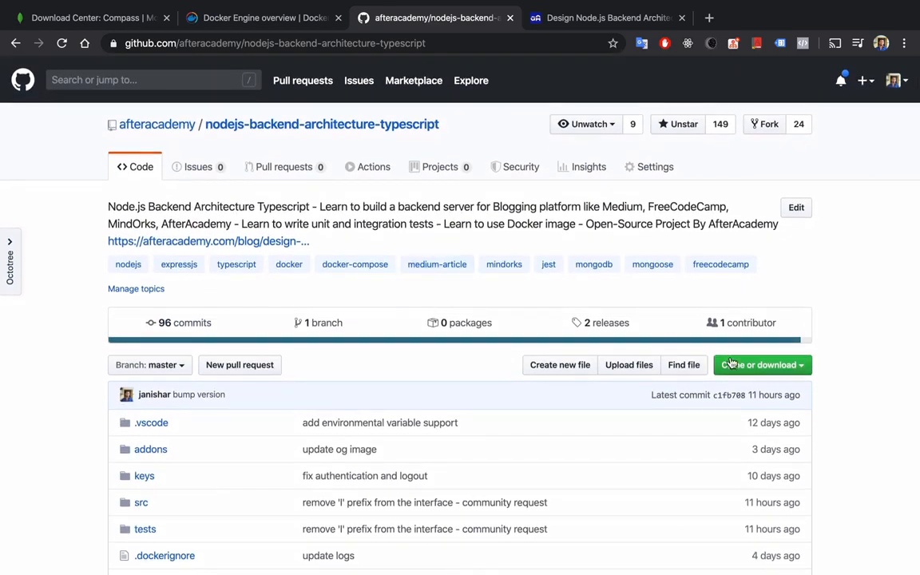
- Download the repository source as a ZIP archive via 'Clone or download'
click(757, 365)
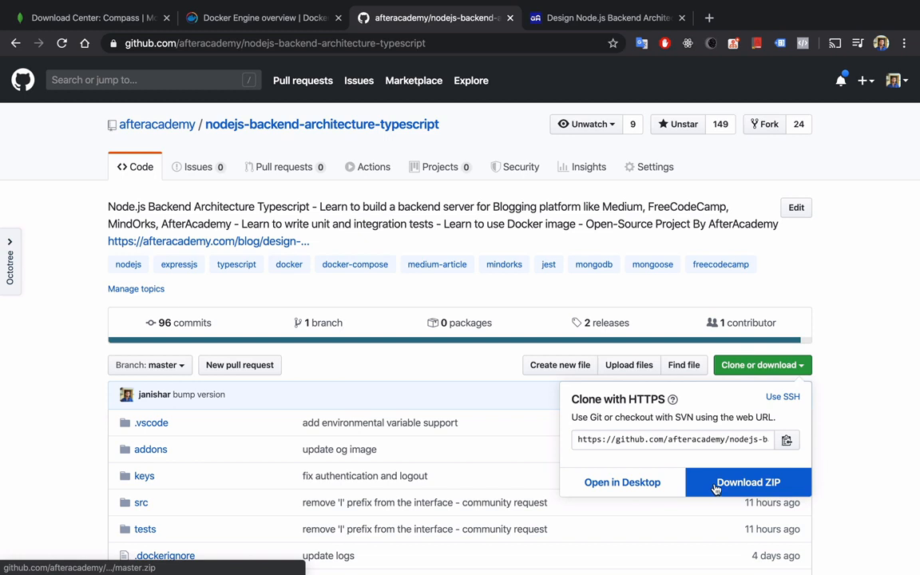
click(748, 482)
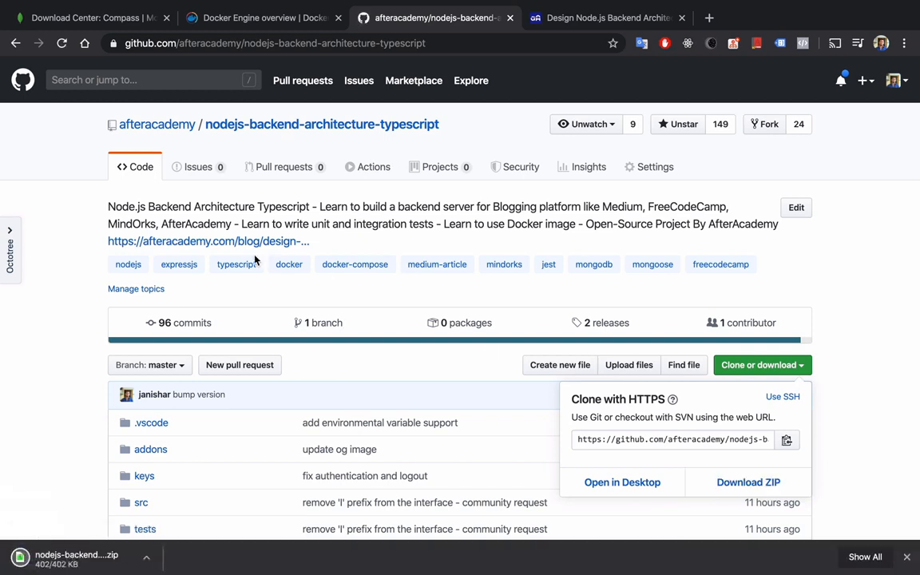
mouse_move(66, 418)
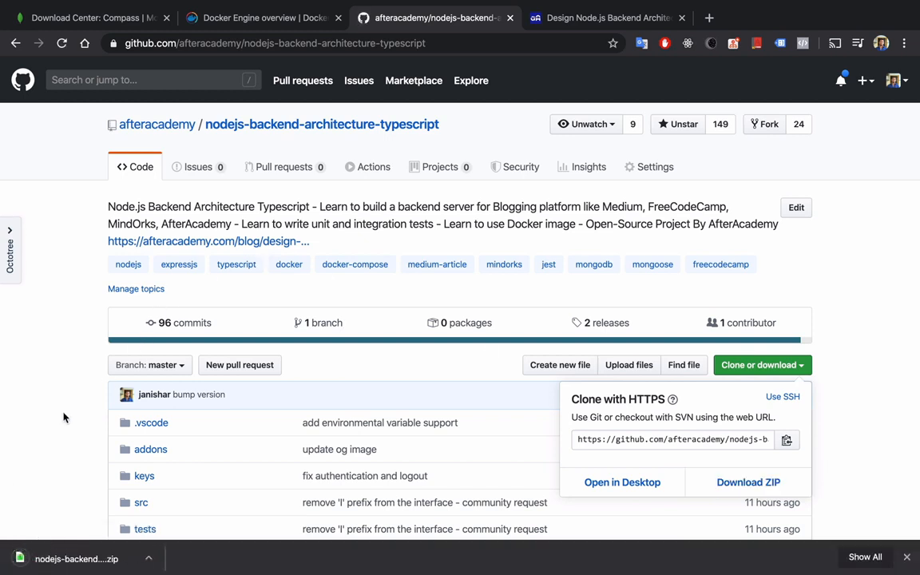
mouse_move(88, 563)
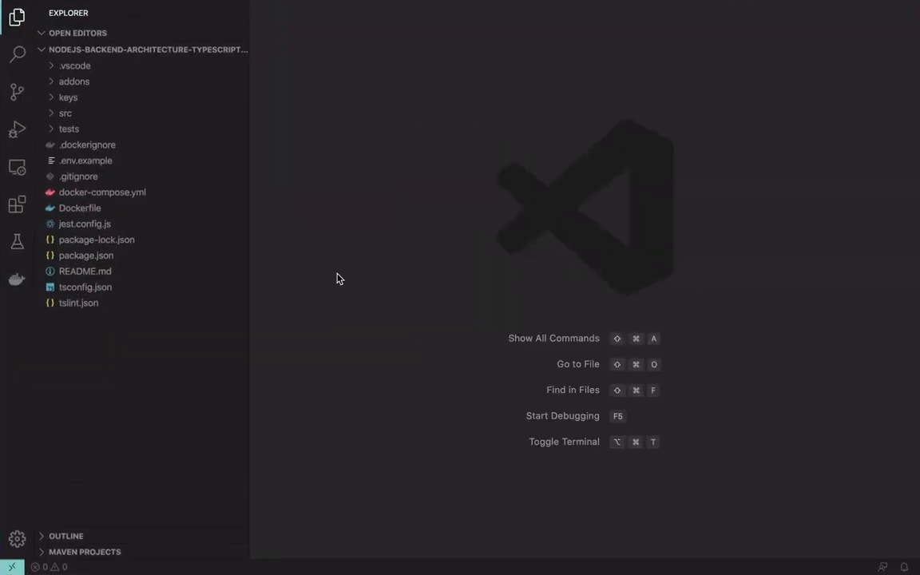
mouse_move(309, 365)
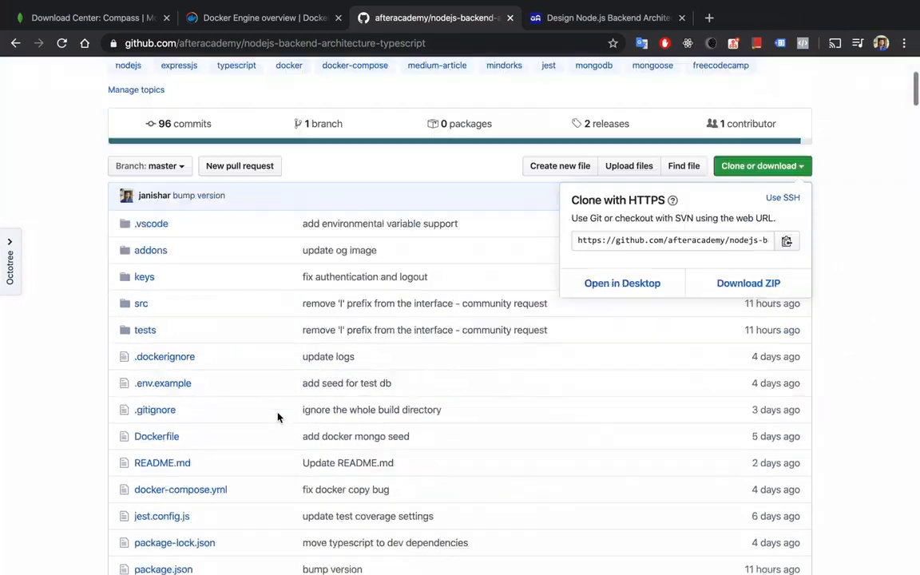
- Scroll the README down to the 'How to build and run this project' section
scroll(down, 3)
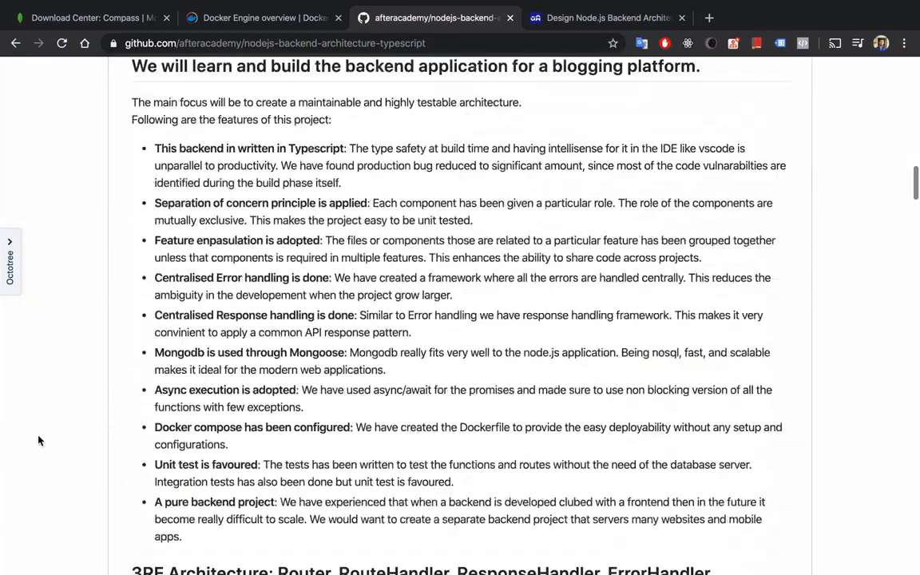
scroll(down, 3)
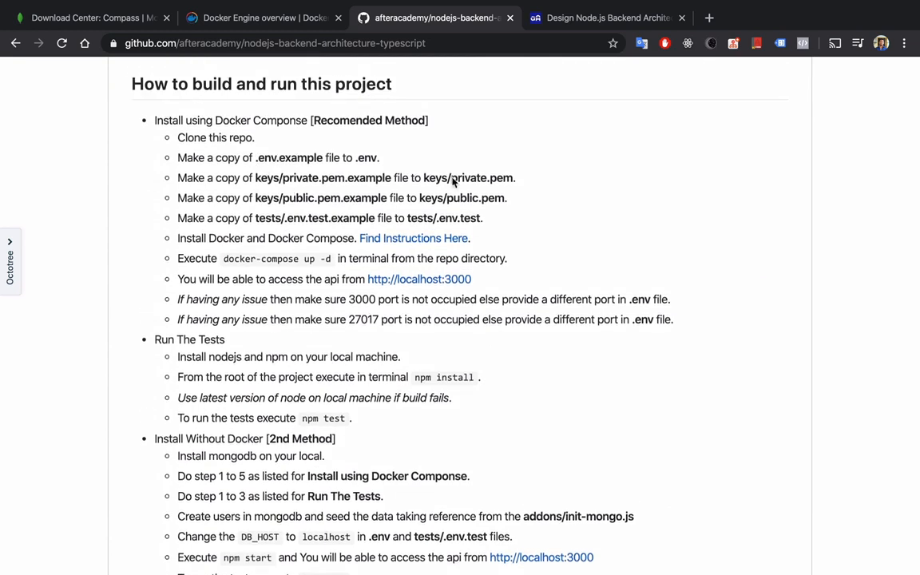
mouse_move(409, 171)
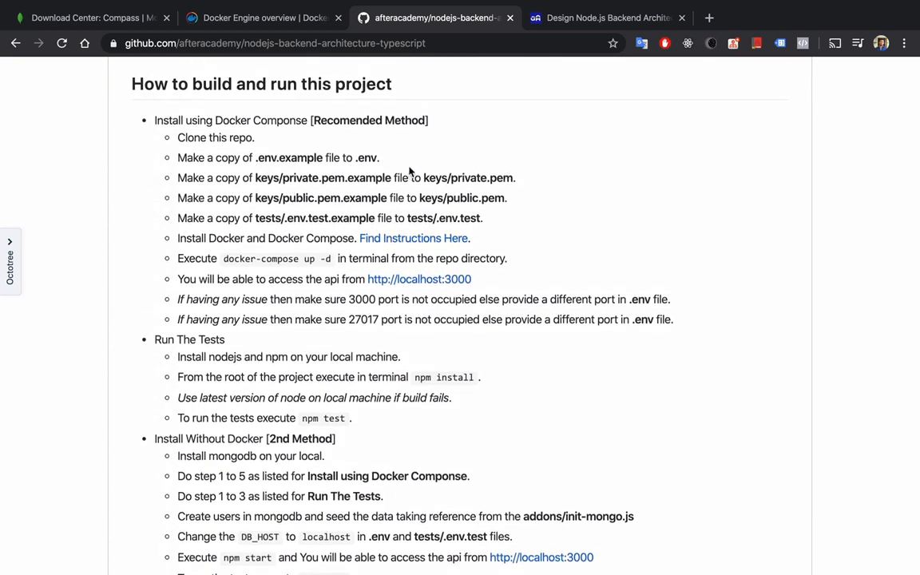
mouse_move(404, 163)
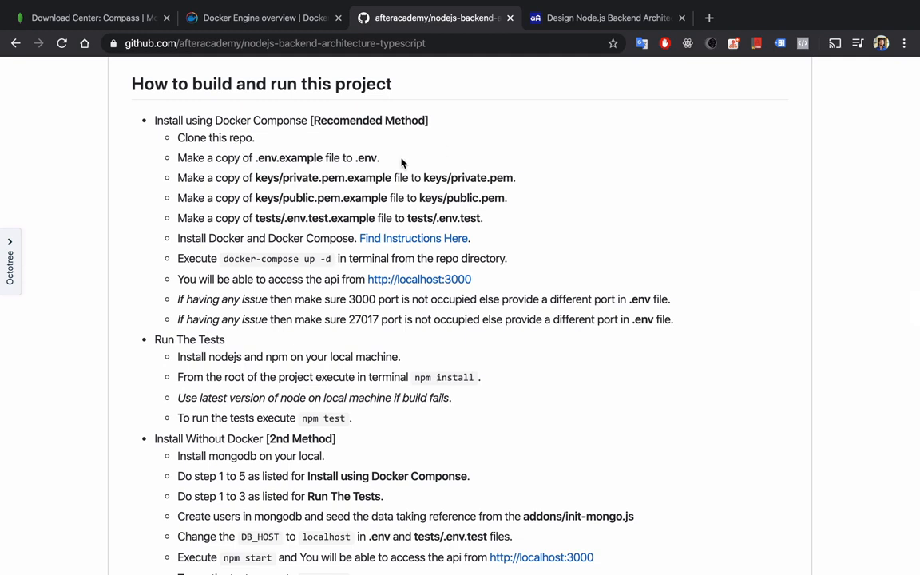
mouse_move(244, 221)
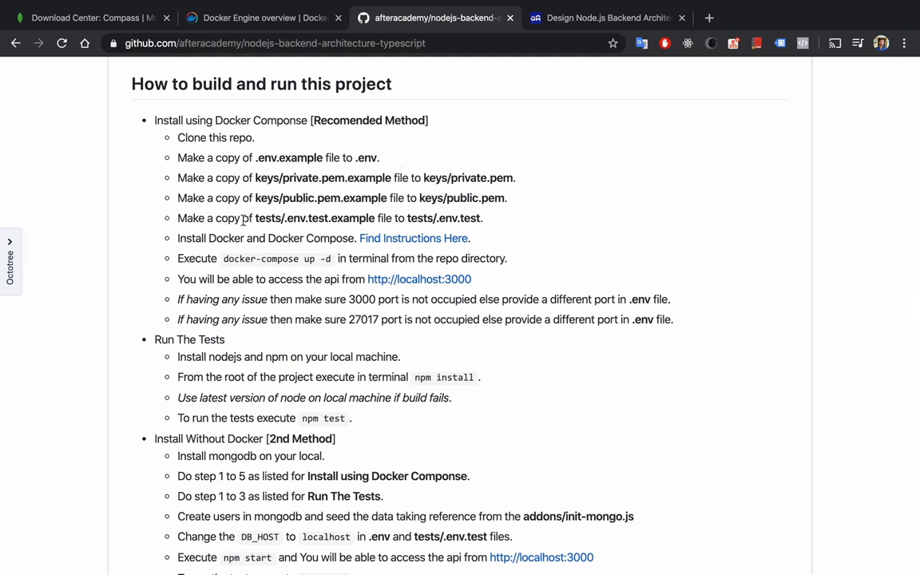
double_click(286, 238)
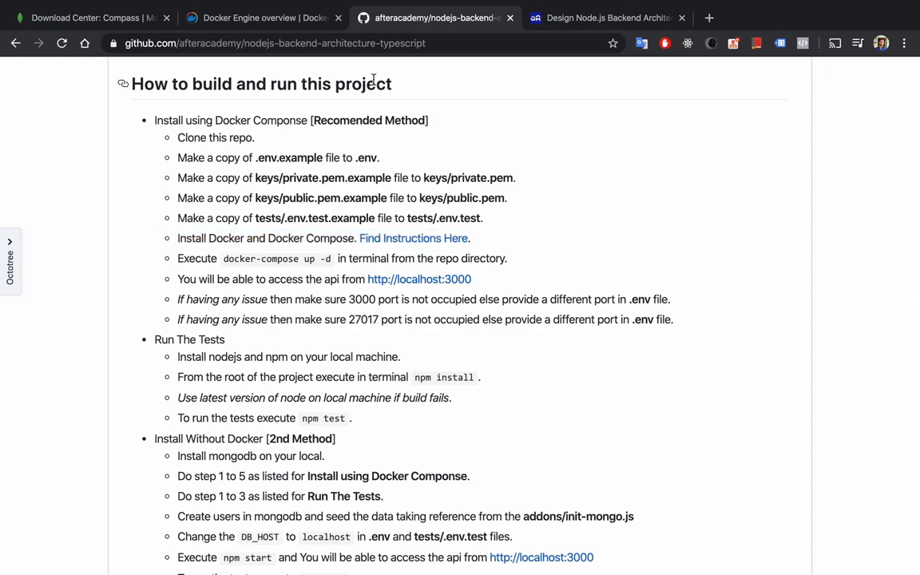
- Open Docker Docs' Linux > Ubuntu Docker Engine install guide, then show the MongoDB Compass tab
click(260, 18)
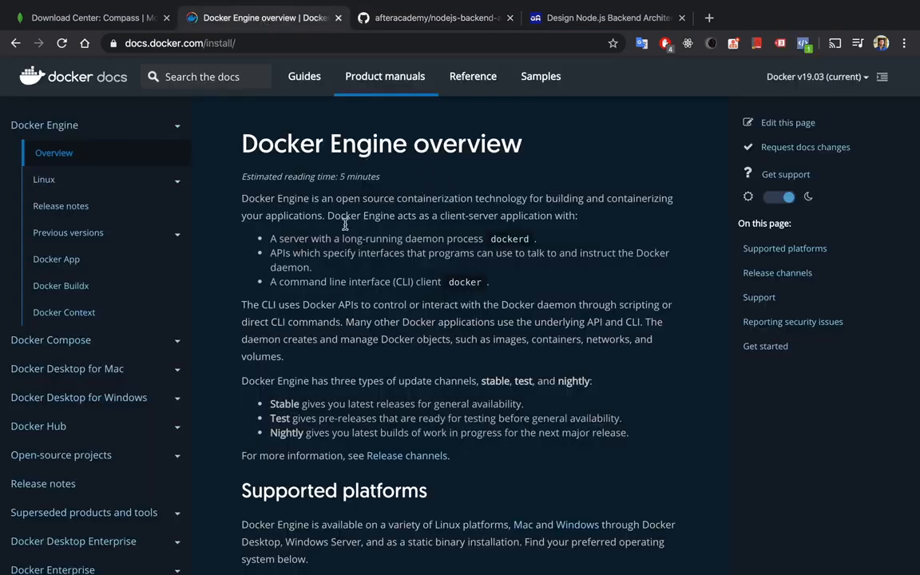
scroll(down, 3)
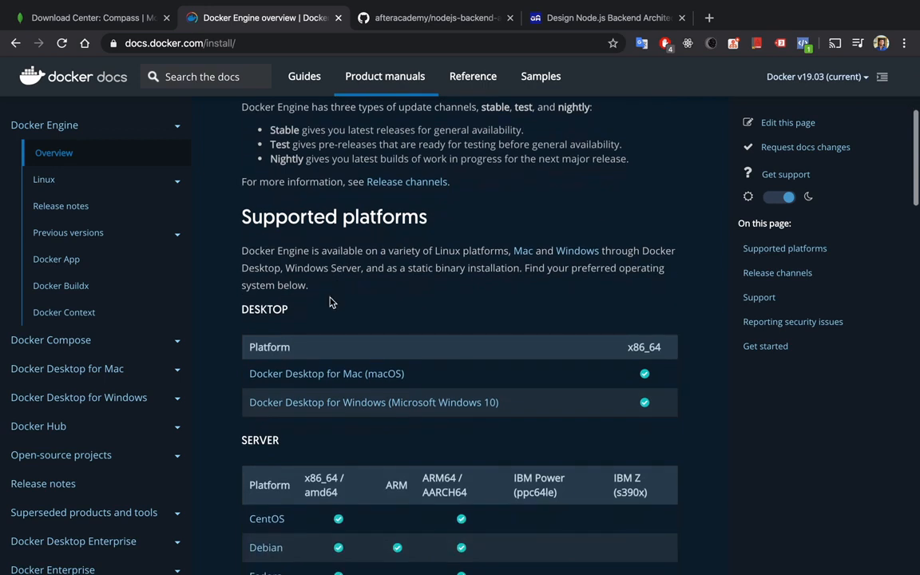
scroll(down, 3)
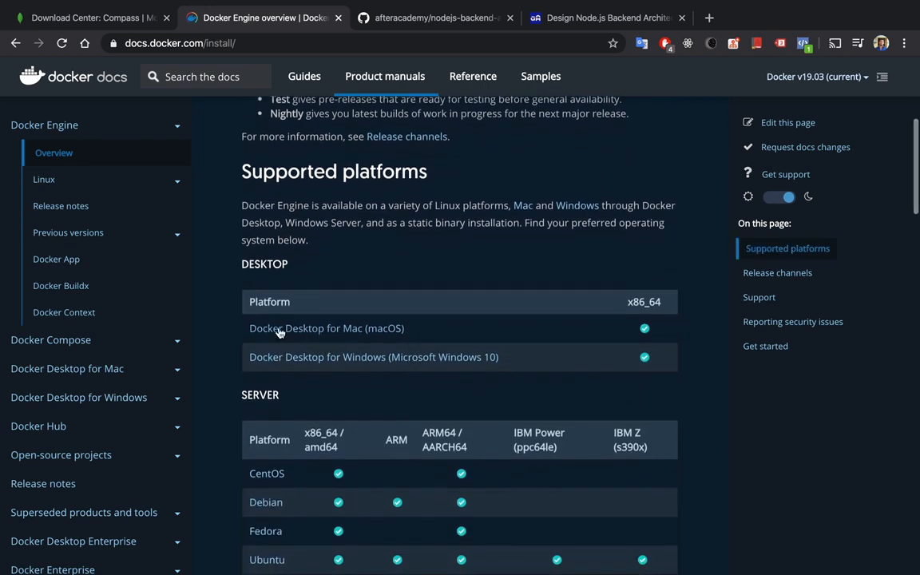
mouse_move(302, 339)
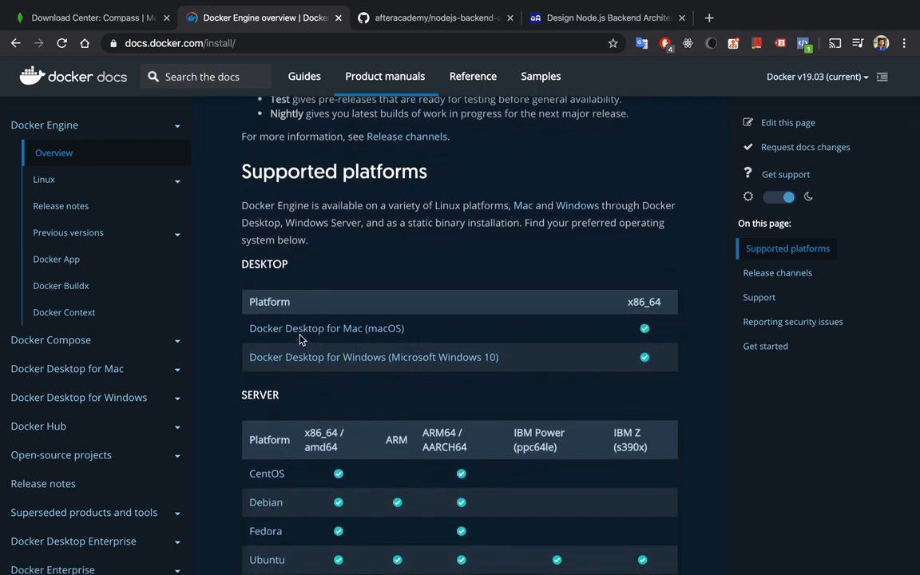
mouse_move(315, 337)
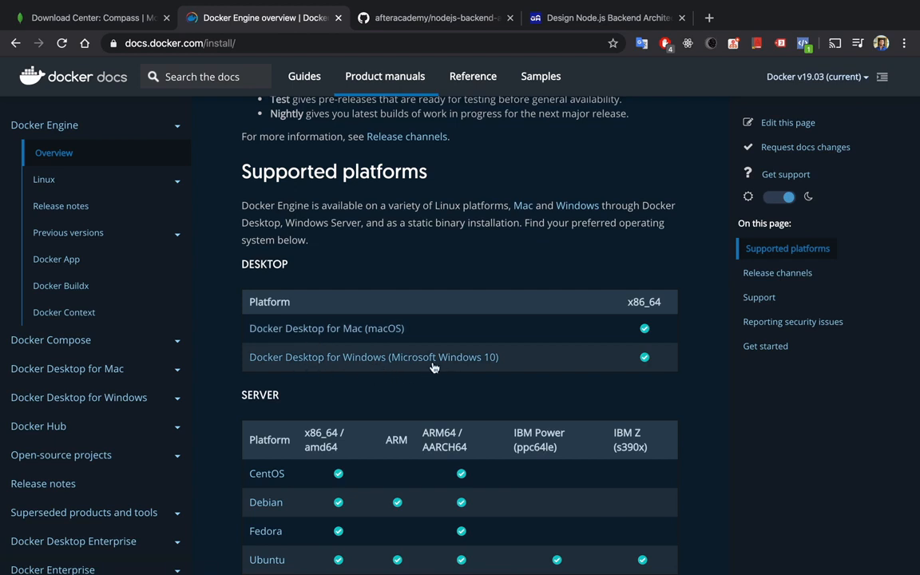
click(44, 179)
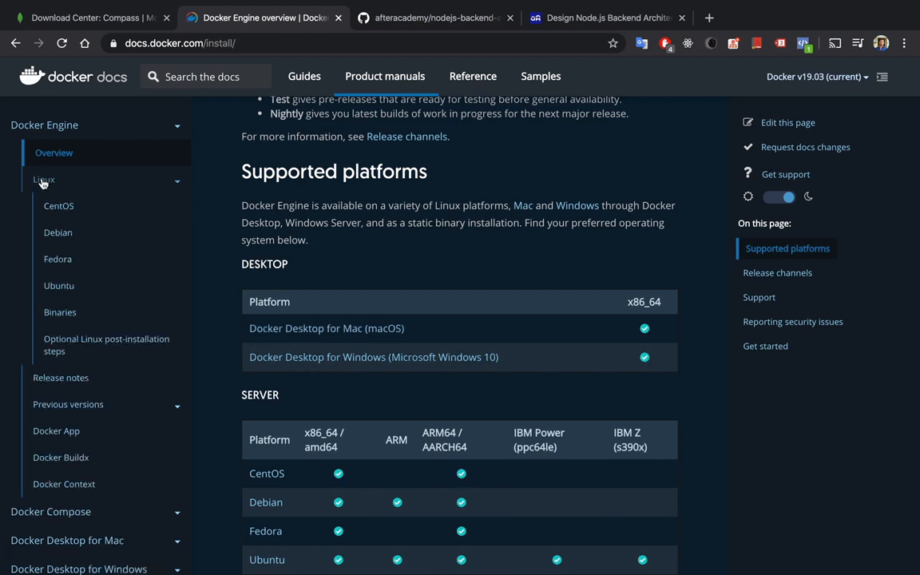
mouse_move(59, 285)
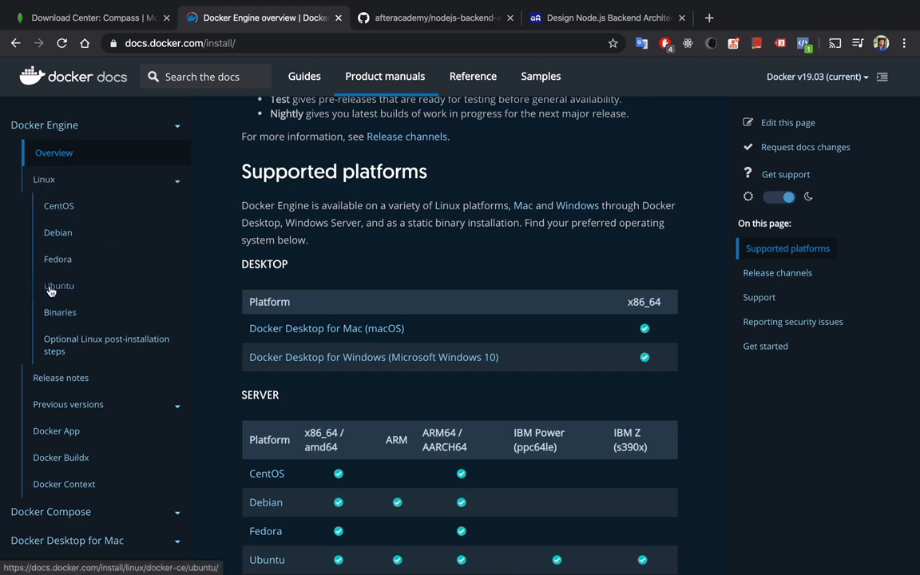
click(58, 286)
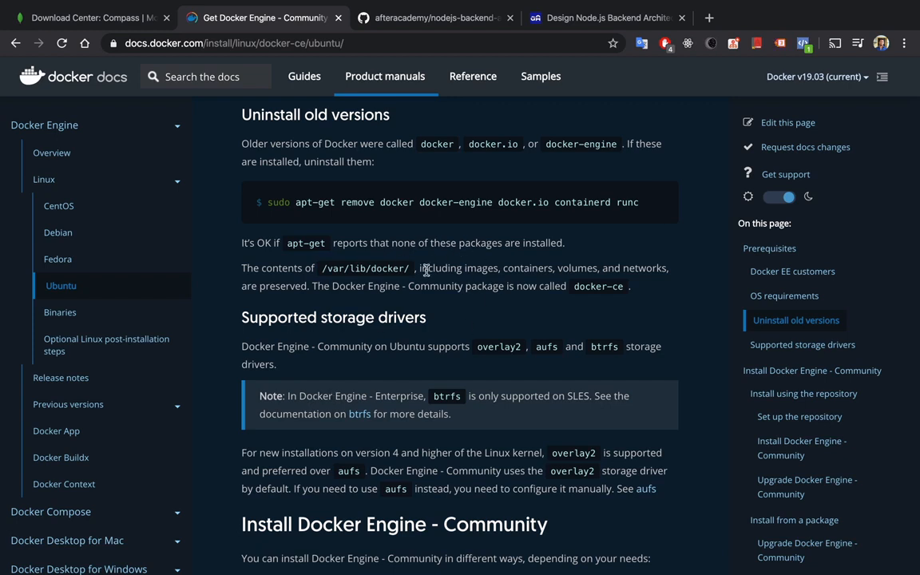
mouse_move(461, 262)
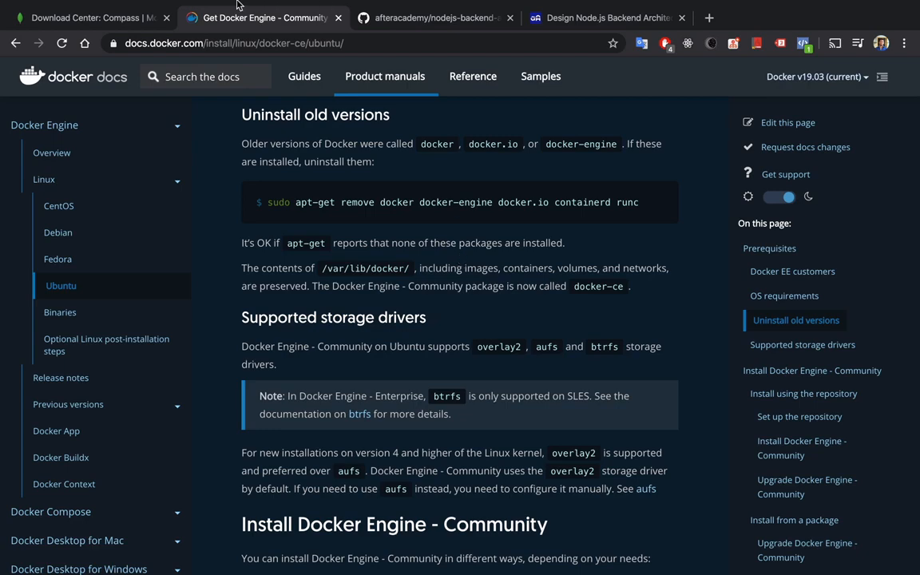
click(91, 18)
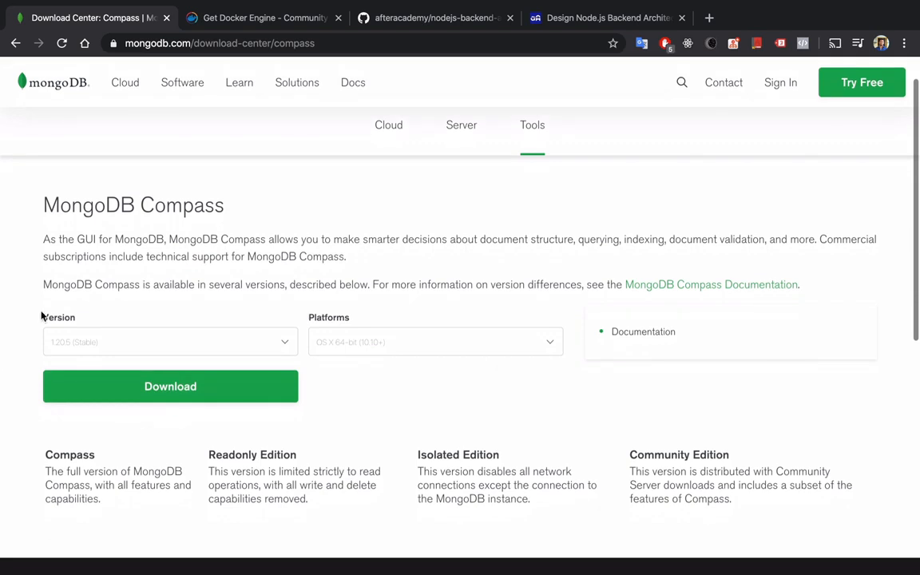
scroll(down, 3)
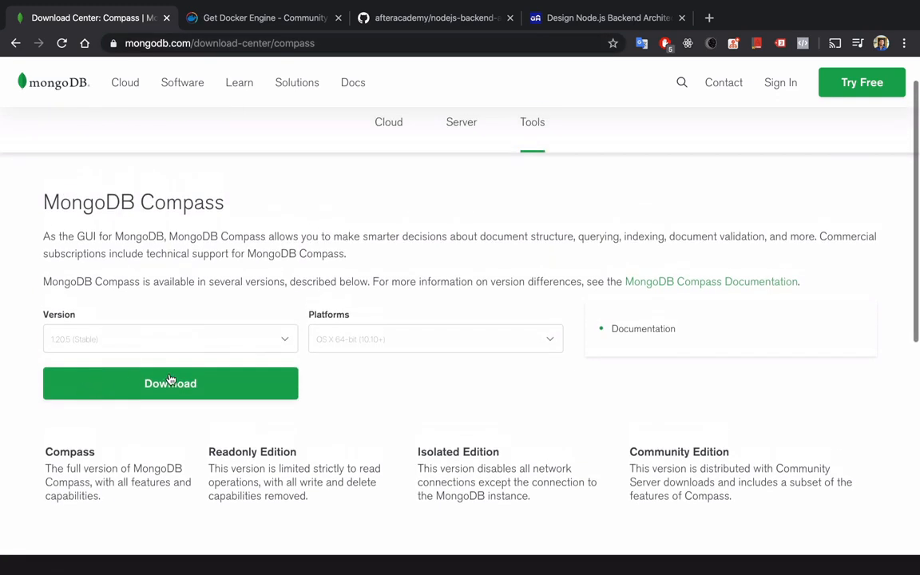
mouse_move(200, 308)
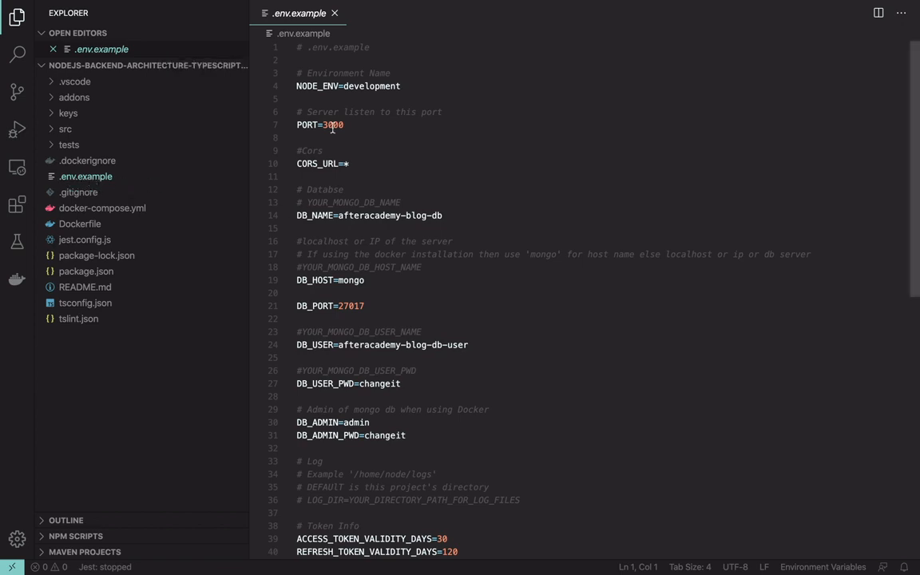
mouse_move(479, 469)
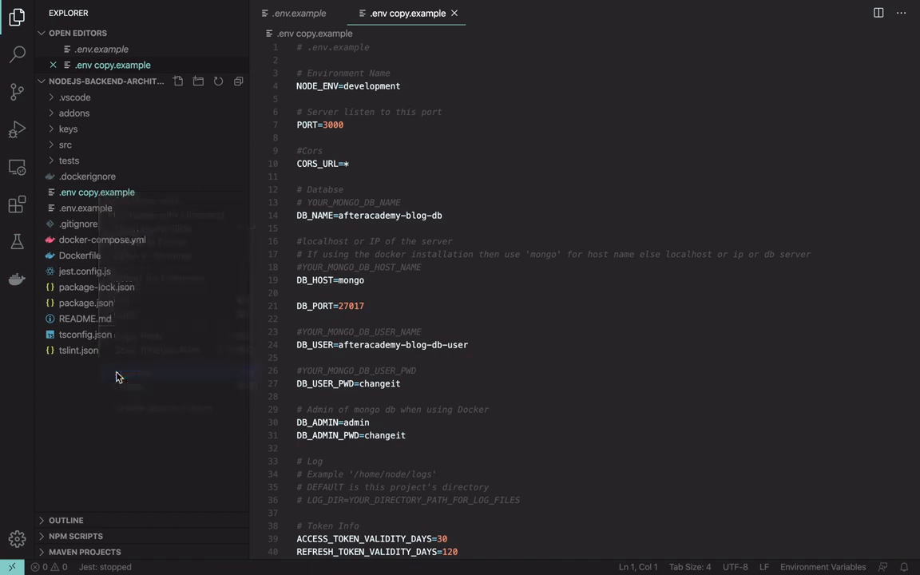
- Rename the env example copy to .env and duplicate private.pem.example as private.pem
double_click(97, 192)
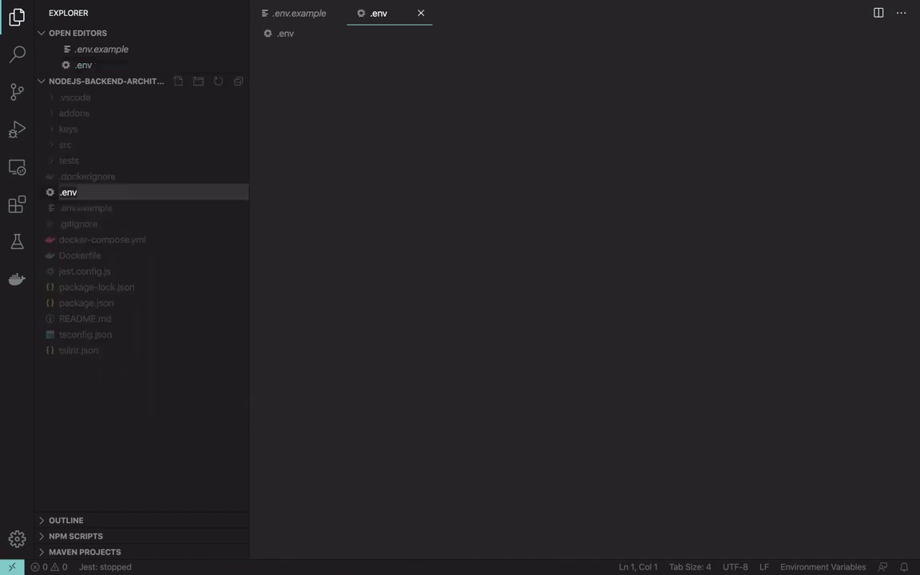
click(68, 129)
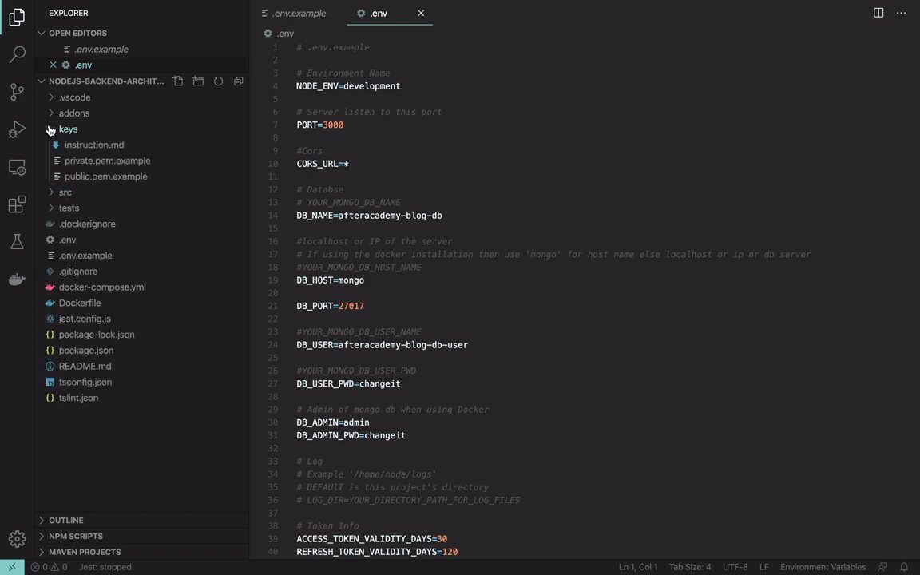
right_click(108, 161)
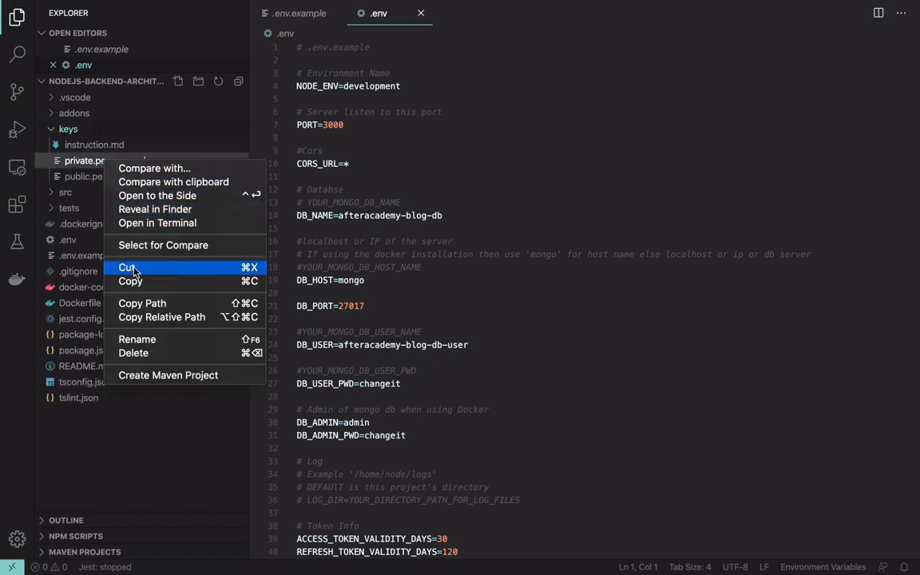
click(107, 160)
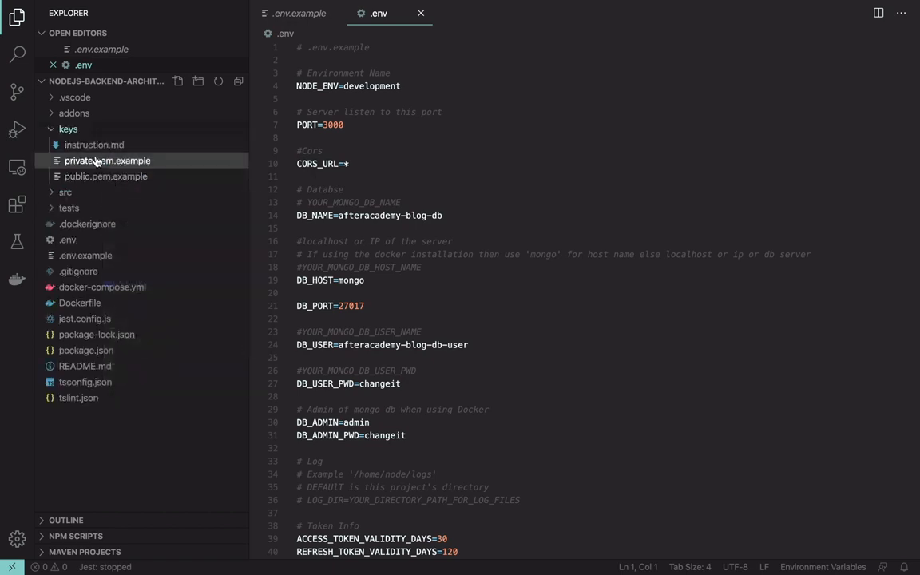
right_click(118, 161)
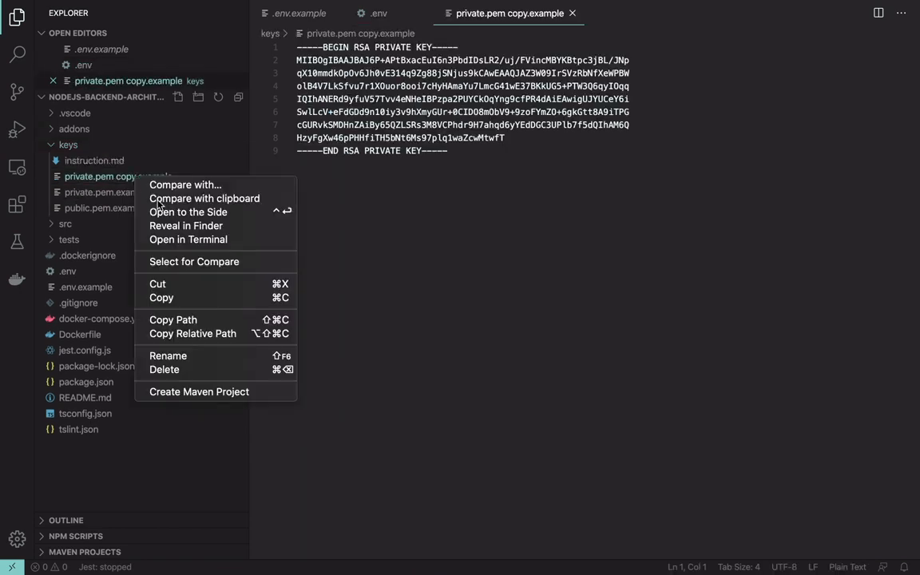
click(168, 356)
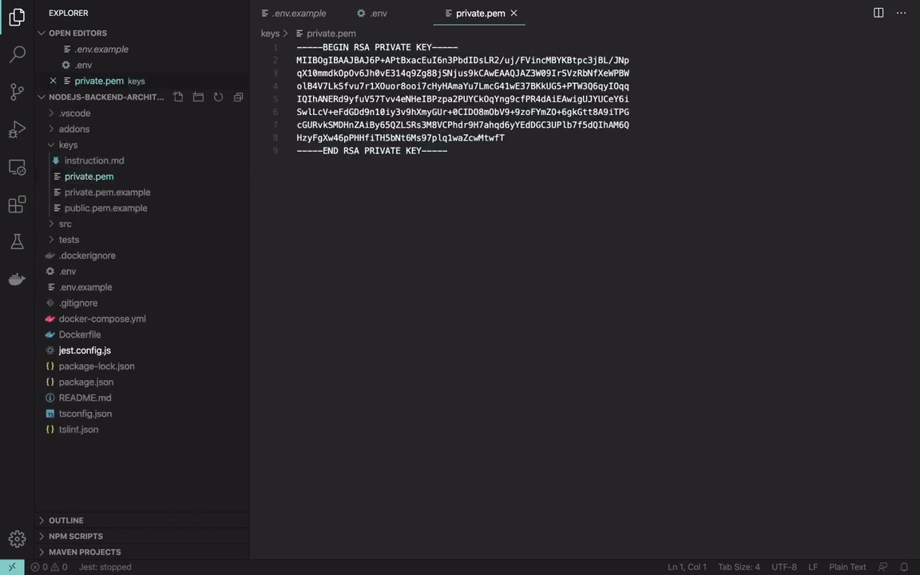
- Start renaming the public.pem.example copy to public.pem
click(104, 208)
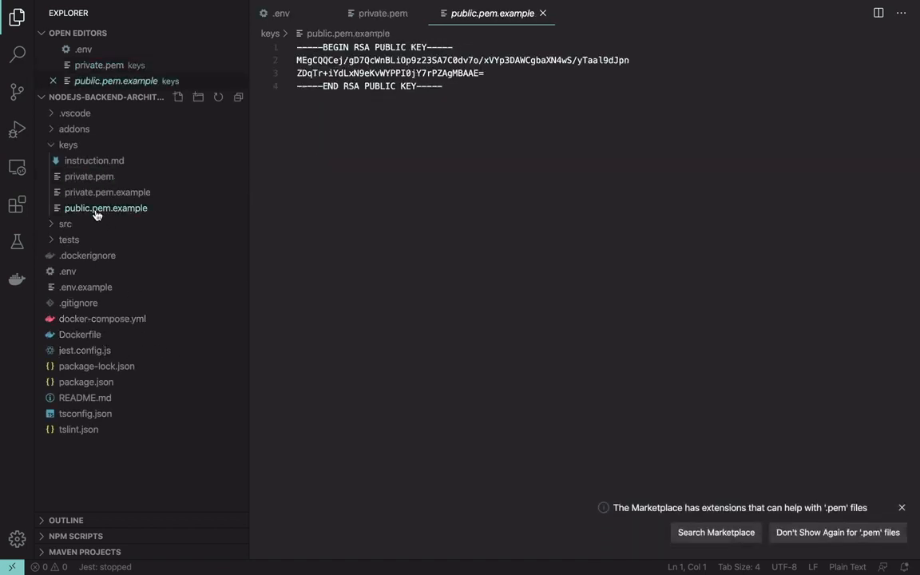
right_click(116, 223)
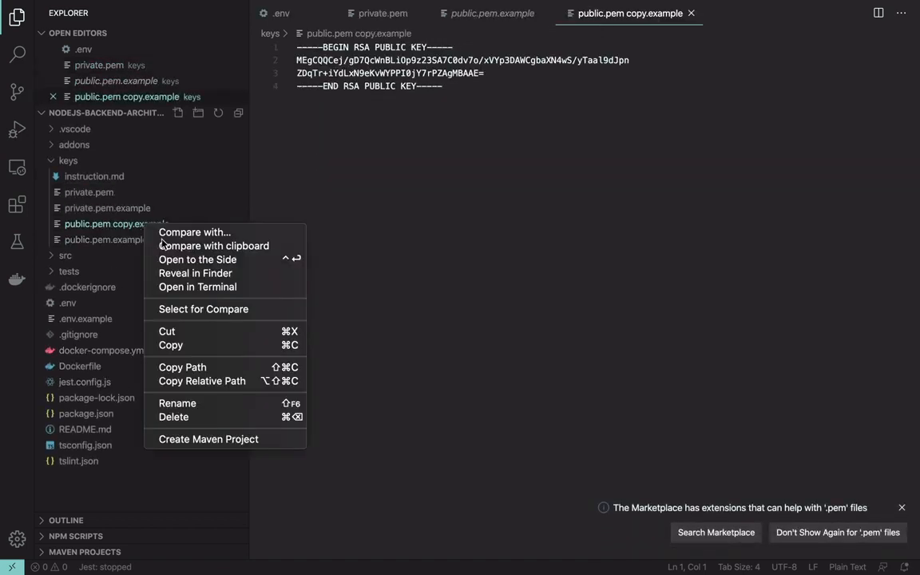
click(176, 403)
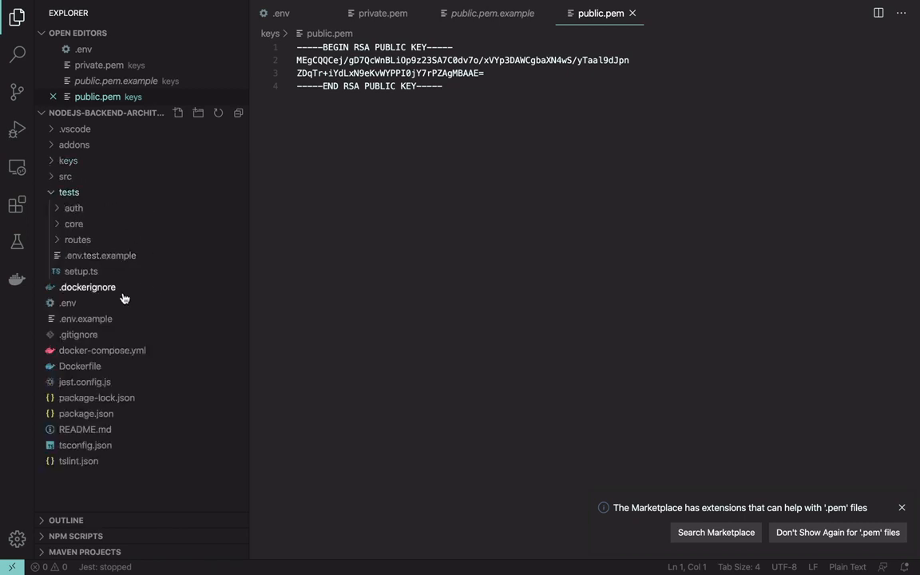
- Duplicate tests/.env.test.example and rename the copy to .env.test
click(100, 255)
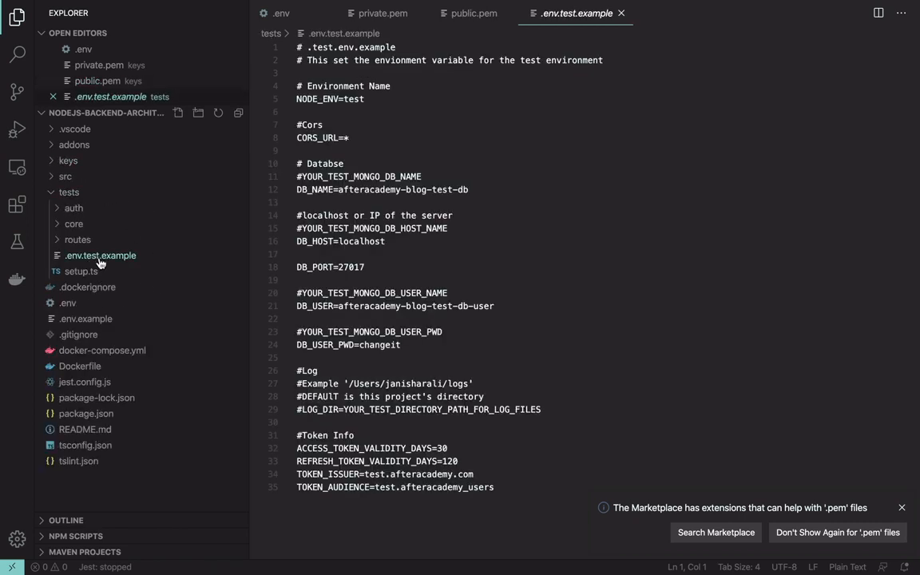
right_click(91, 270)
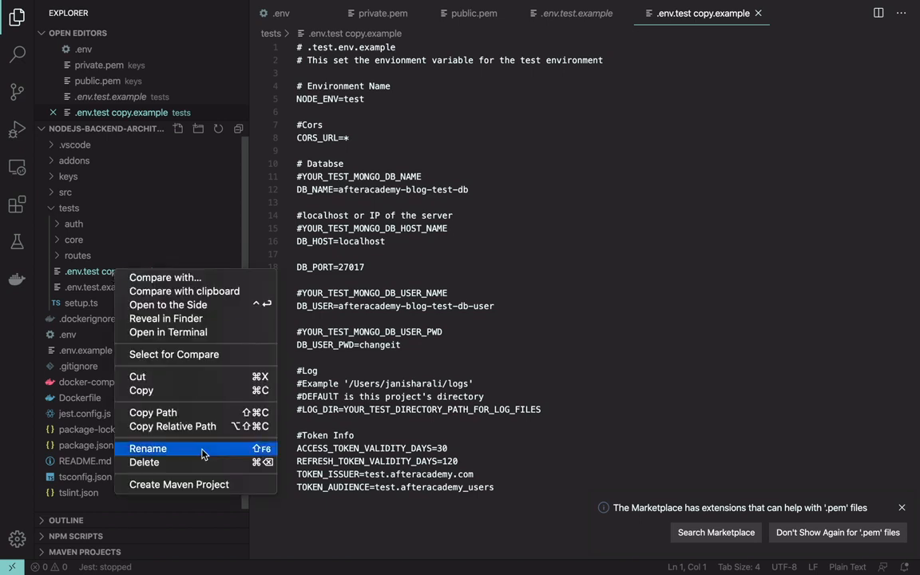
click(148, 448)
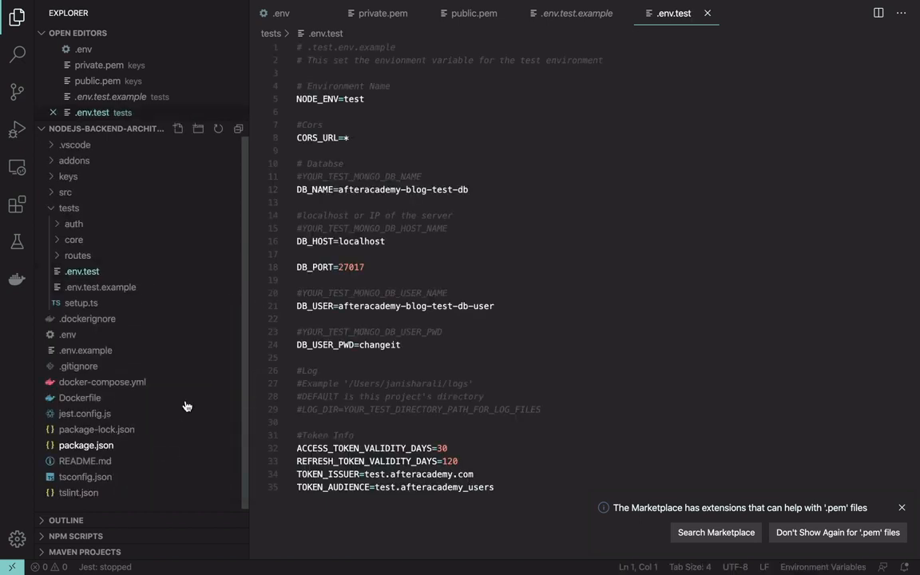
click(238, 38)
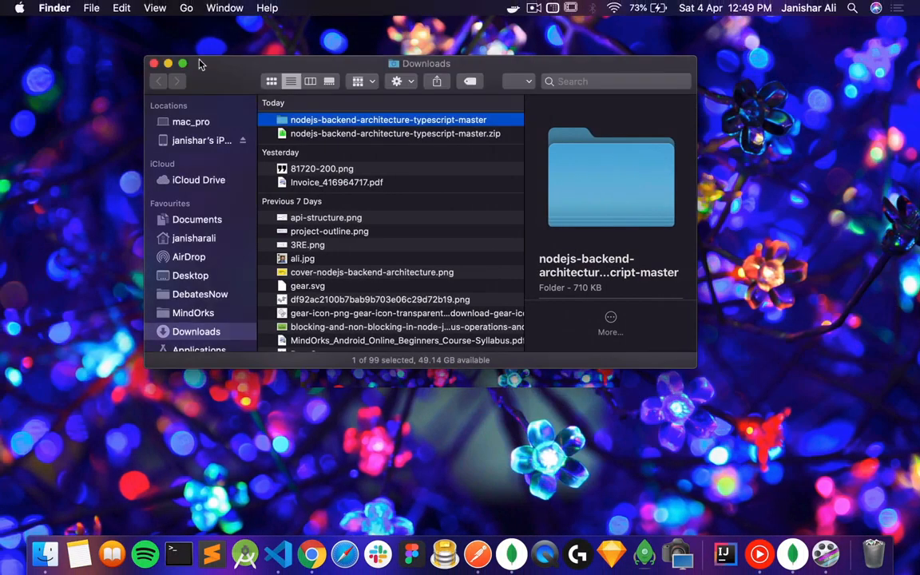
- Show the nodejs-backend-architecture-typescript-master folder in Finder's Downloads
click(513, 8)
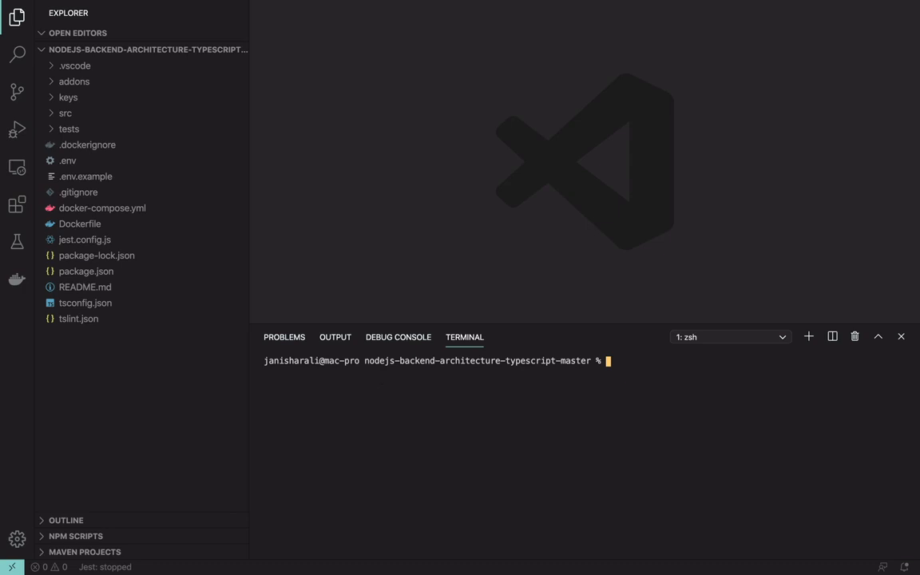
- Run 'docker-compose up -d' to build the image and create the mongo and app containers
text(docker-co)
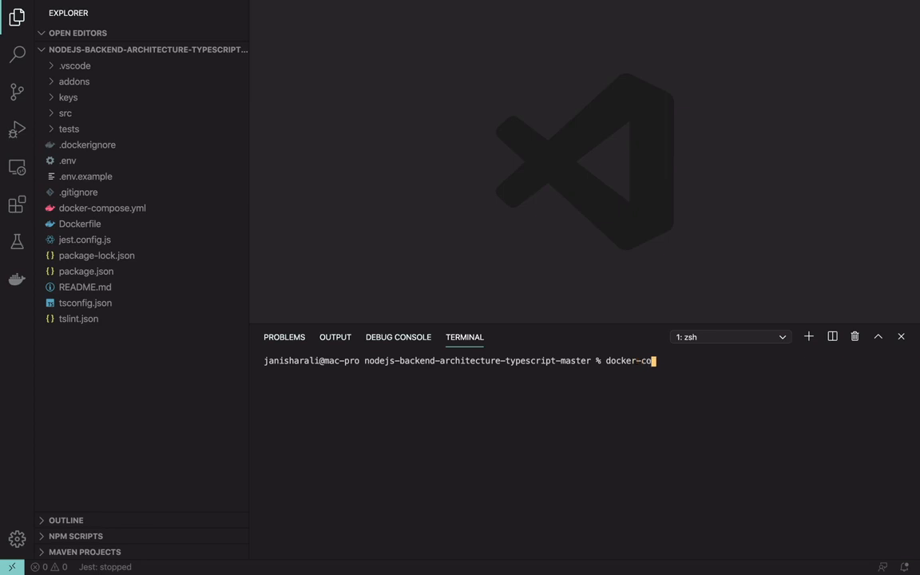
text(mpose)
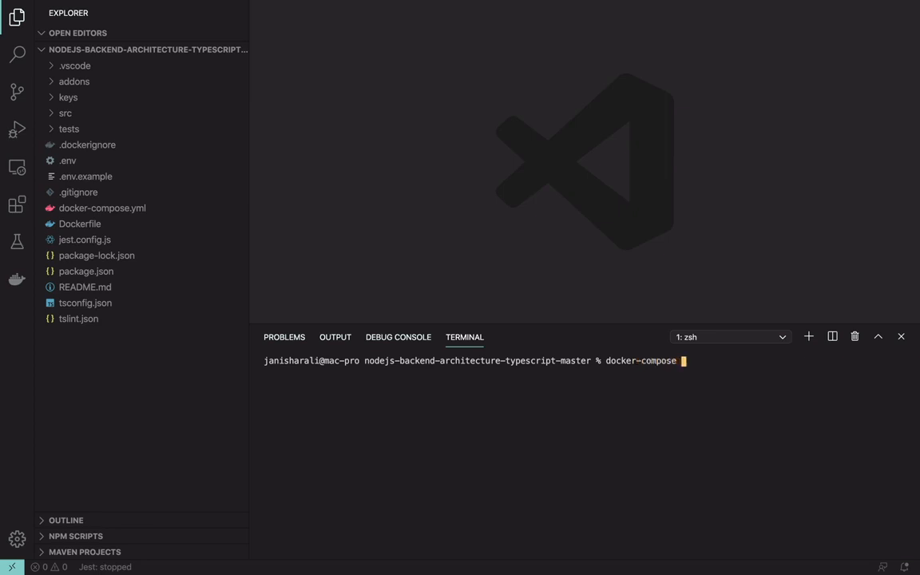
text(up -d)
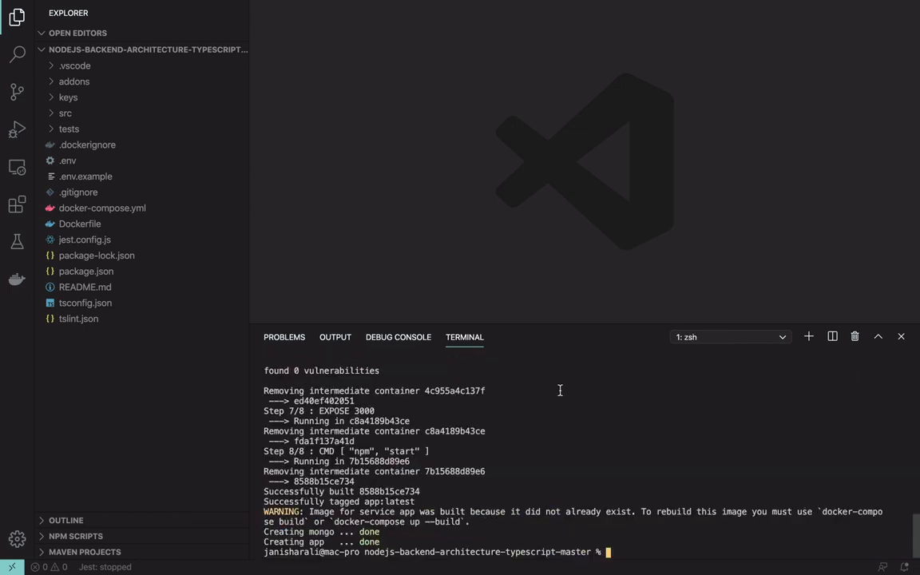
mouse_move(327, 538)
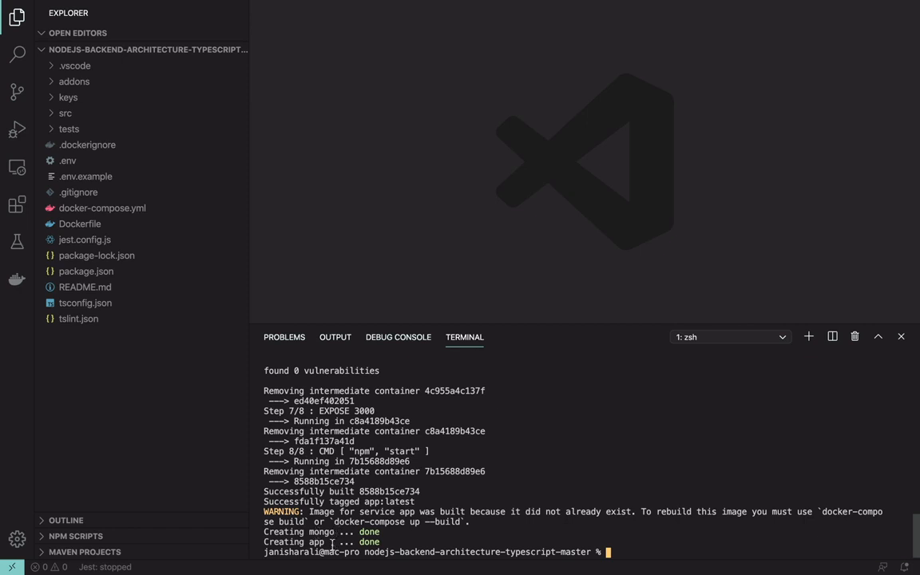
mouse_move(16, 282)
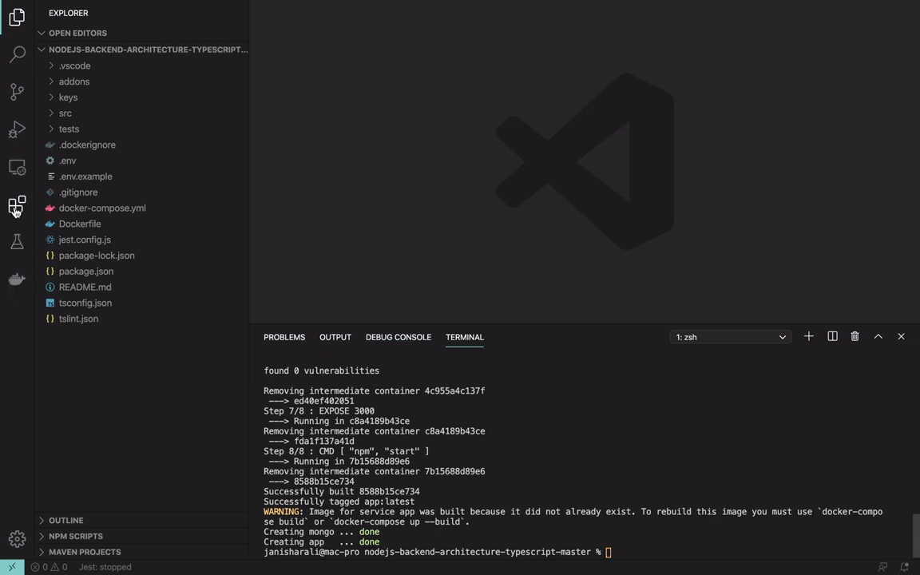
- Open the Docker extension view from the Activity Bar to inspect the containers
click(16, 206)
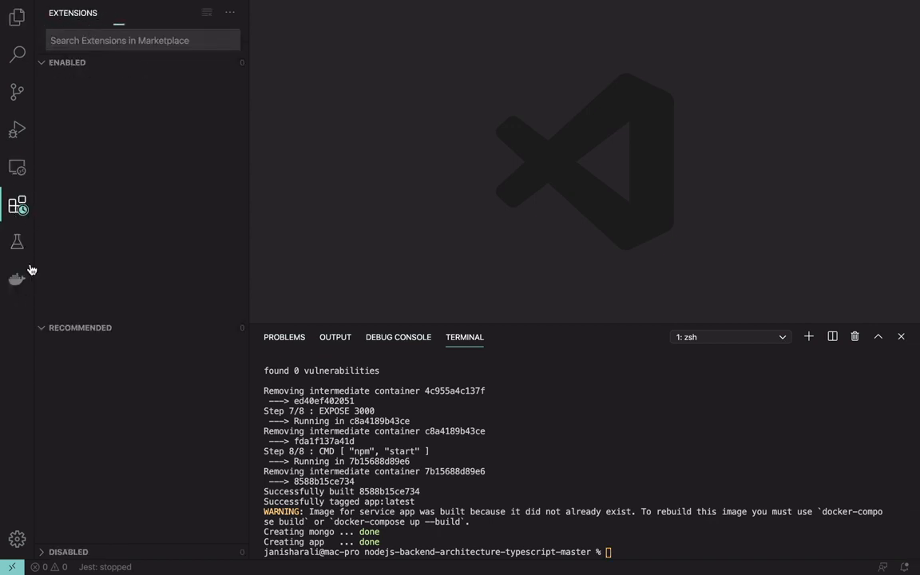
click(16, 280)
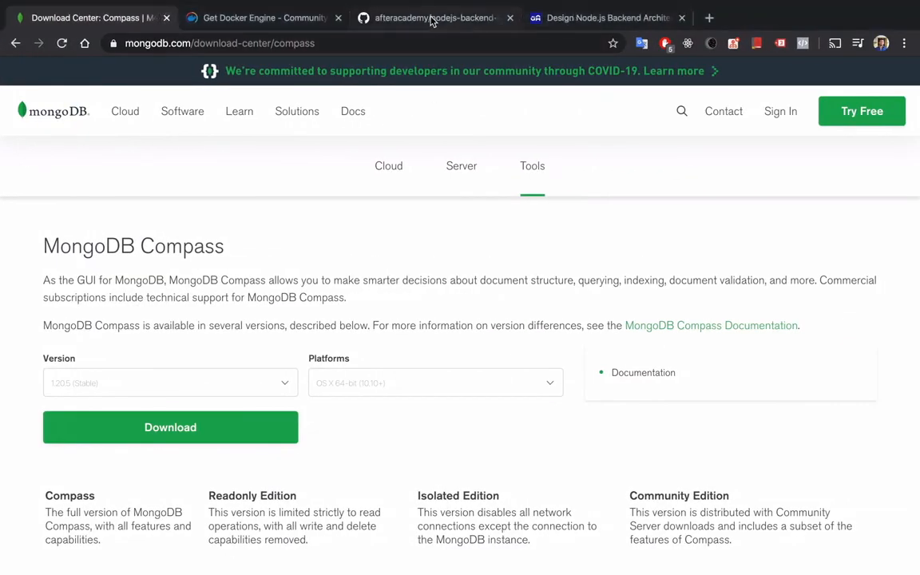
- Open the Postman API docs with the repo page's 'View API Docs' button
click(435, 17)
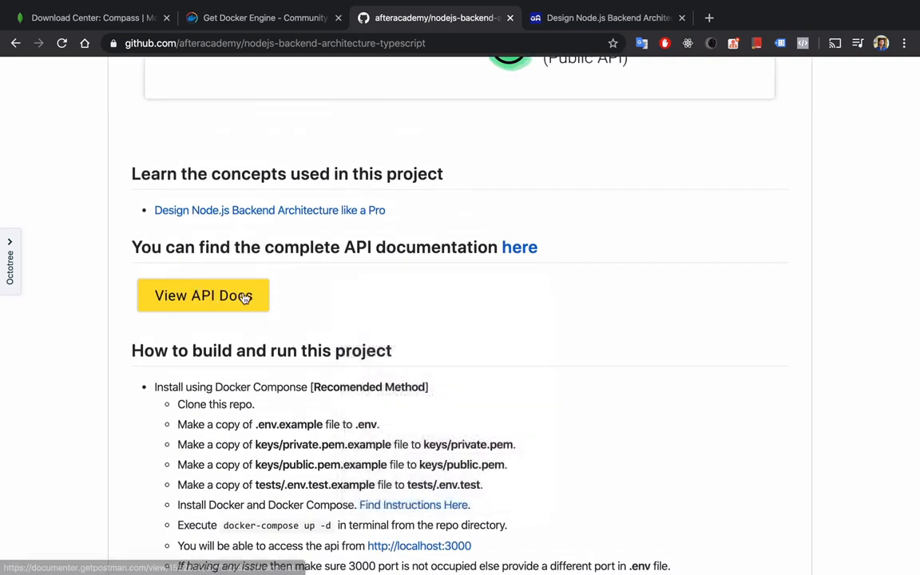
click(203, 295)
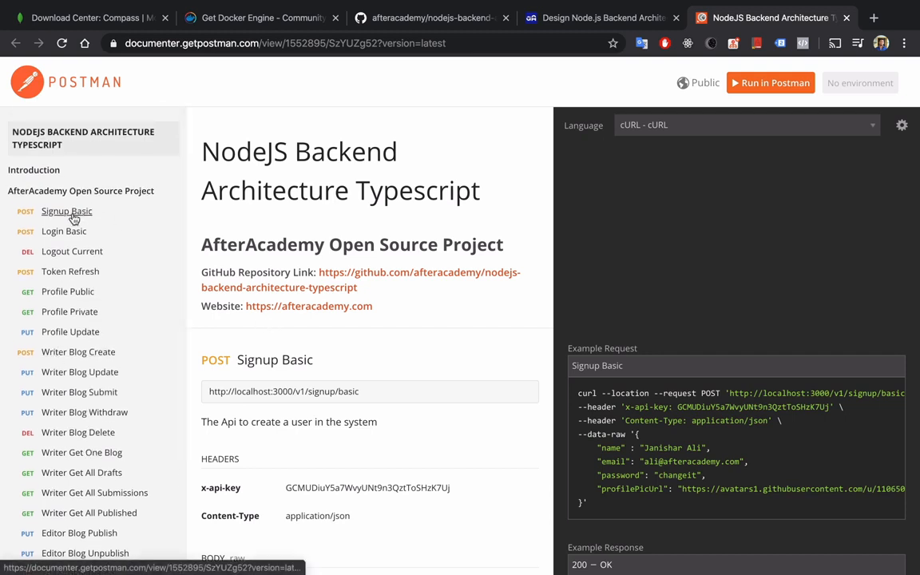
scroll(down, 3)
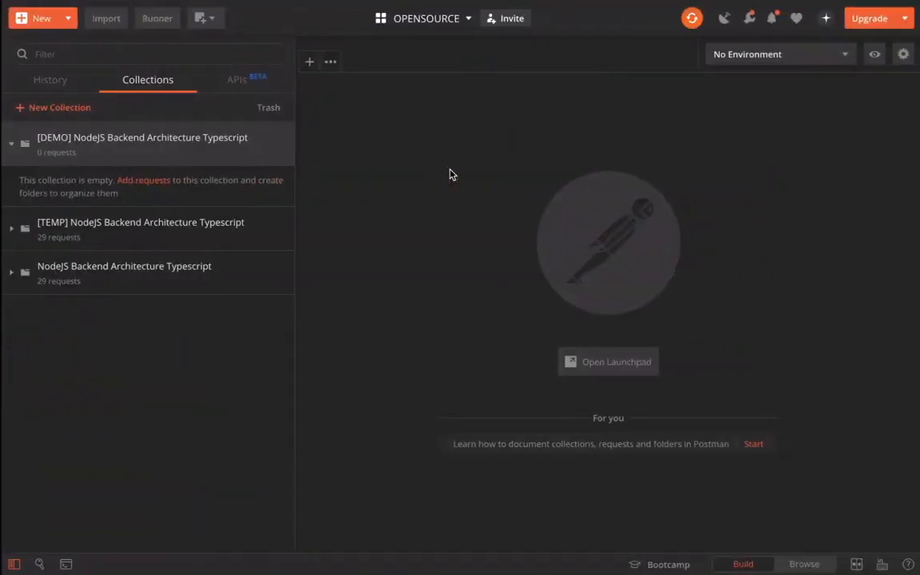
mouse_move(347, 114)
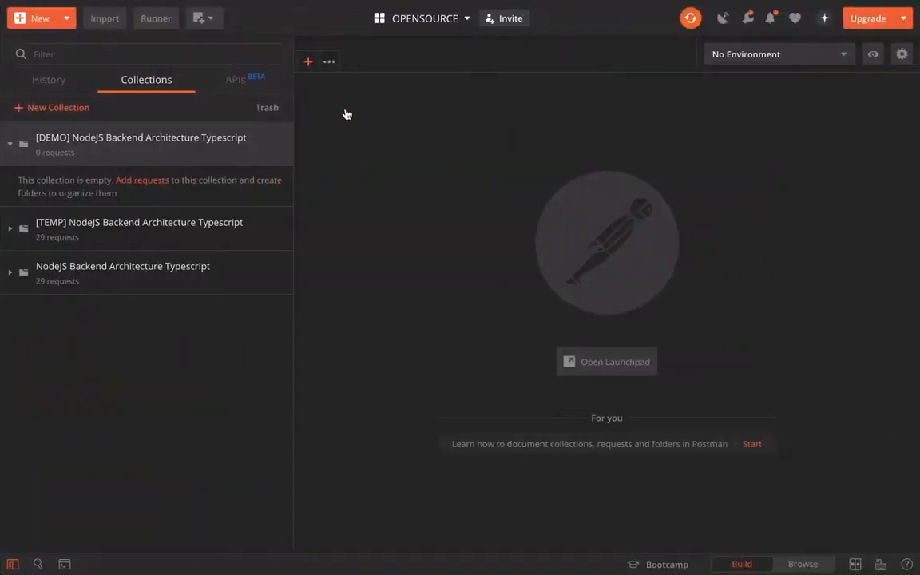
click(308, 61)
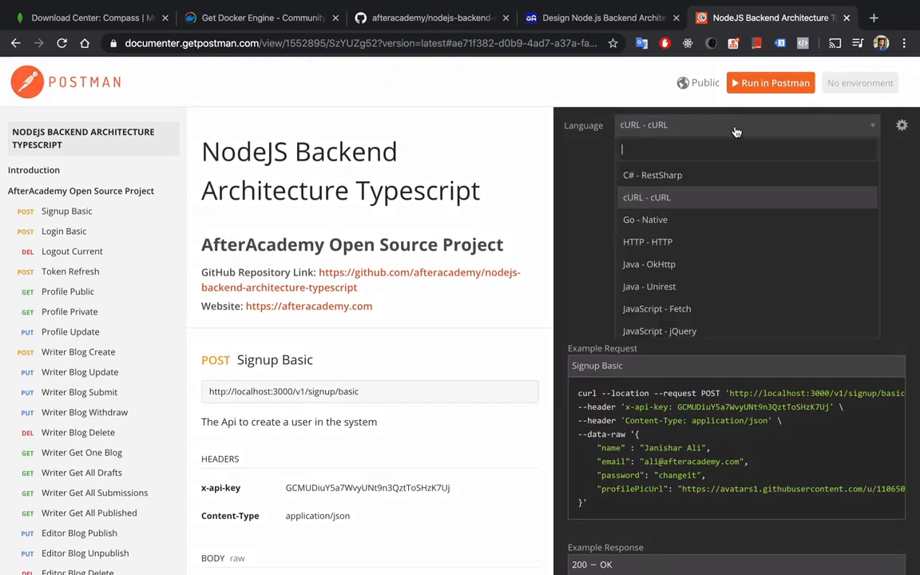
- Switch the docs example language to HTTP and scroll to the Signup Basic example request
click(647, 241)
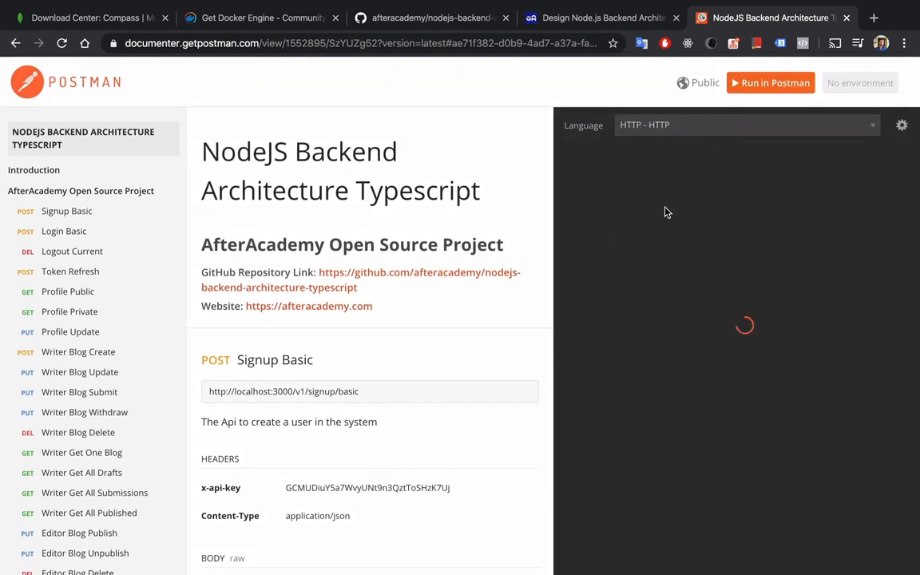
scroll(down, 3)
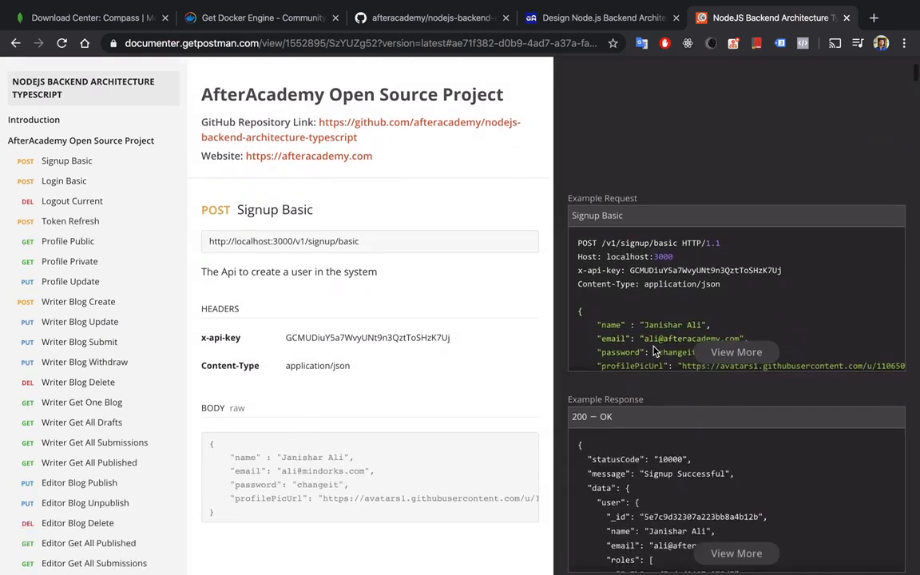
scroll(down, 3)
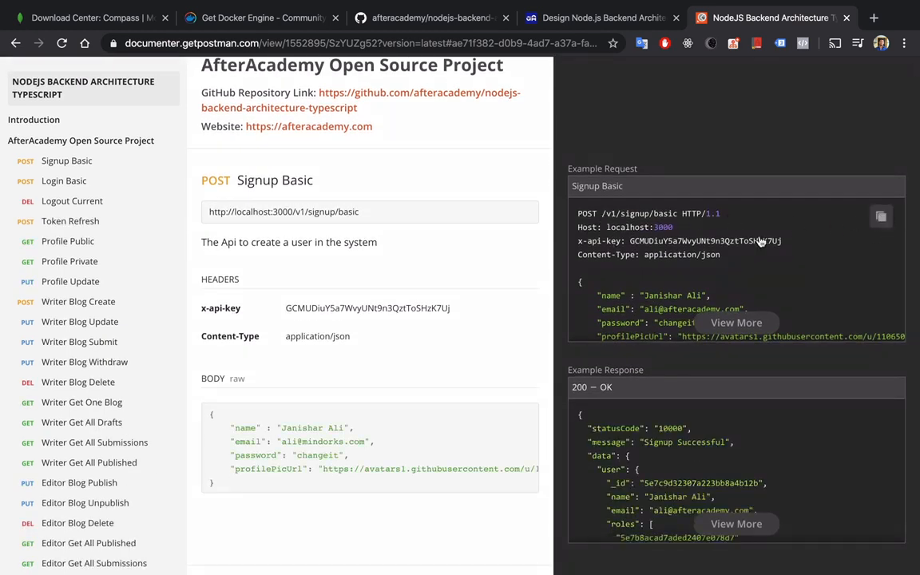
click(736, 322)
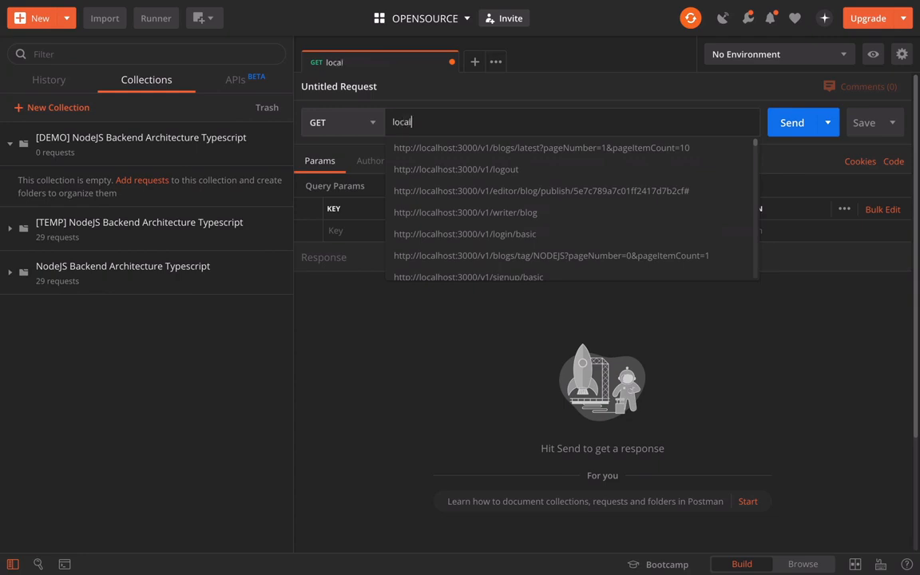
- Enter the localhost:3000/v1/signup/basic URL in the new Postman request
text(host)
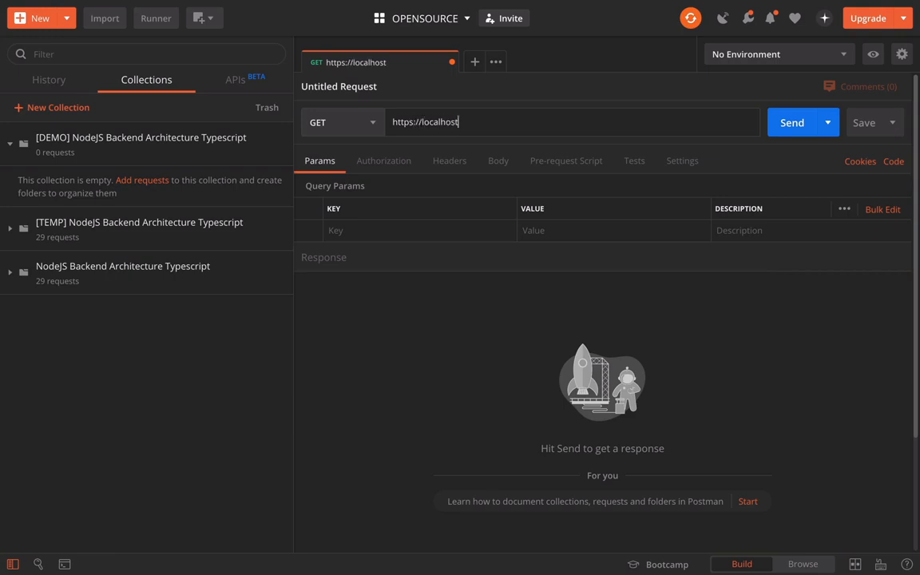
text(:3000/)
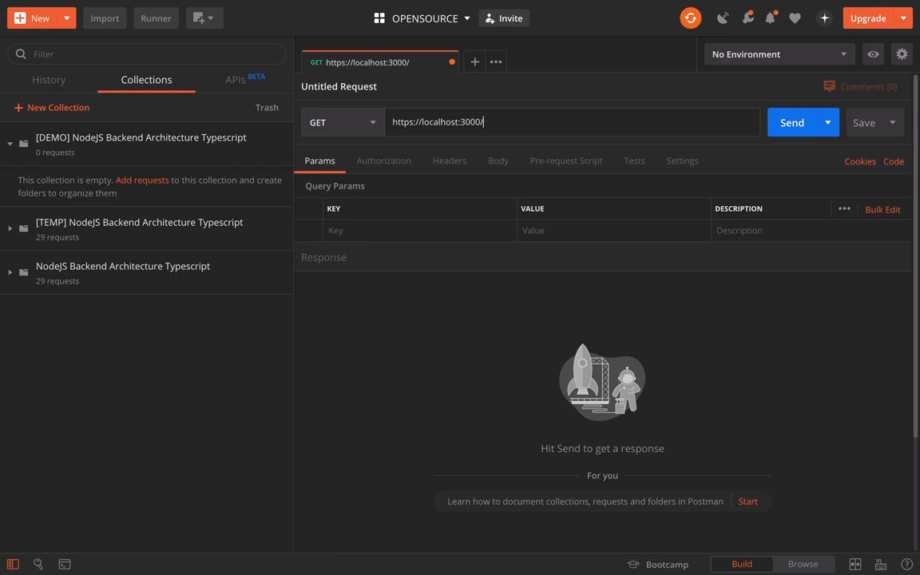
text(v1/signup/basic)
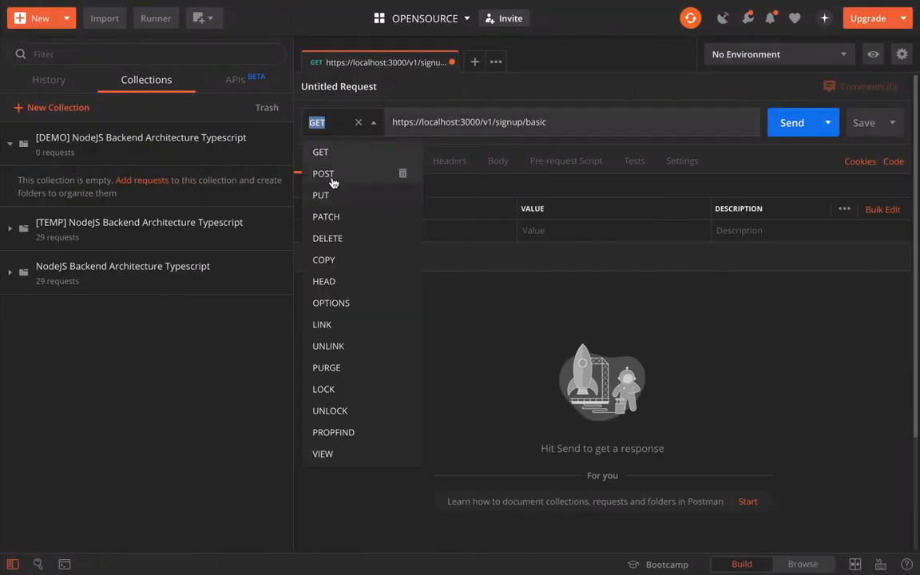
- Make it a POST, send it, and change the URL from https to http
click(323, 174)
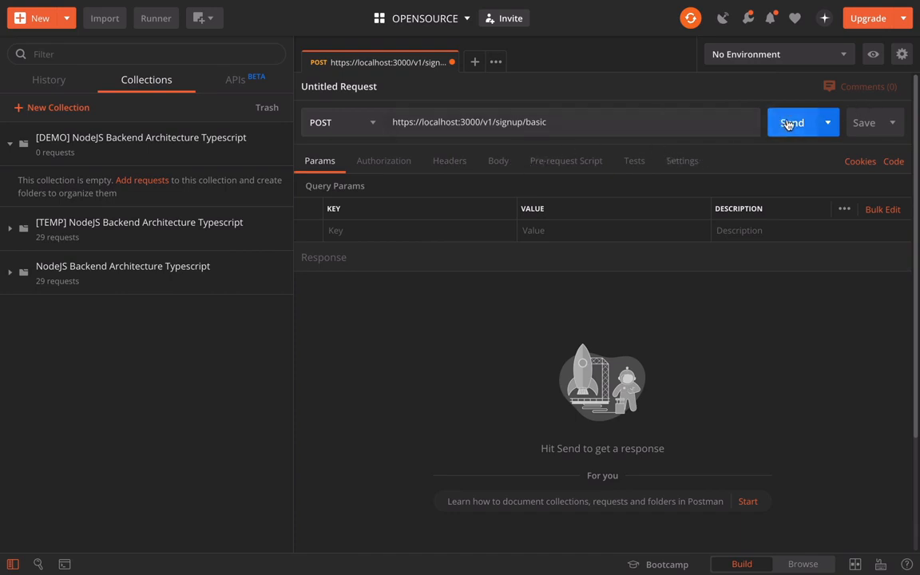
click(791, 122)
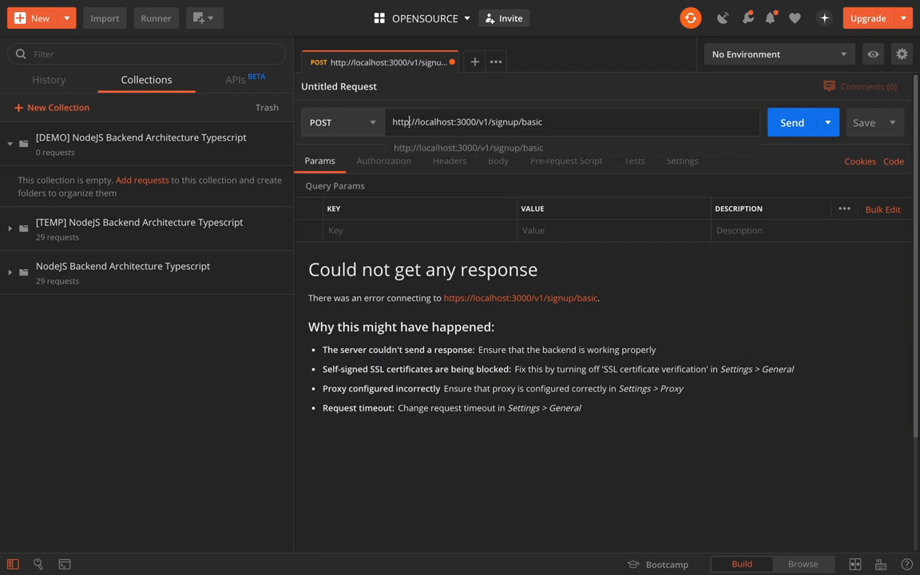
click(792, 122)
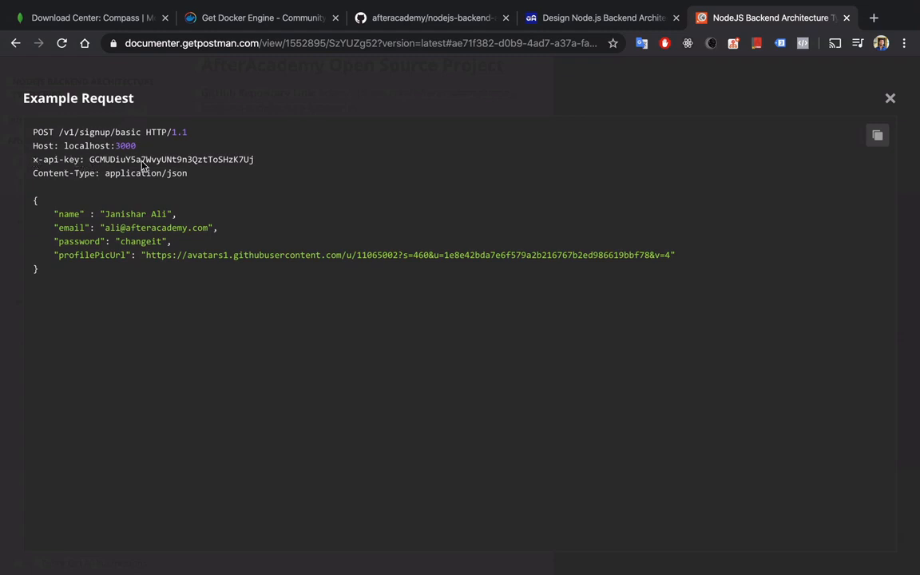
mouse_move(233, 168)
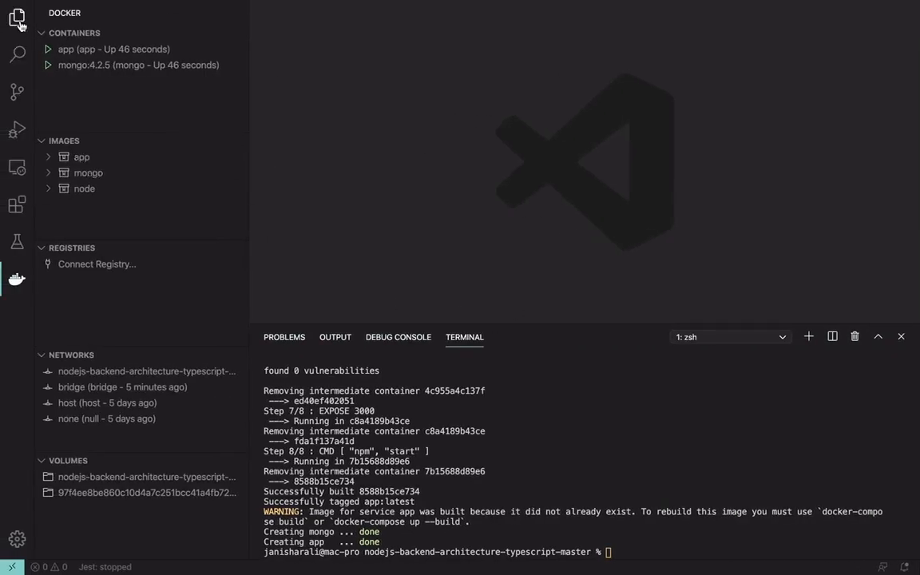
- Open addons/init-mongo.js and select the api_keys key value
click(17, 18)
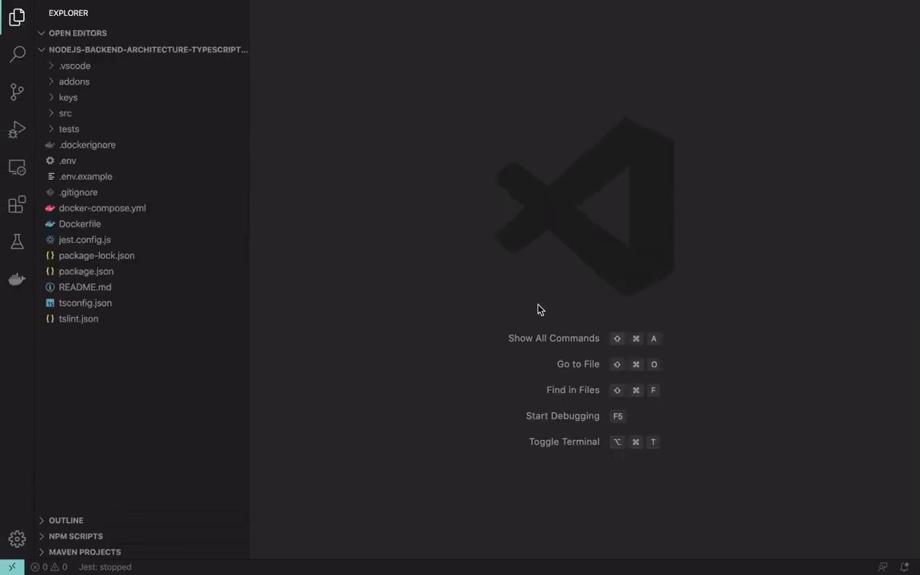
click(74, 81)
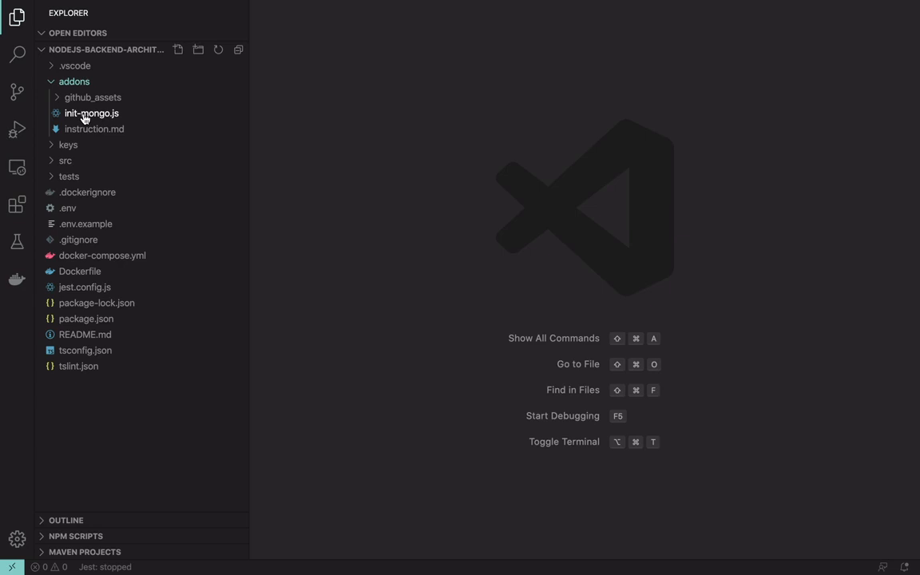
click(91, 113)
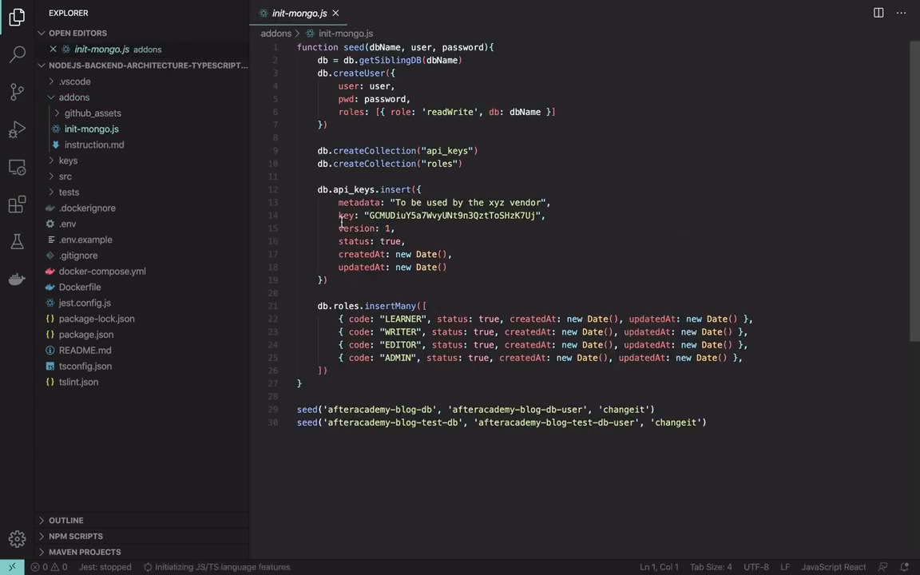
drag(366, 216, 520, 216)
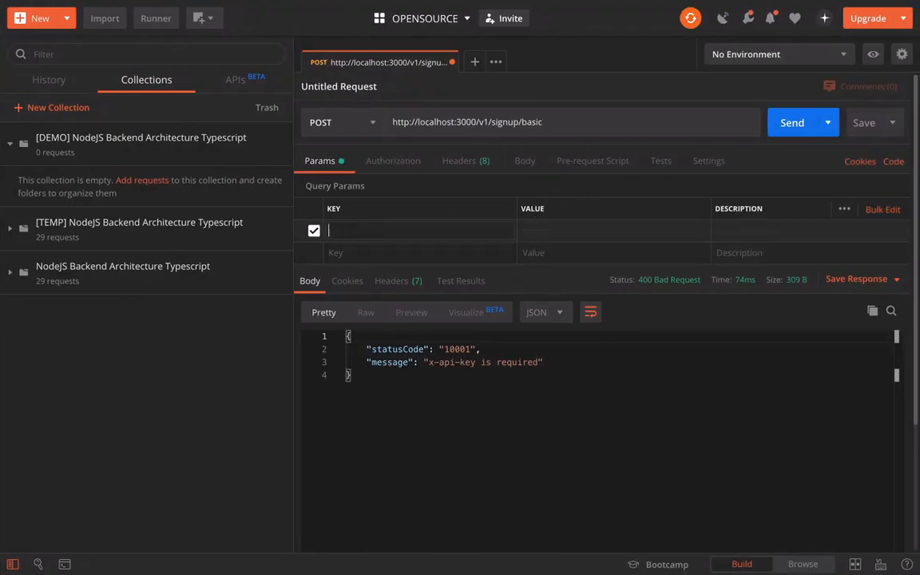
text(x-api)
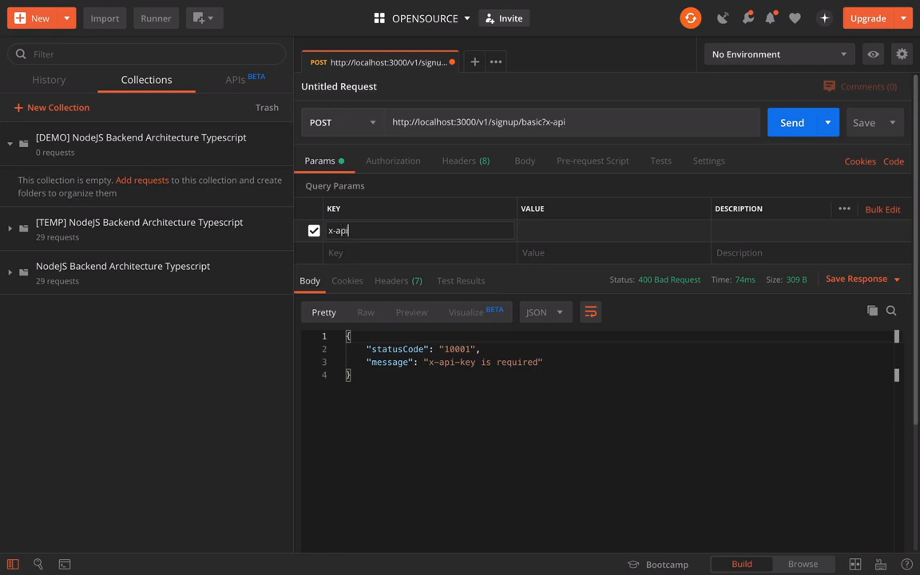
text(-key)
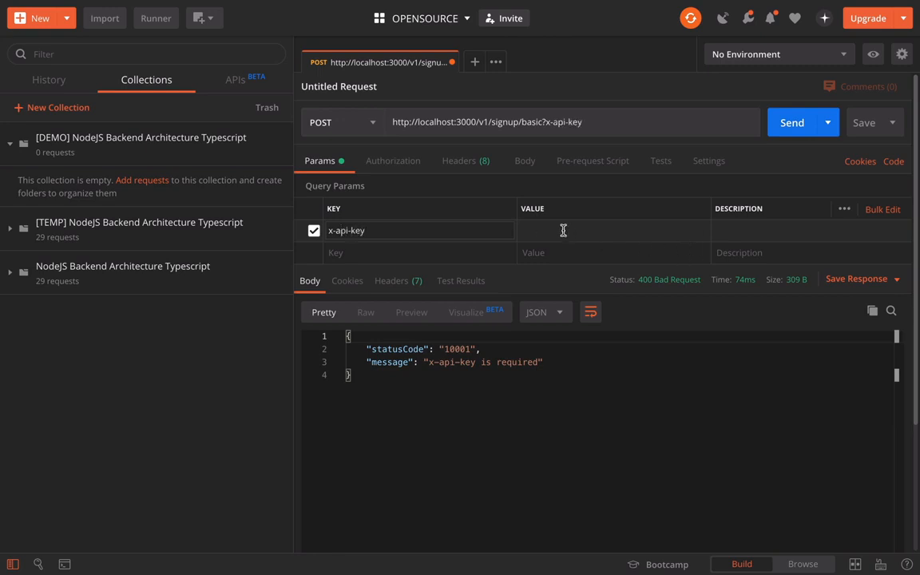
text(GCMUDiuY5a7WvyUNt9n3QztToSHzK7Uj)
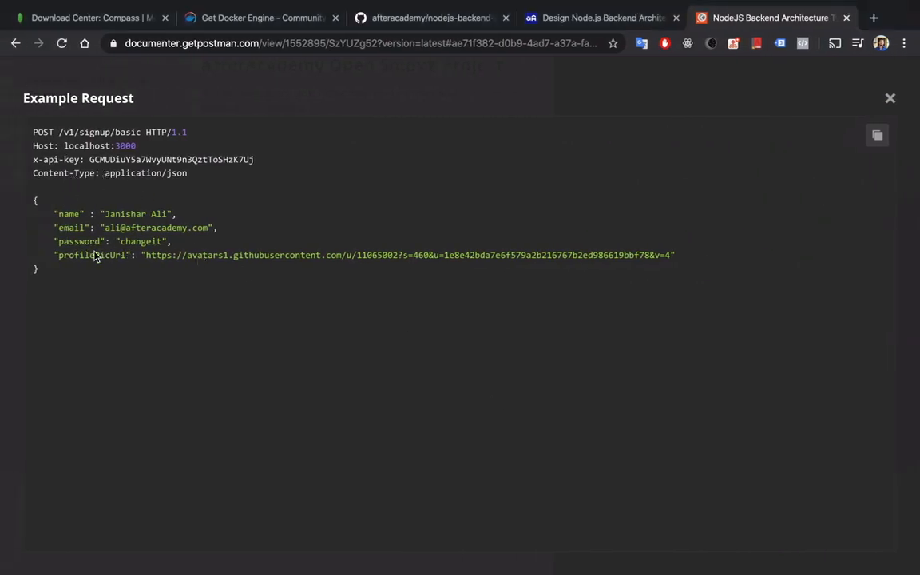
double_click(68, 214)
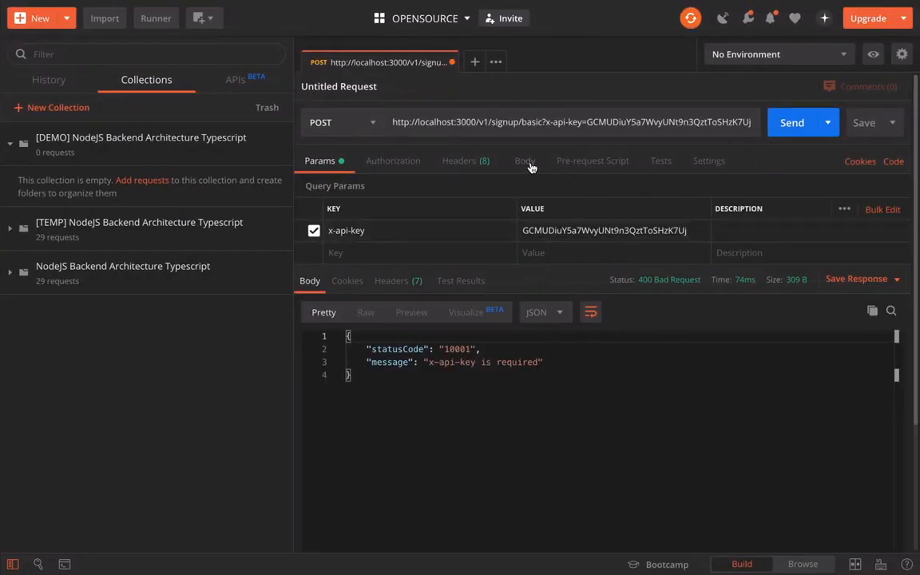
- Give the request a raw JSON body with name, email, password, profilePicUrl, then resend
click(525, 161)
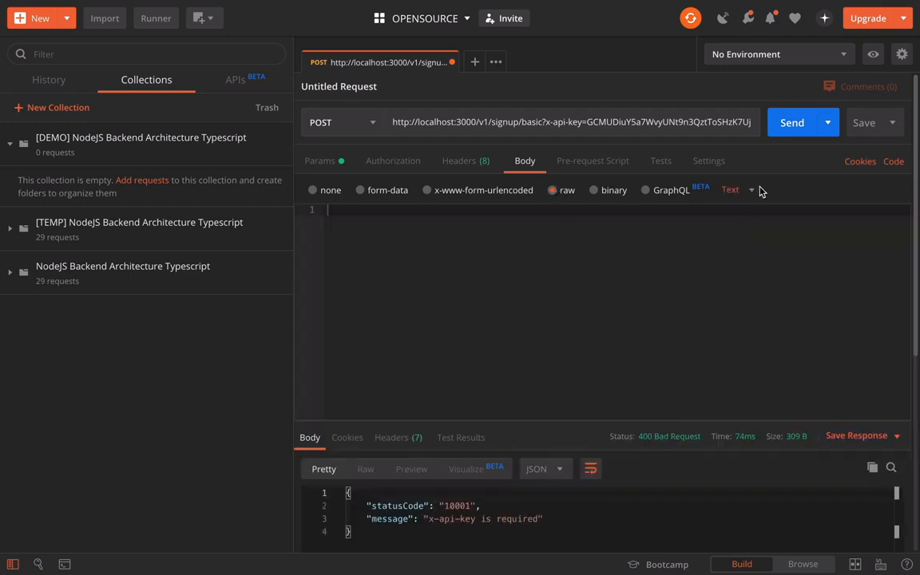
click(730, 191)
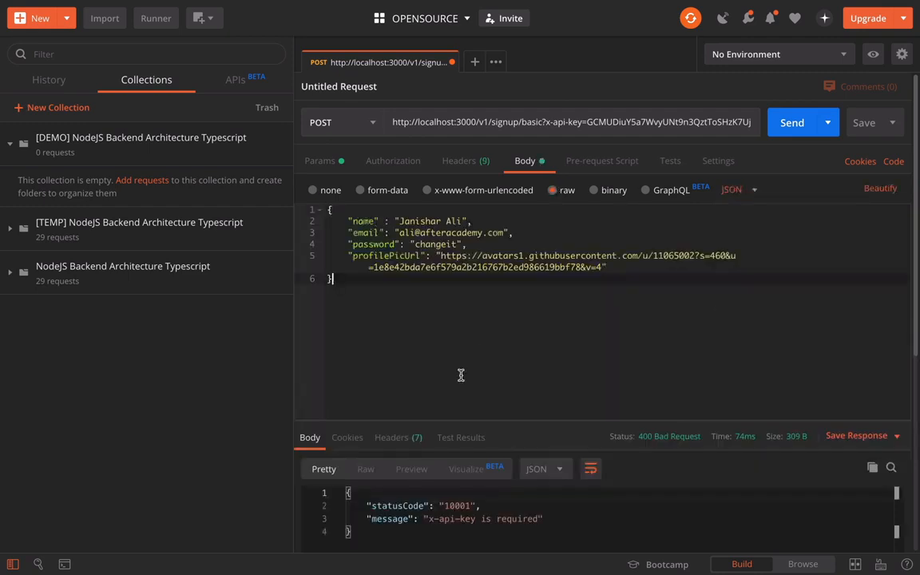
click(791, 122)
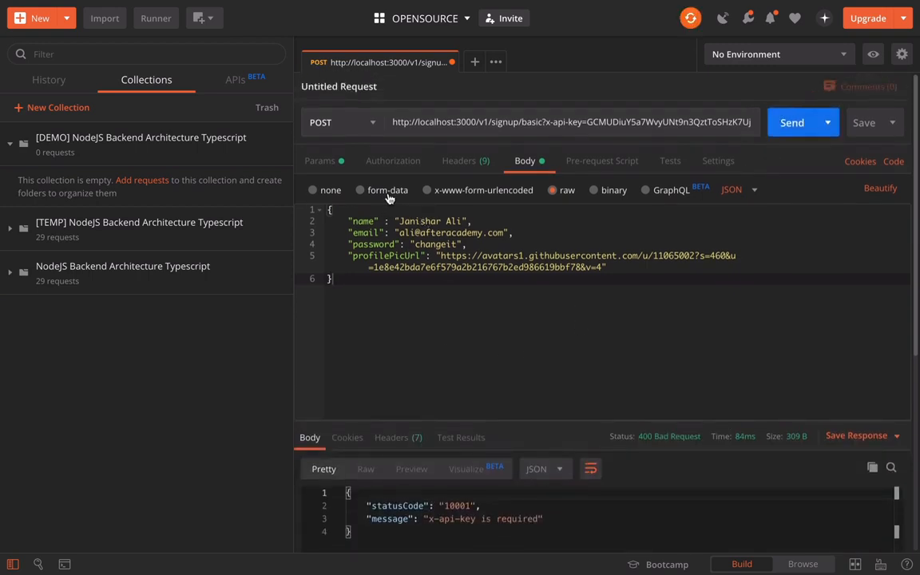
click(459, 161)
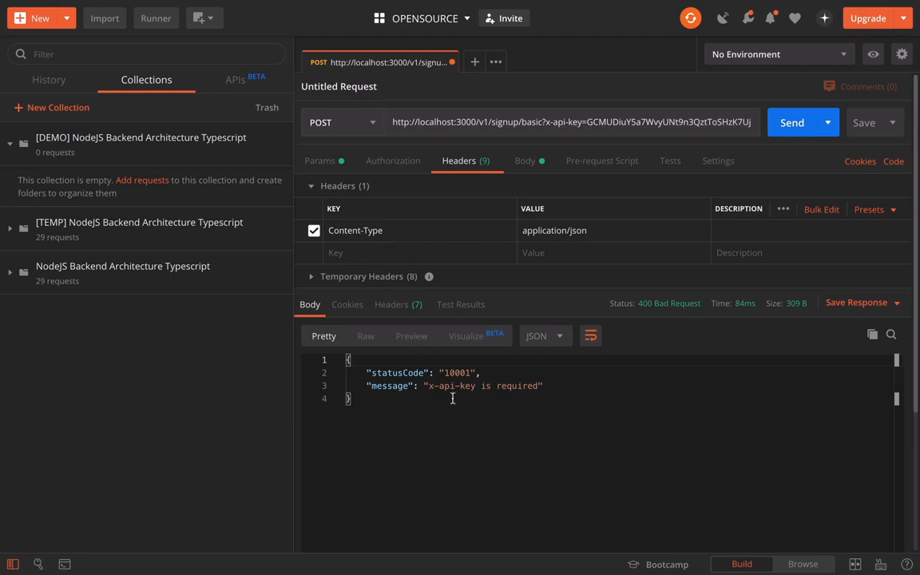
- Remove x-api-key from the query params and add it as a header via Bulk Edit
double_click(445, 386)
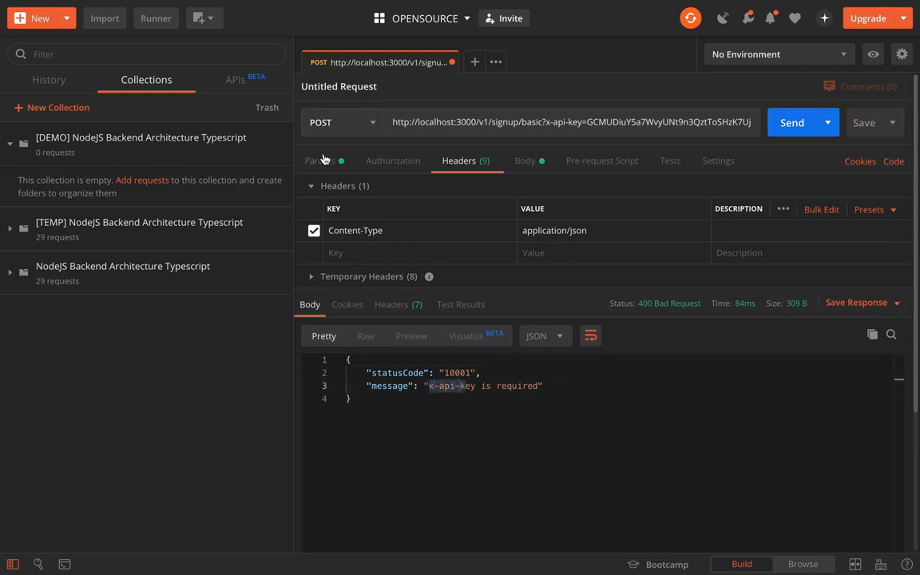
click(319, 161)
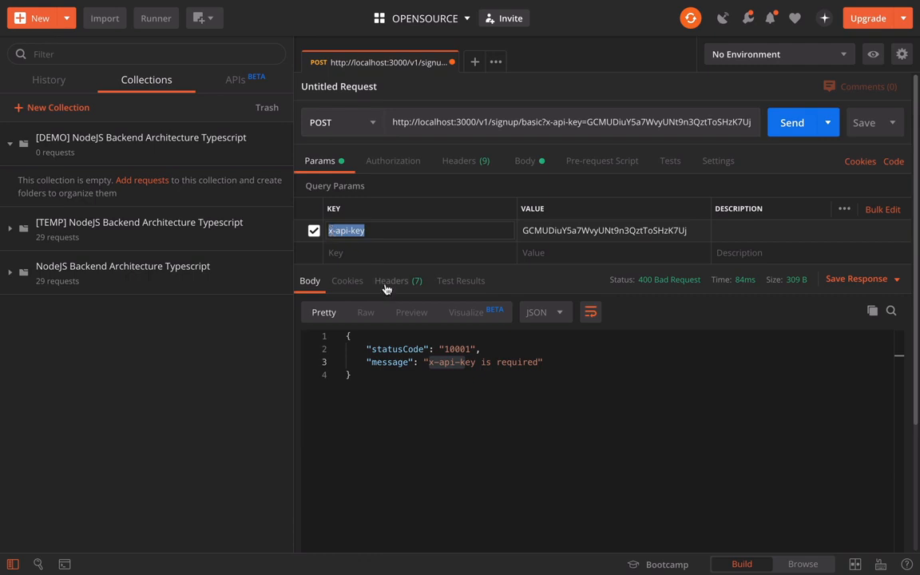
mouse_move(889, 213)
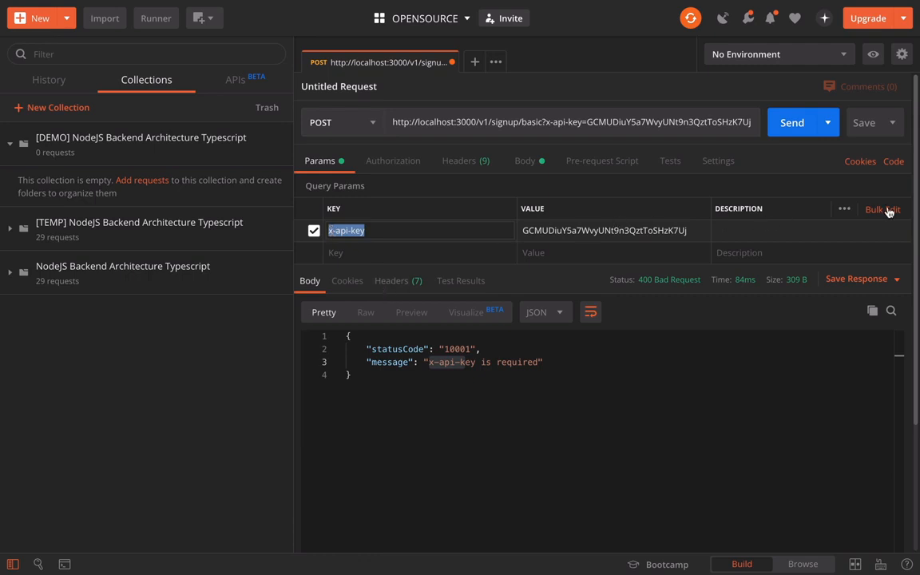
click(882, 209)
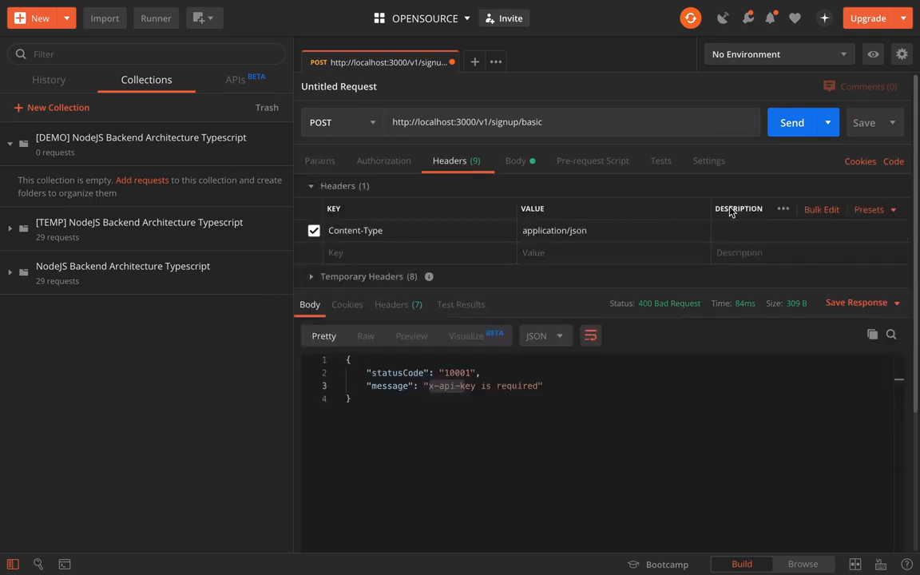
click(822, 209)
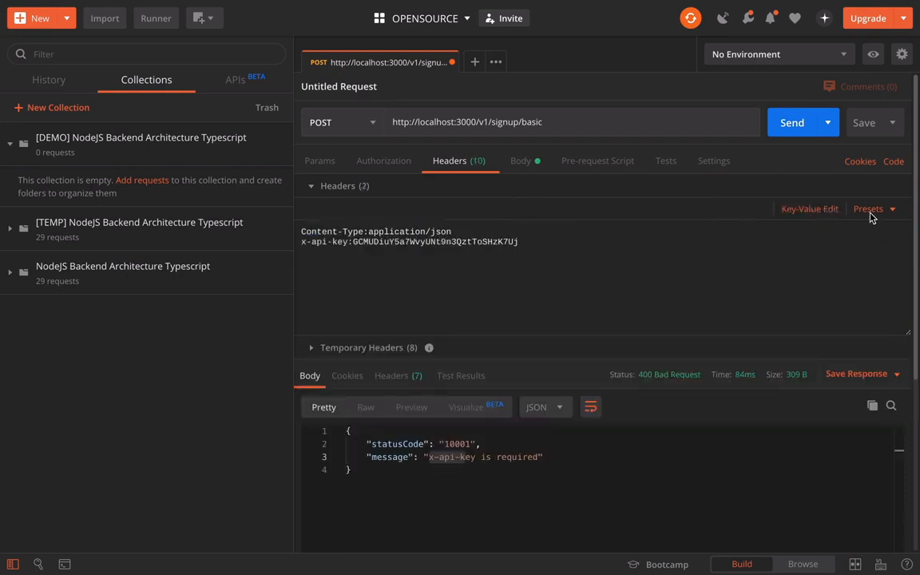
click(809, 209)
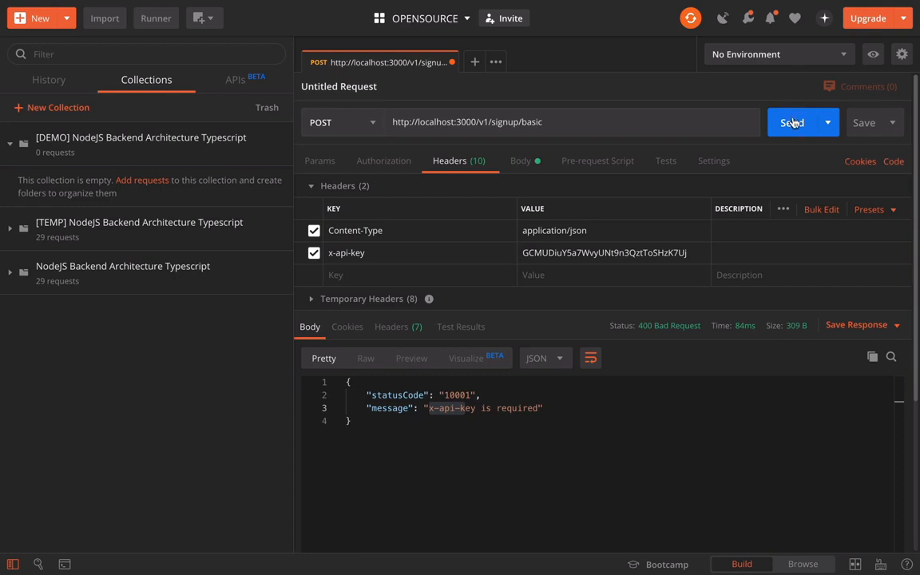
- Resend signup and get 200 OK with the user and access and refresh tokens
click(792, 122)
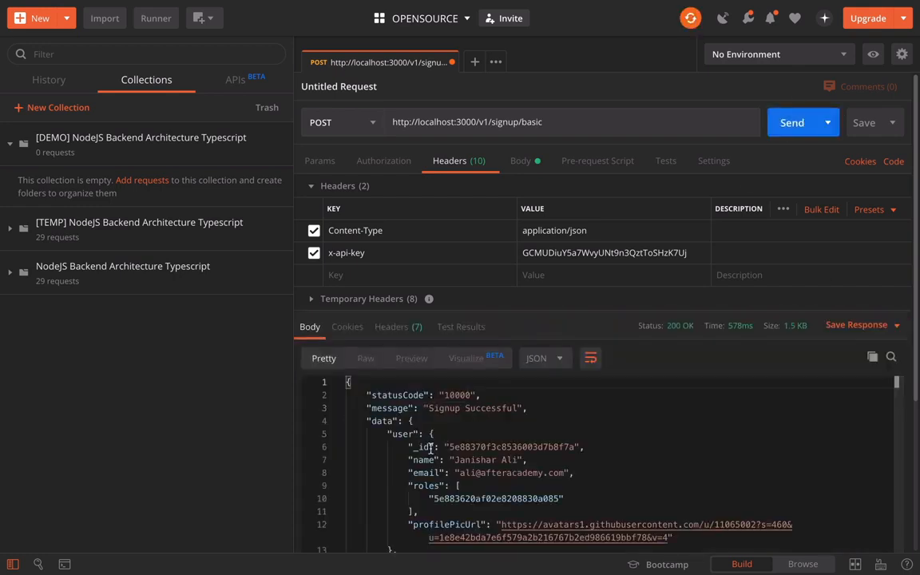
scroll(down, 3)
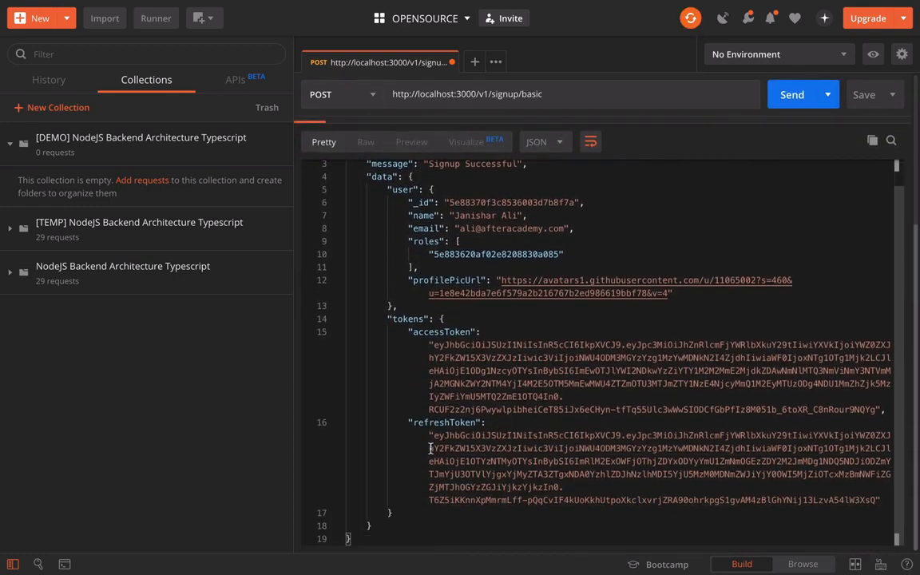
click(792, 95)
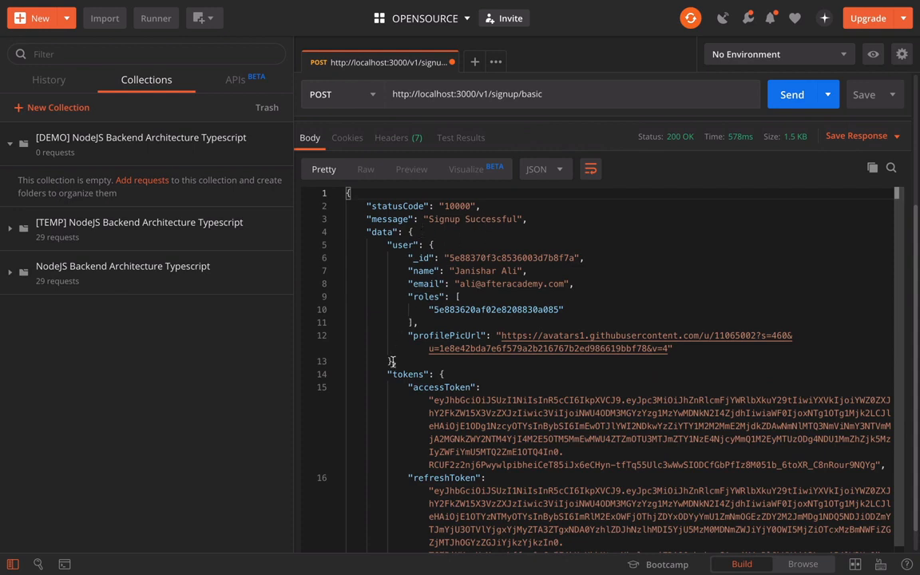
scroll(down, 3)
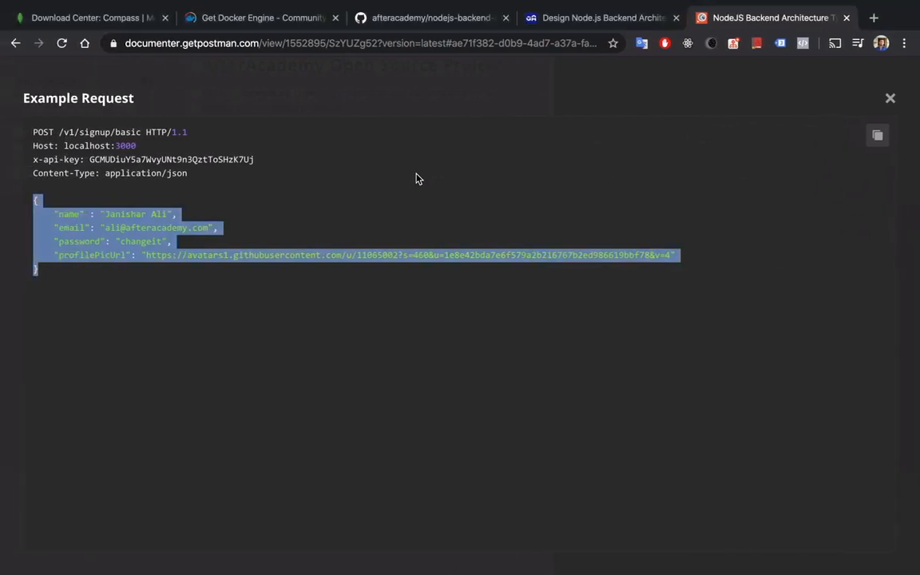
- Close the Signup Basic example and view the Writer Get One Blog and Writer Blog Create docs
click(160, 242)
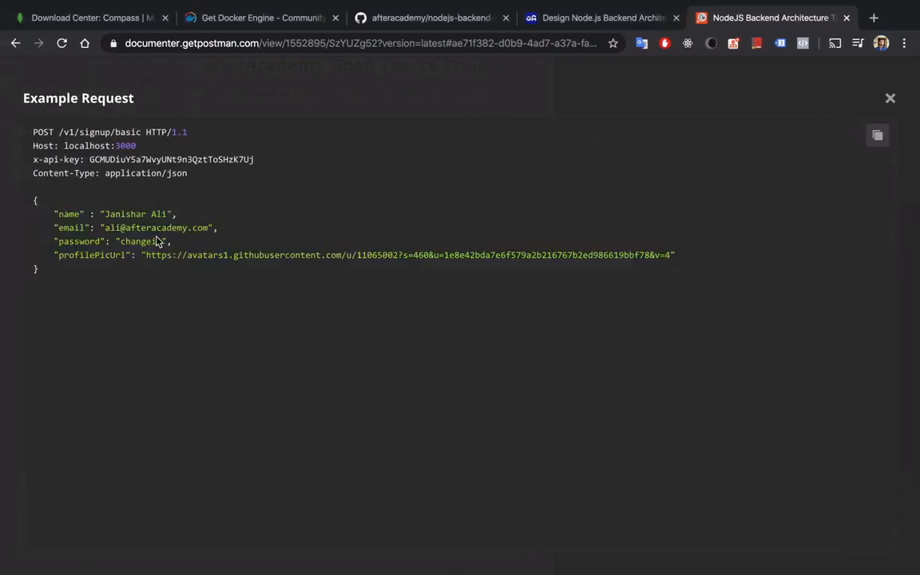
mouse_move(274, 245)
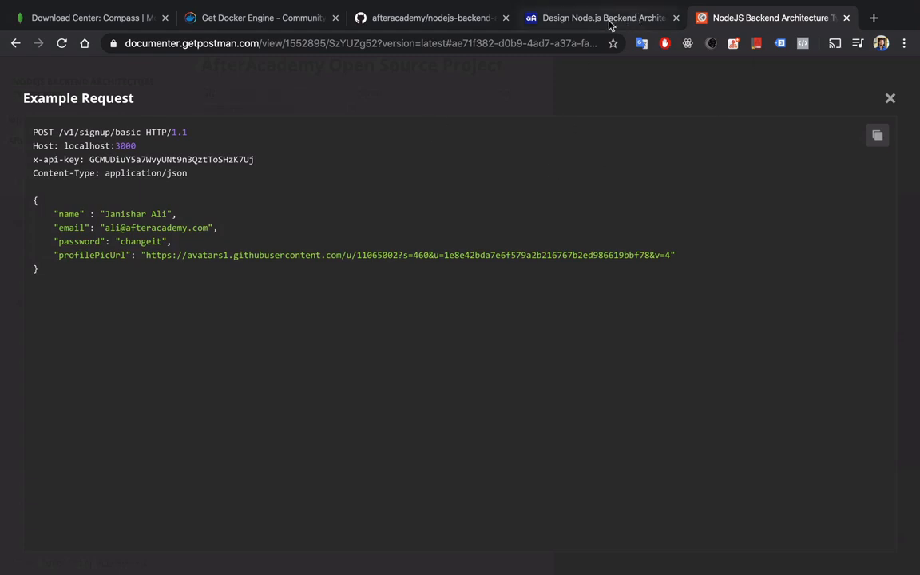
mouse_move(534, 219)
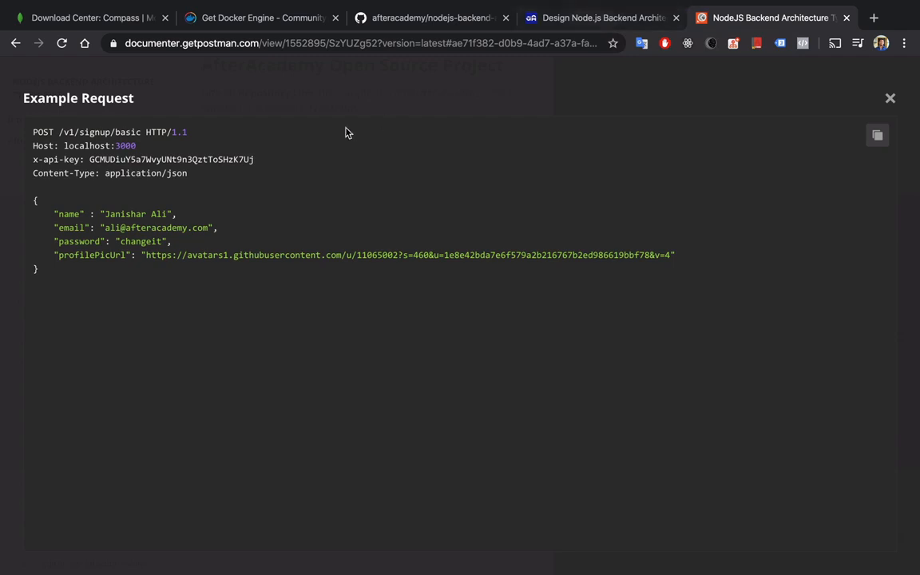
click(890, 97)
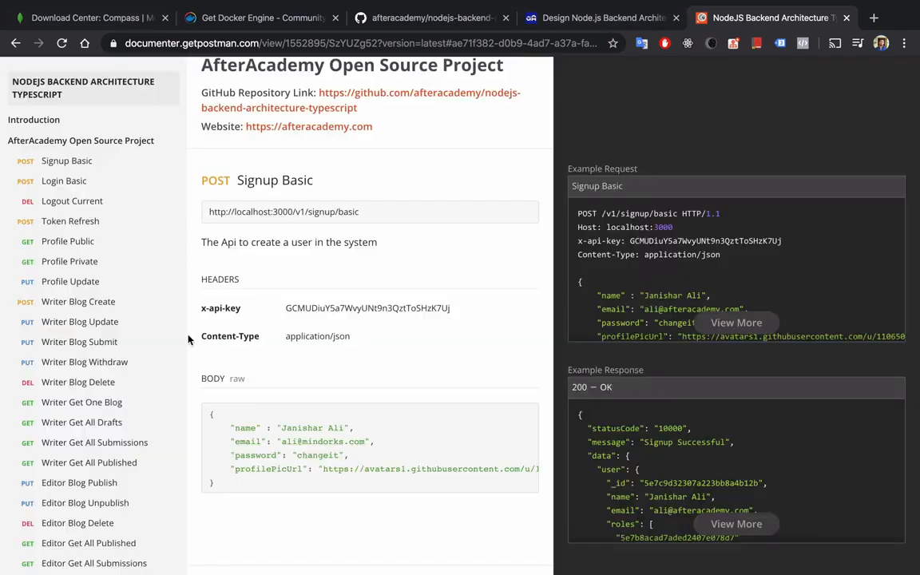
scroll(down, 3)
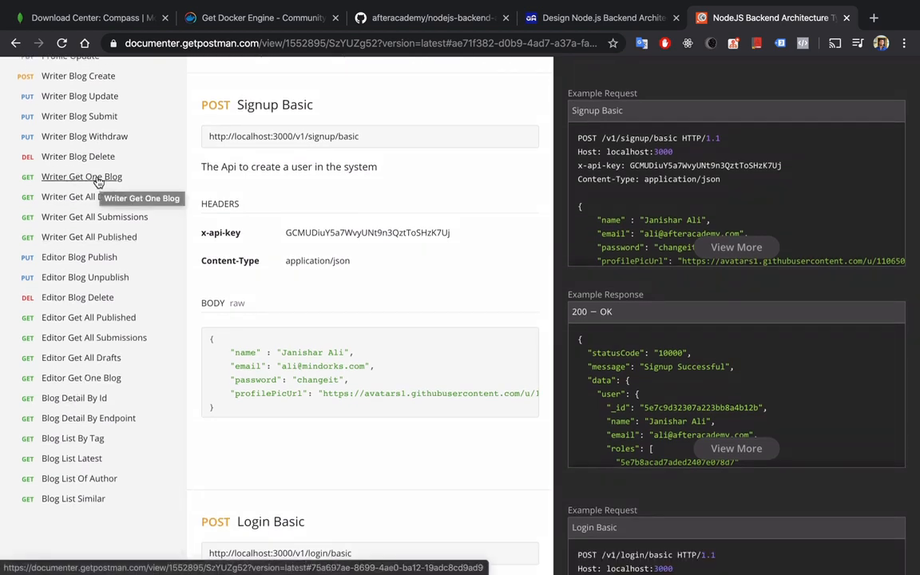
click(81, 177)
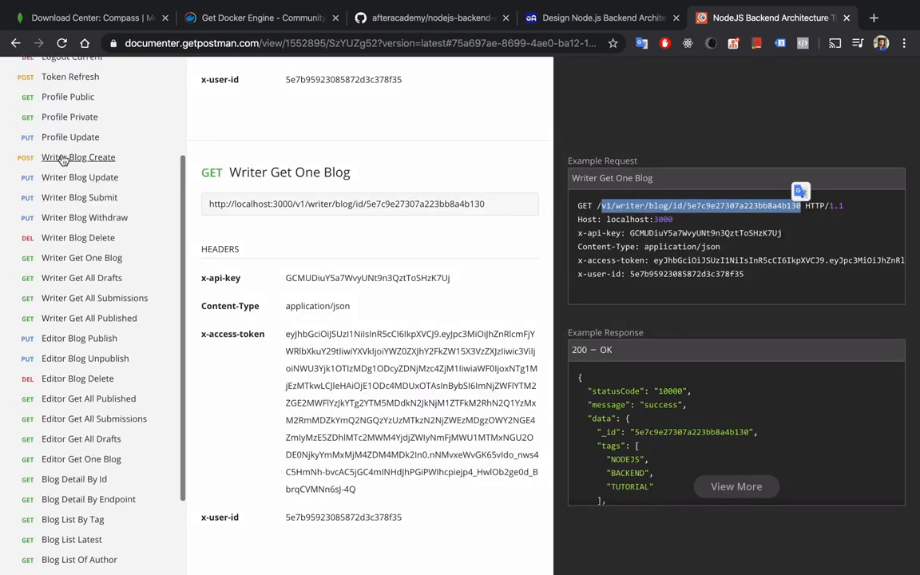
click(78, 156)
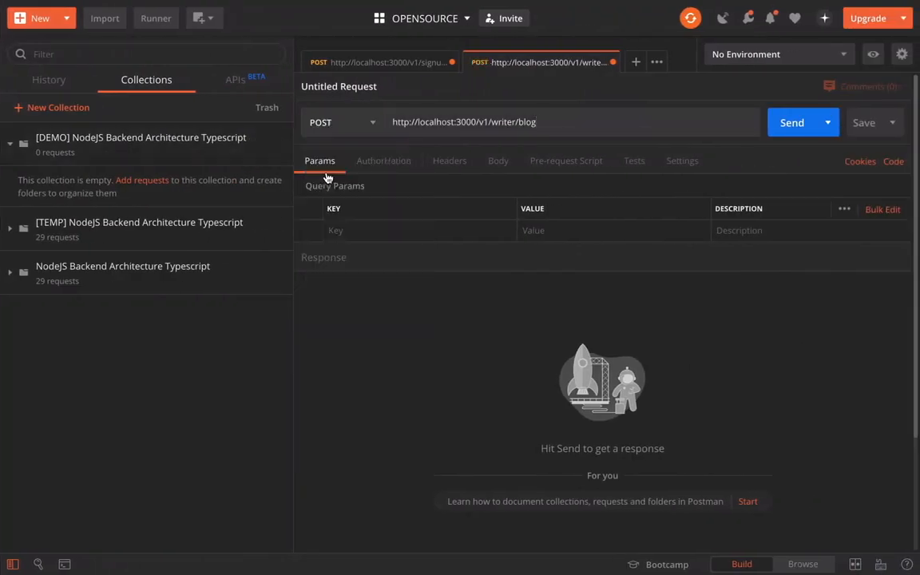
- Bulk-paste x-api-key, Content-Type, x-access-token and x-user-id headers into the blog POST
click(449, 161)
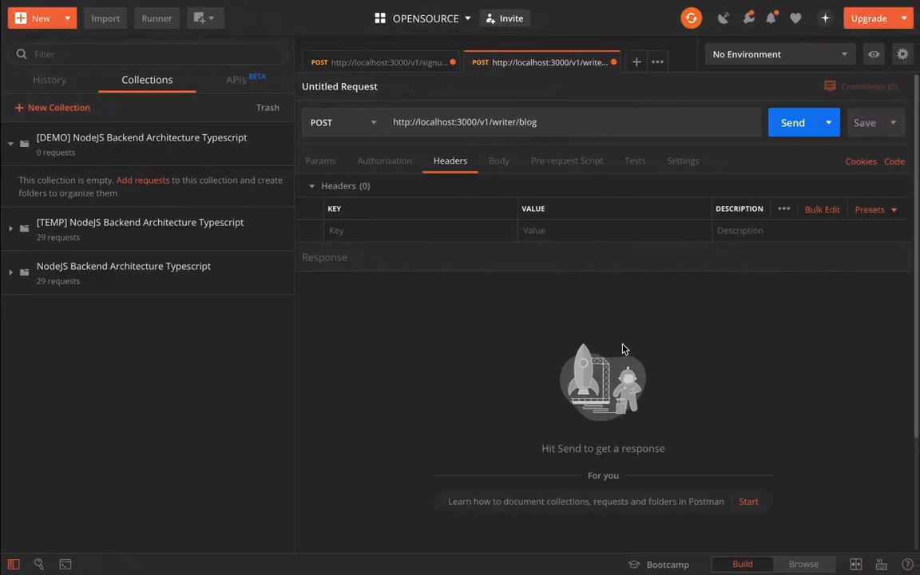
click(822, 209)
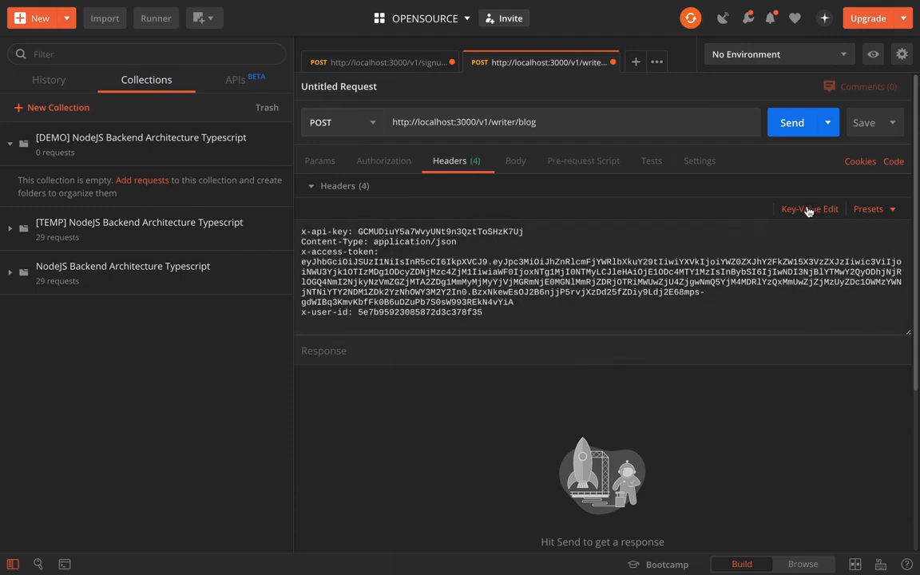
click(809, 209)
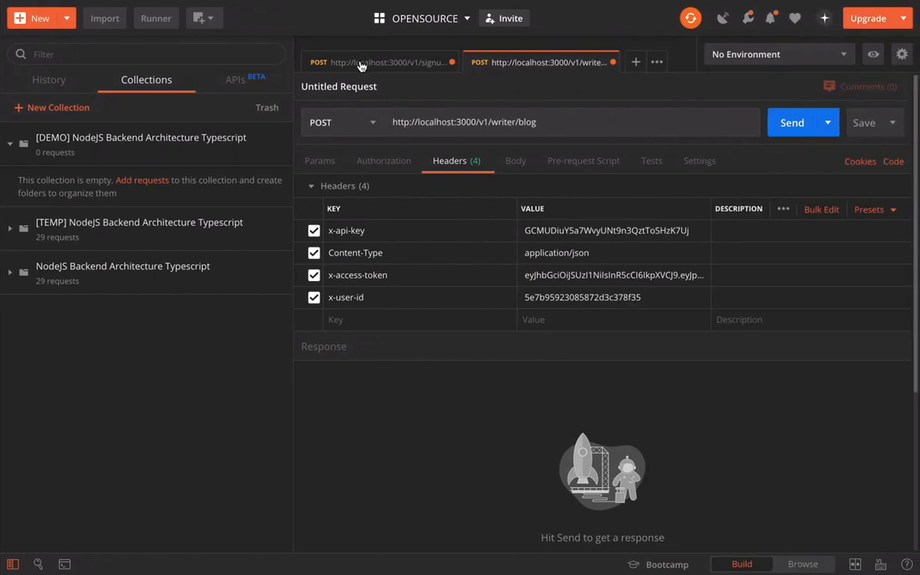
- Copy the signup response's _id and accessToken into the x-user-id and x-access-token headers
click(376, 62)
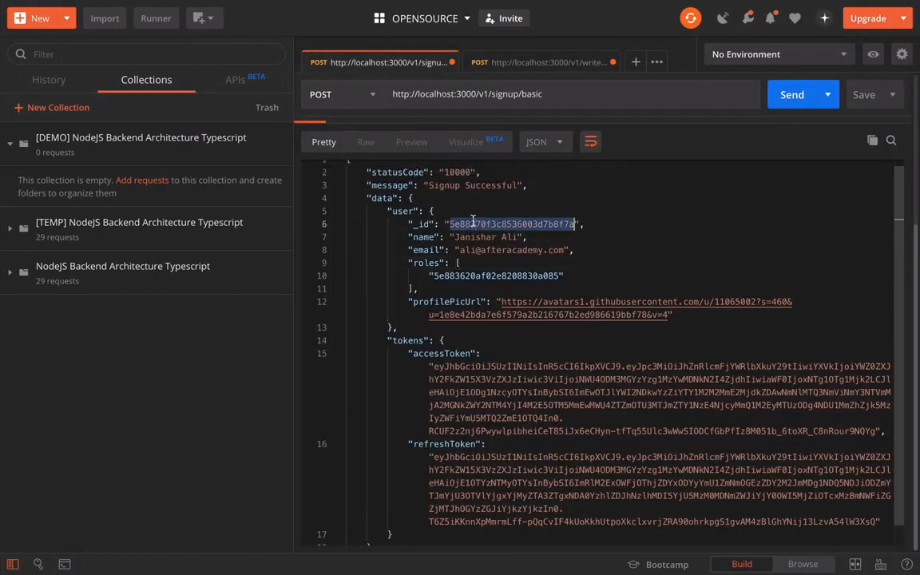
click(542, 61)
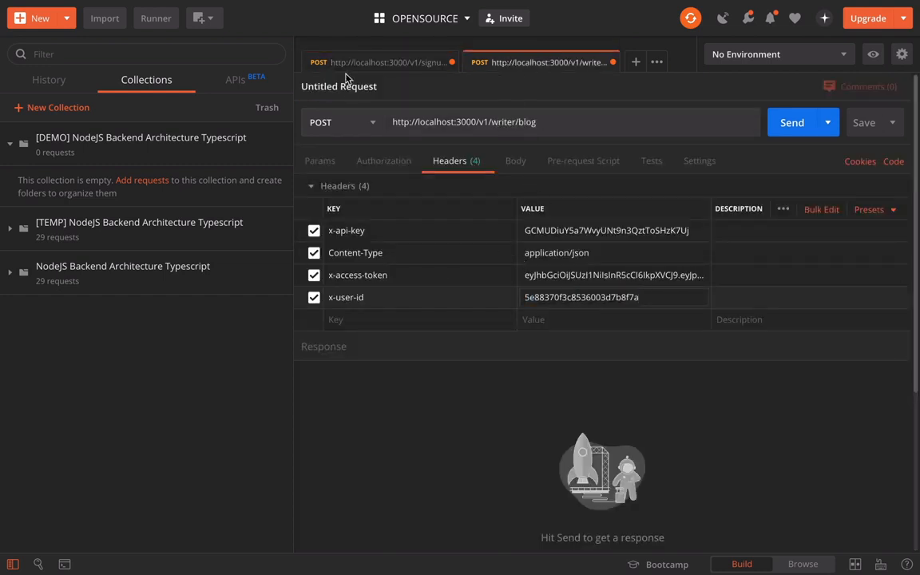
click(380, 62)
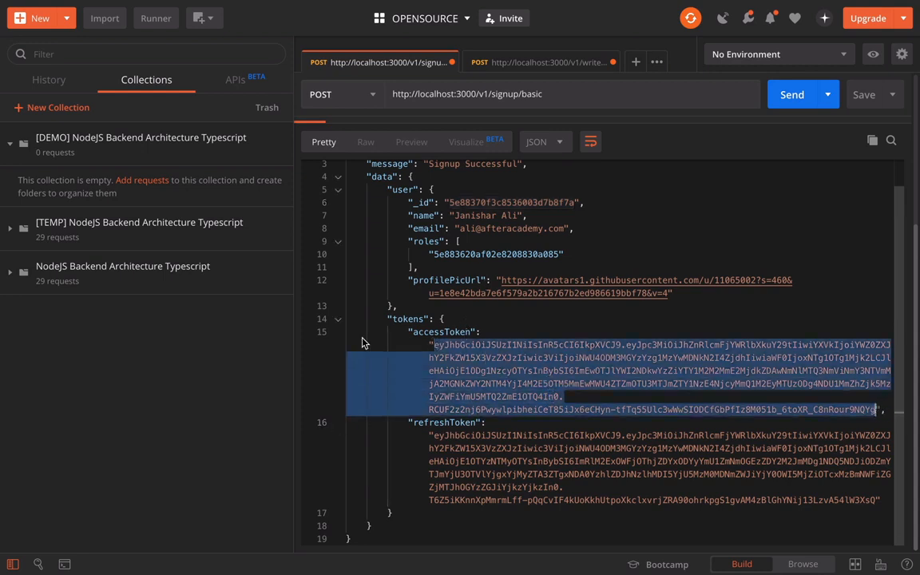
click(542, 62)
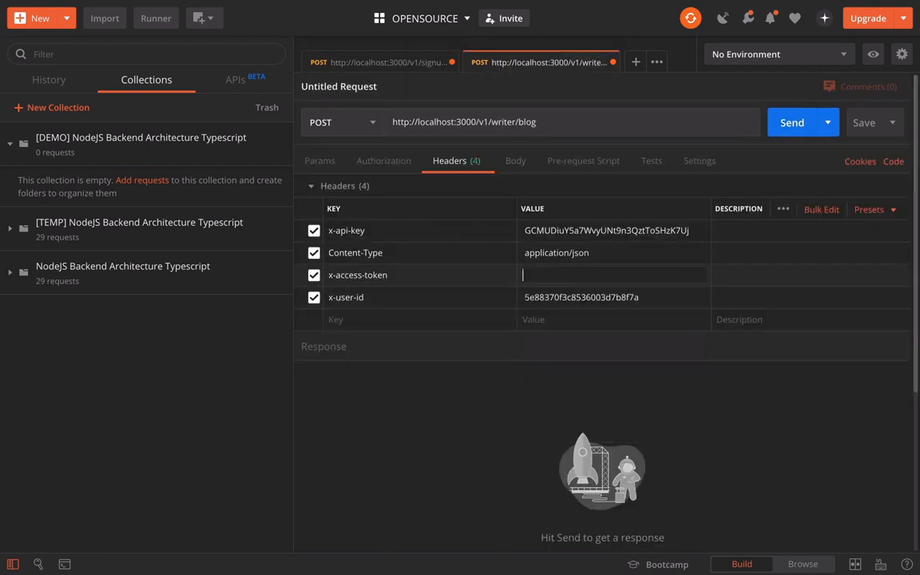
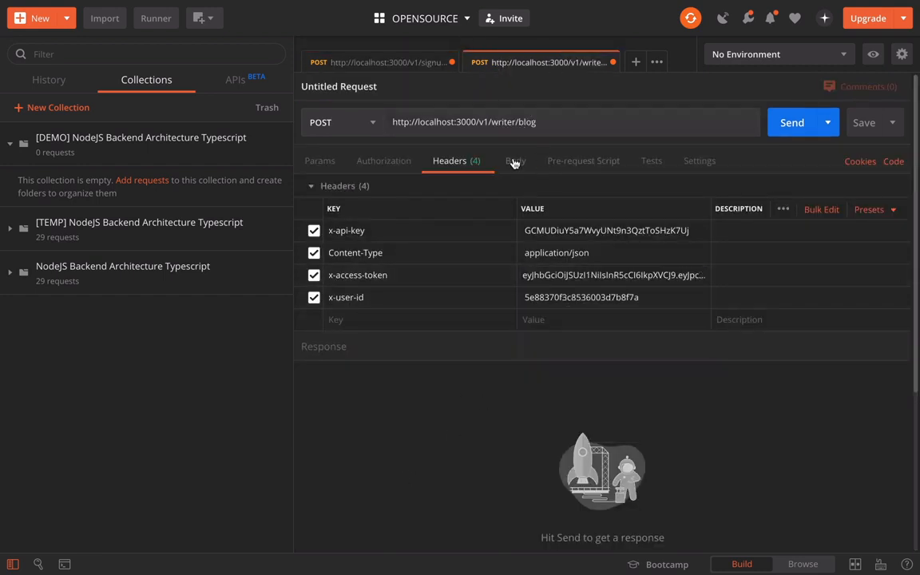
- Set the writer blog request body format to raw JSON
click(515, 161)
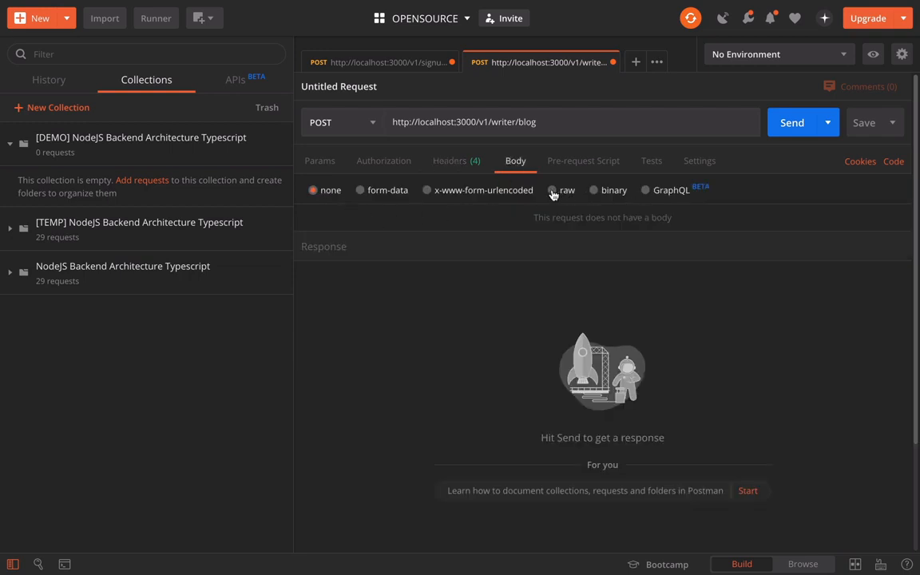
click(552, 190)
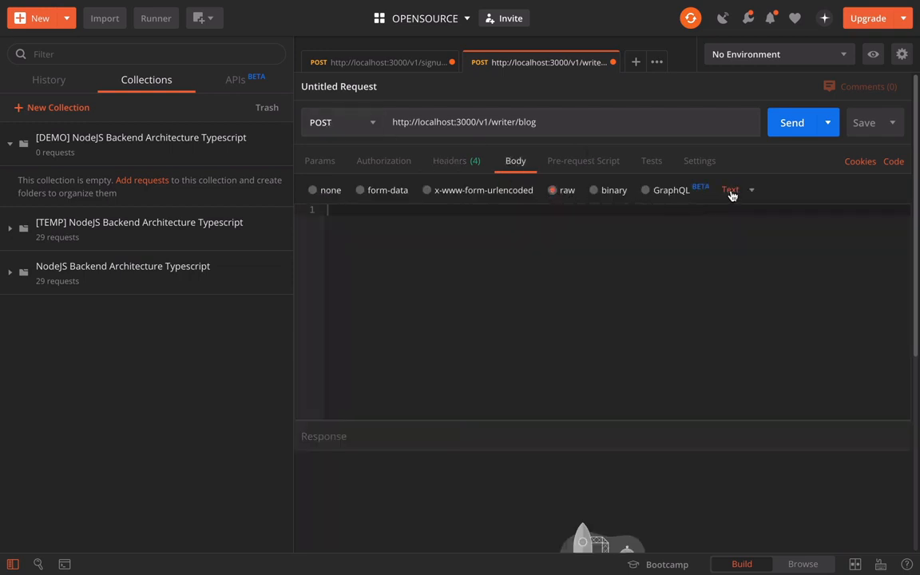
click(731, 189)
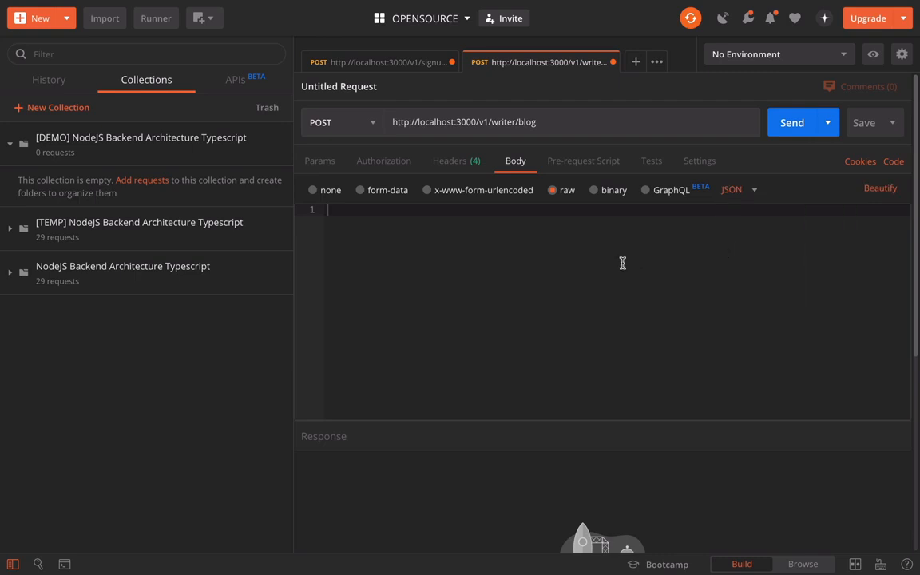
click(792, 122)
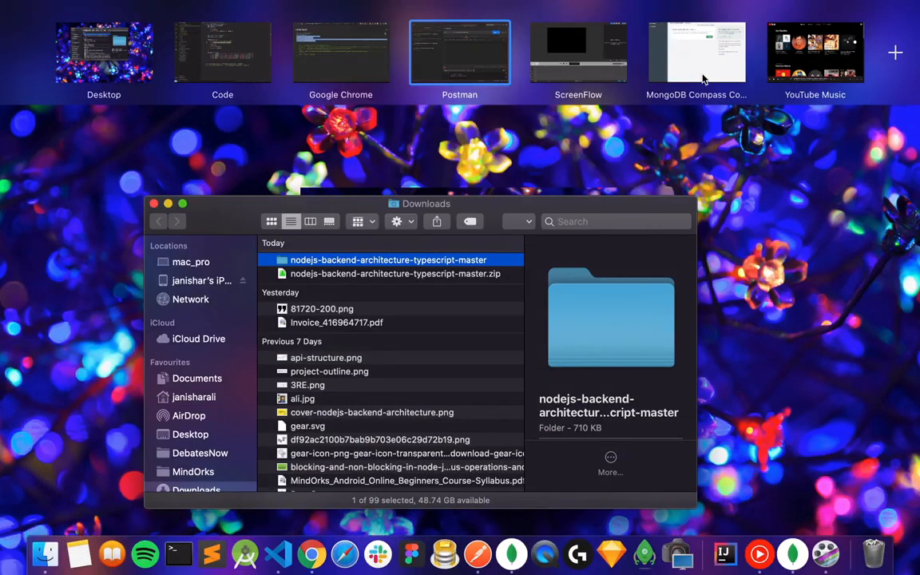
- In Compass, fill connection fields individually with Username/Password authentication
click(696, 52)
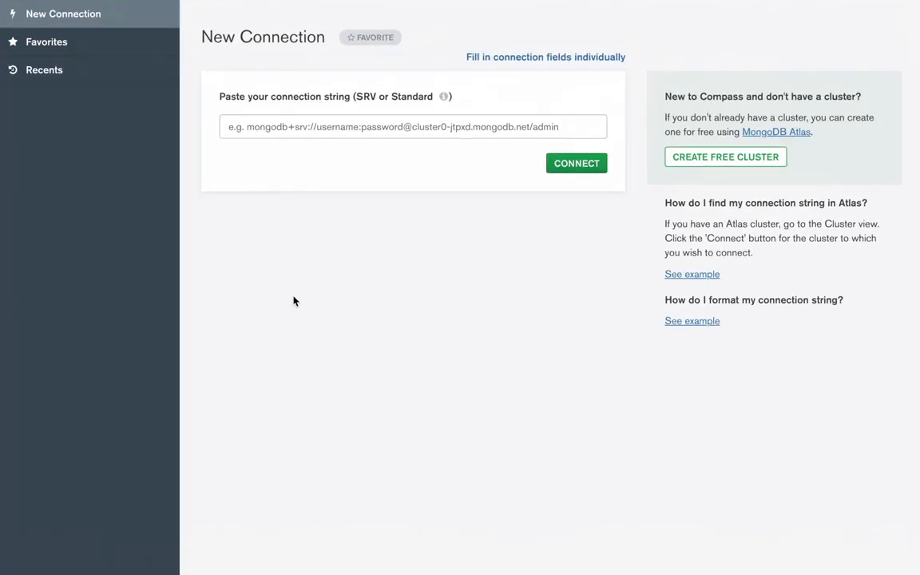
mouse_move(501, 186)
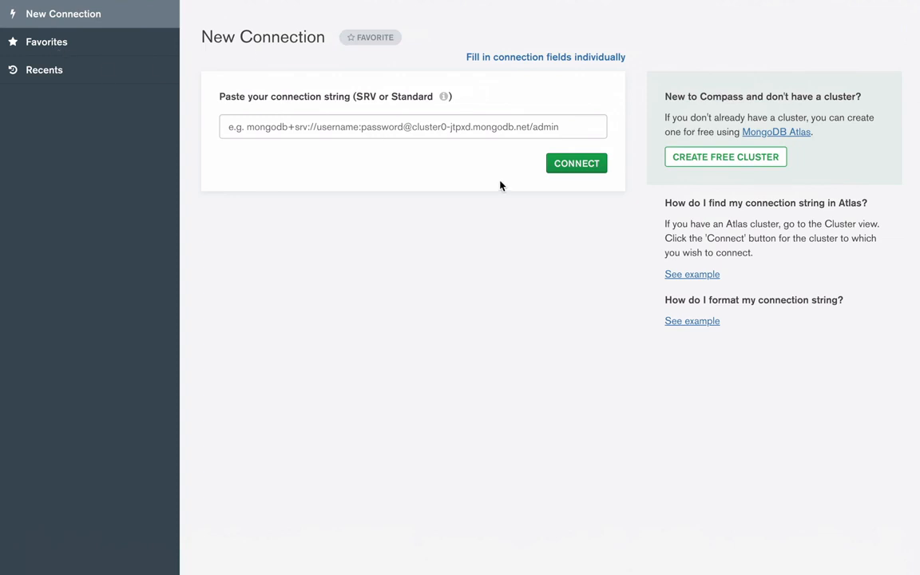
click(544, 57)
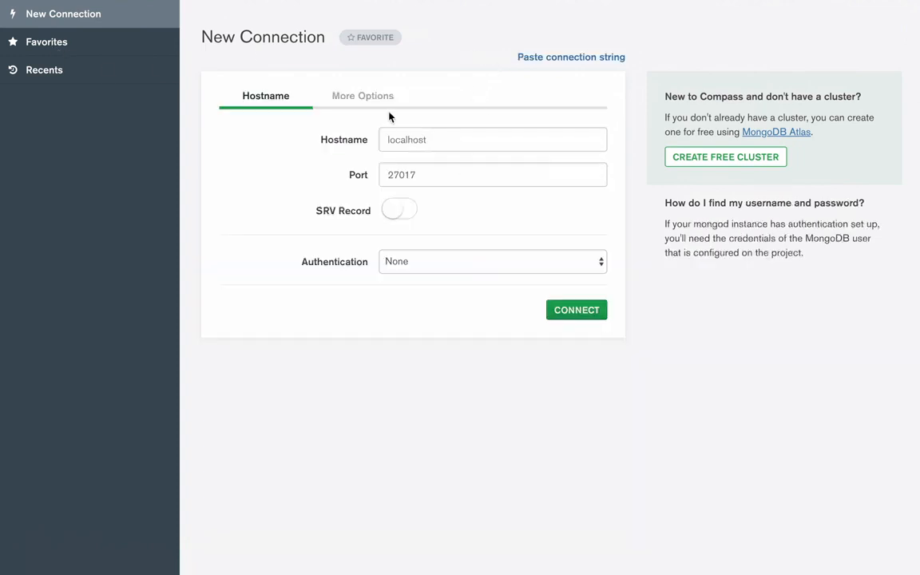
mouse_move(421, 290)
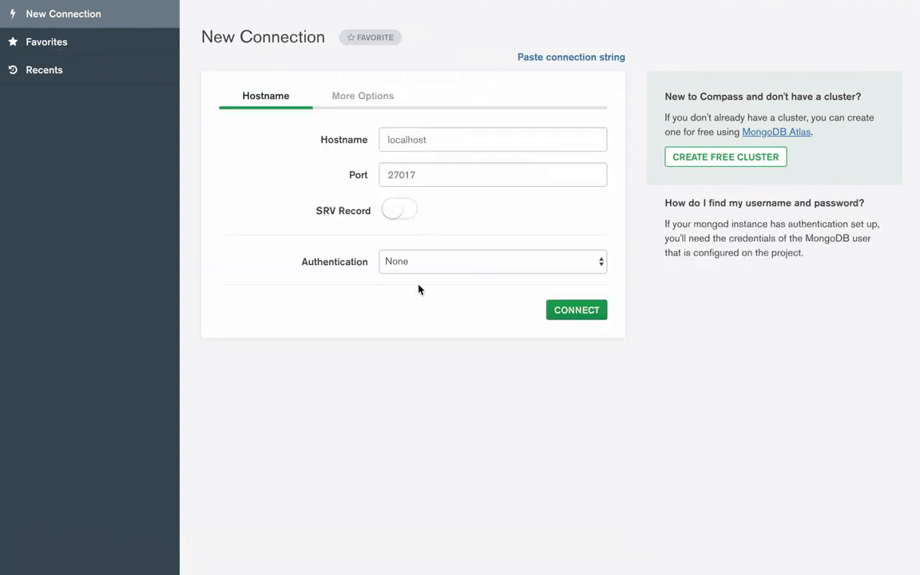
click(492, 261)
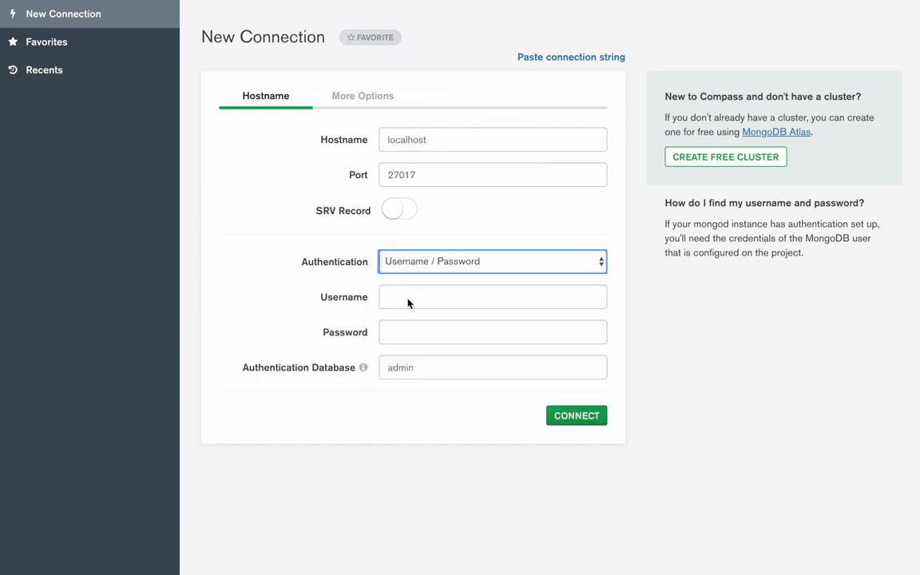
click(493, 297)
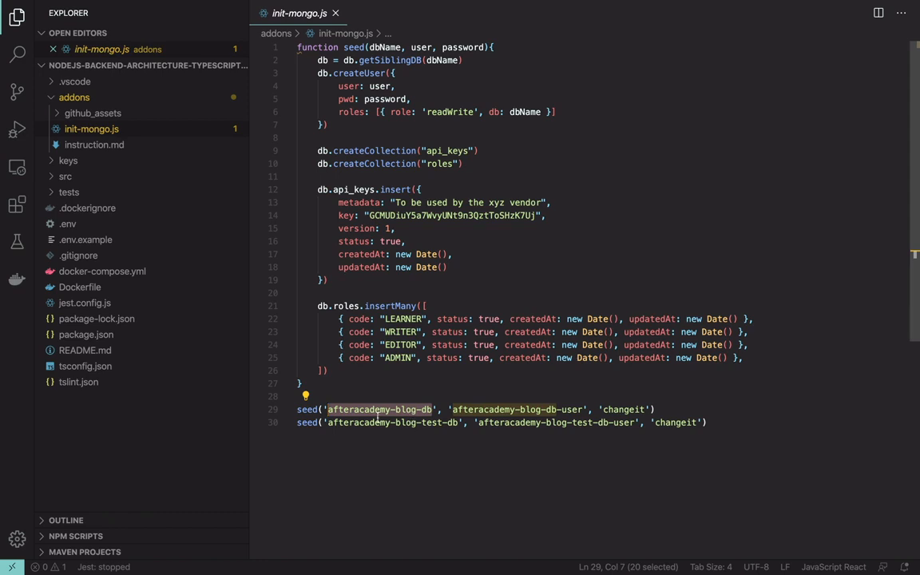
mouse_move(534, 426)
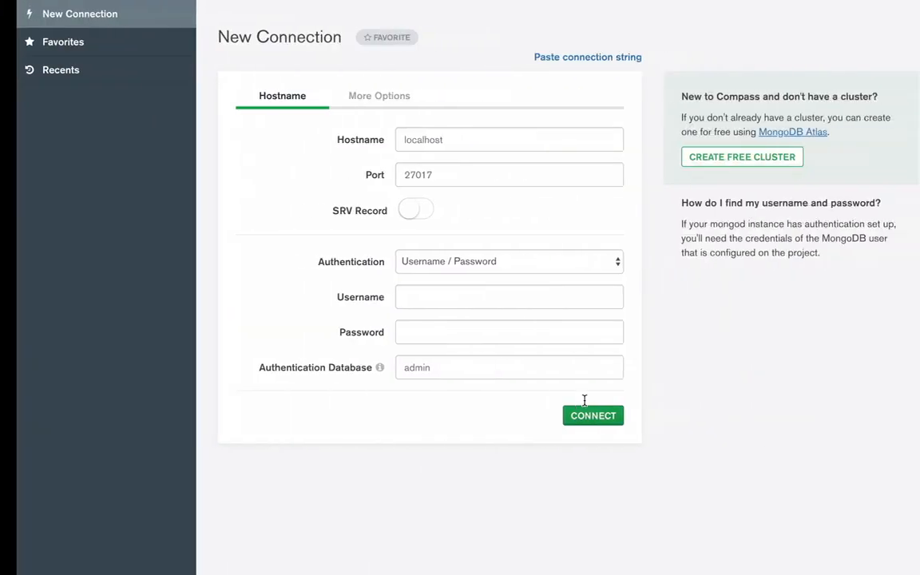
- Enter user afteracademy-blog-db-user, its password, auth database afteracademy-blog-db, and connect
text(afteracademy-blog-db)
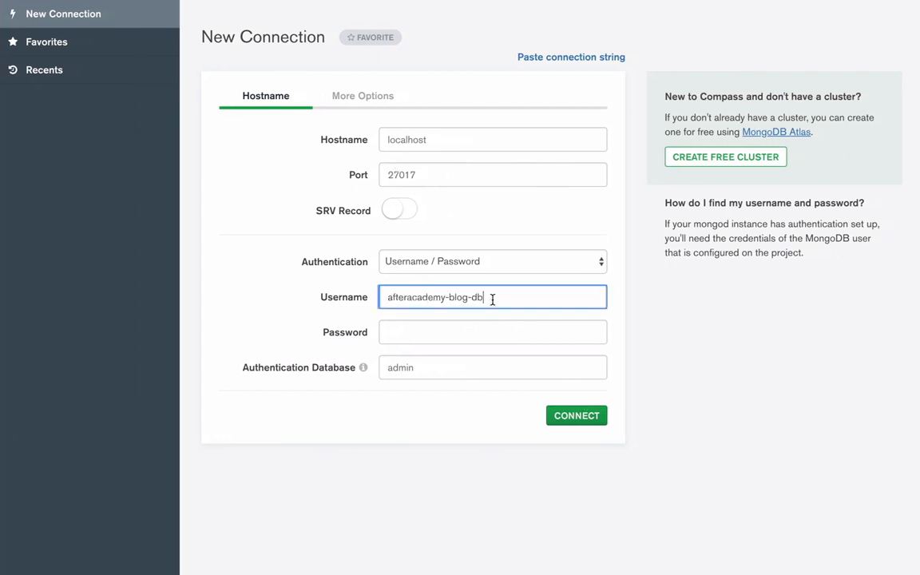
text(-user)
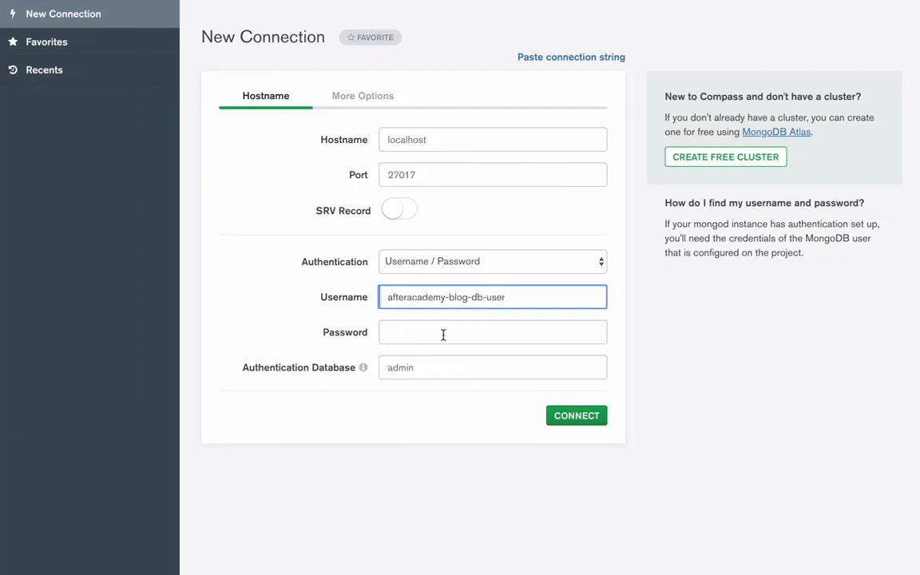
text(password)
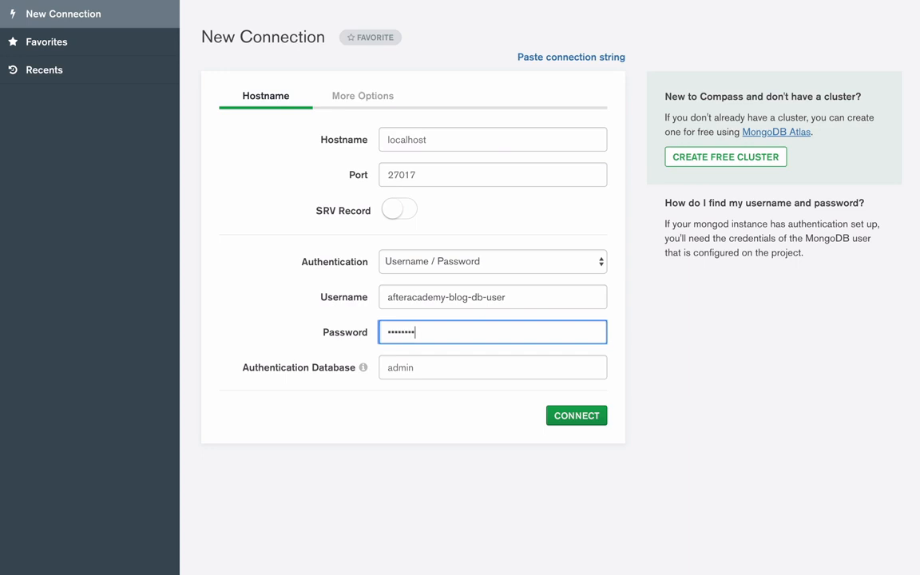
text(afteracademy-blog-db)
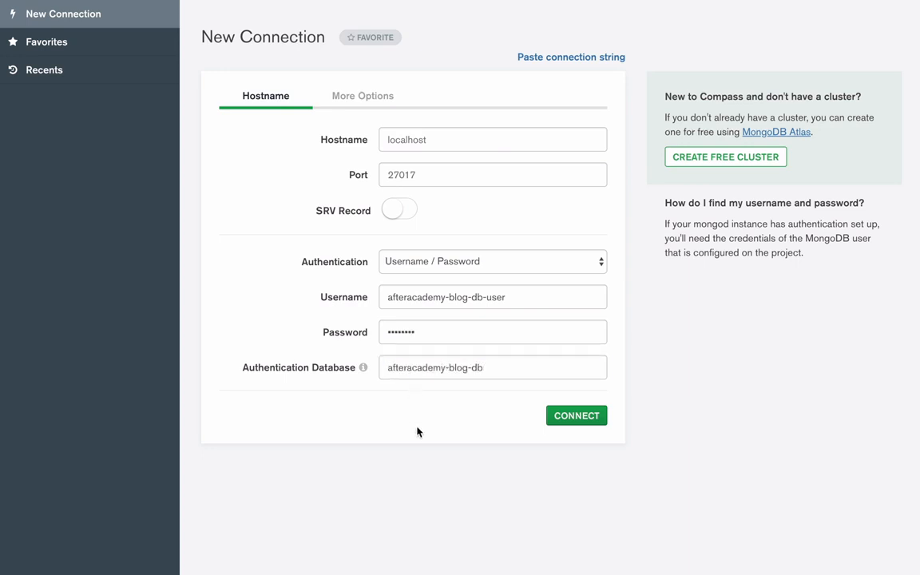
click(576, 415)
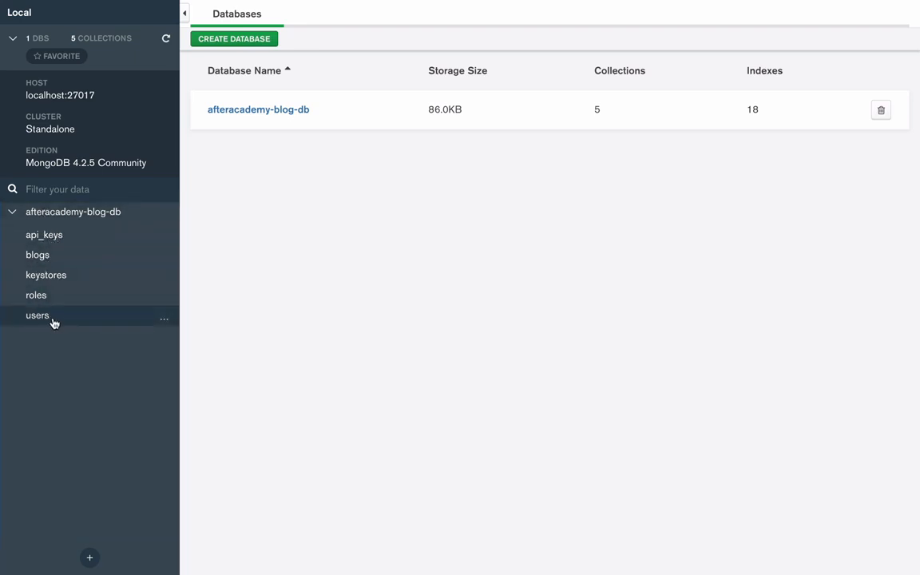
mouse_move(38, 316)
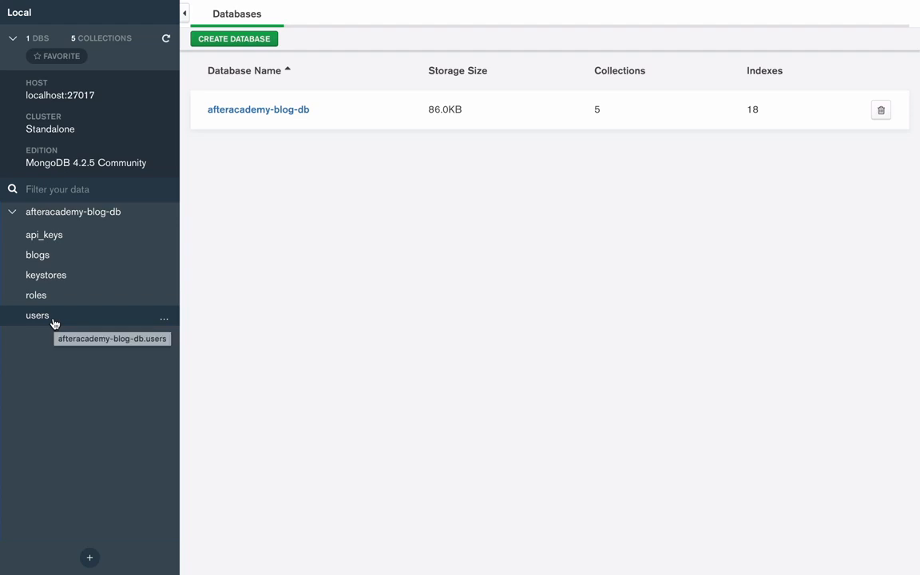
mouse_move(64, 255)
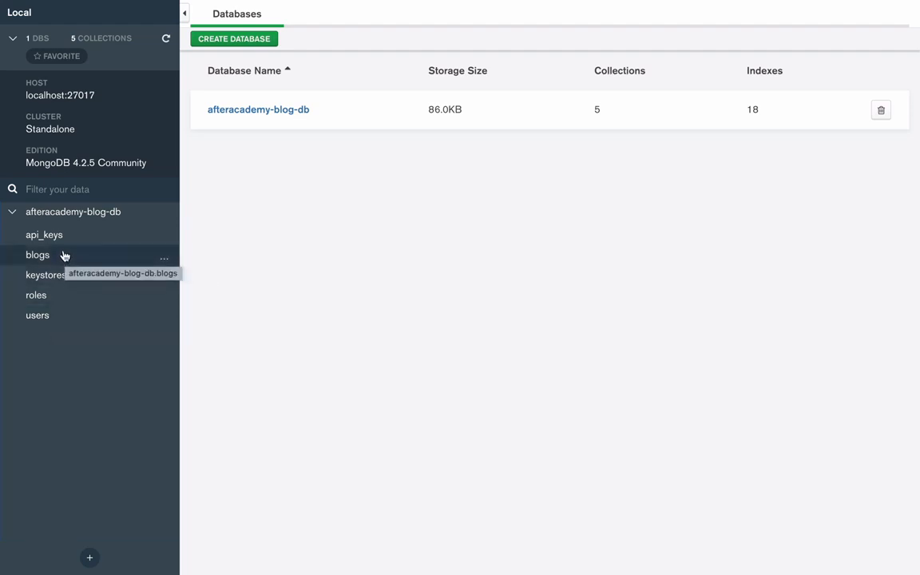
- Copy the WRITER role's _id from roles and add it to the user's roles array
click(36, 295)
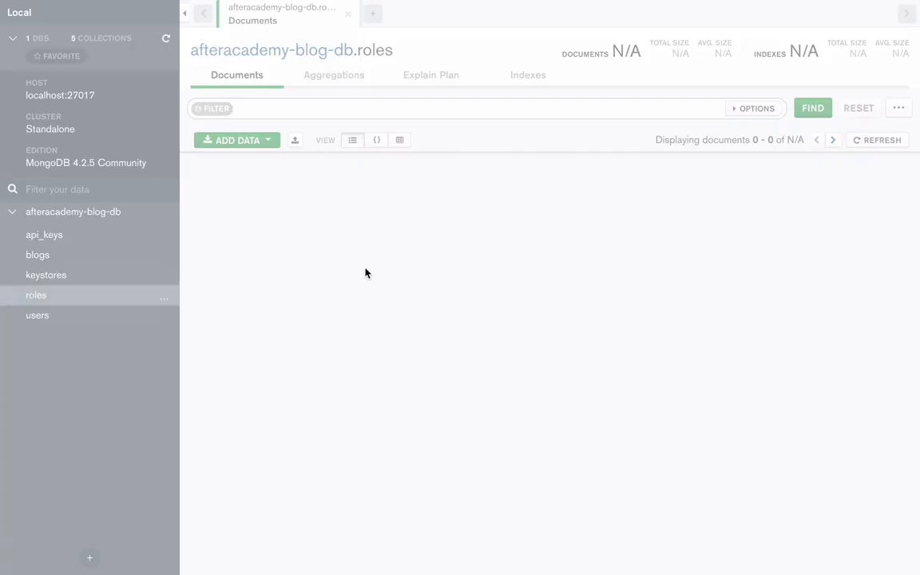
click(813, 108)
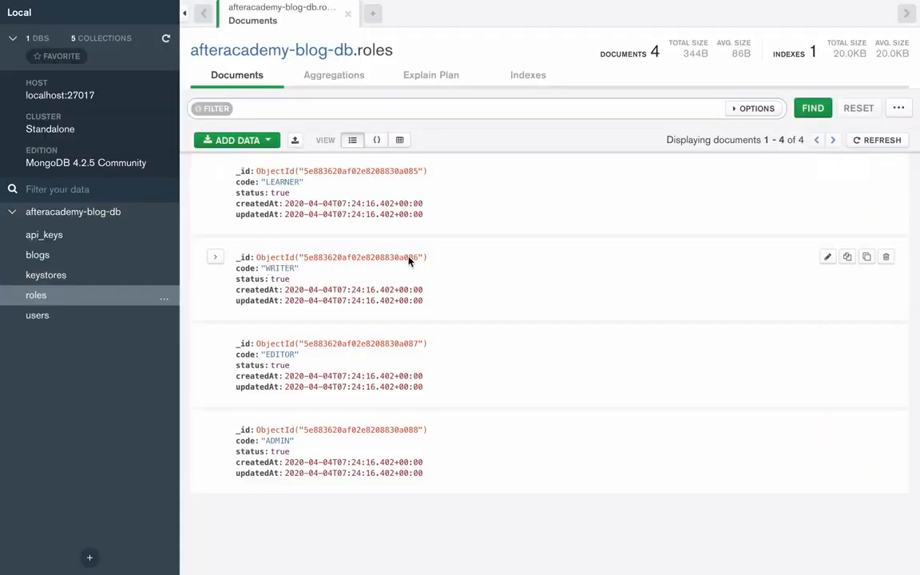
double_click(285, 268)
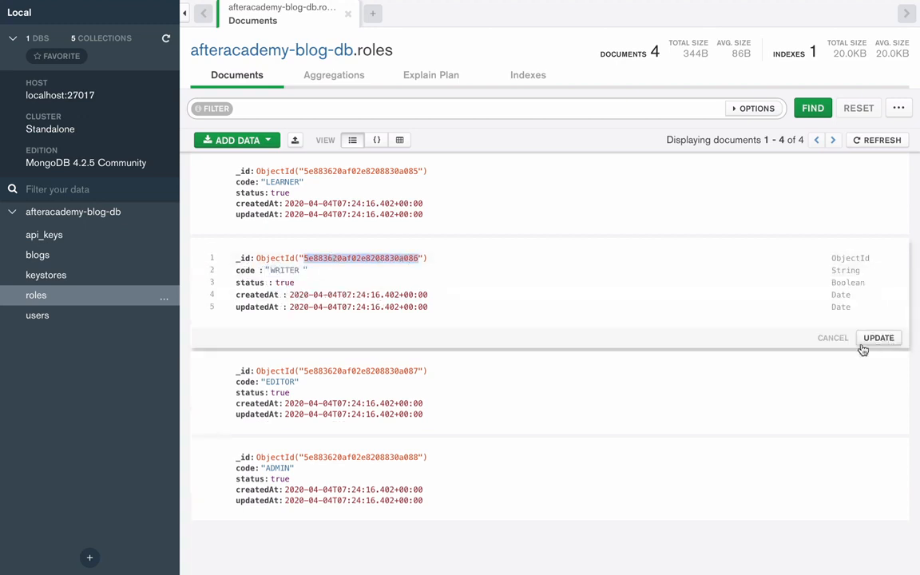
click(38, 315)
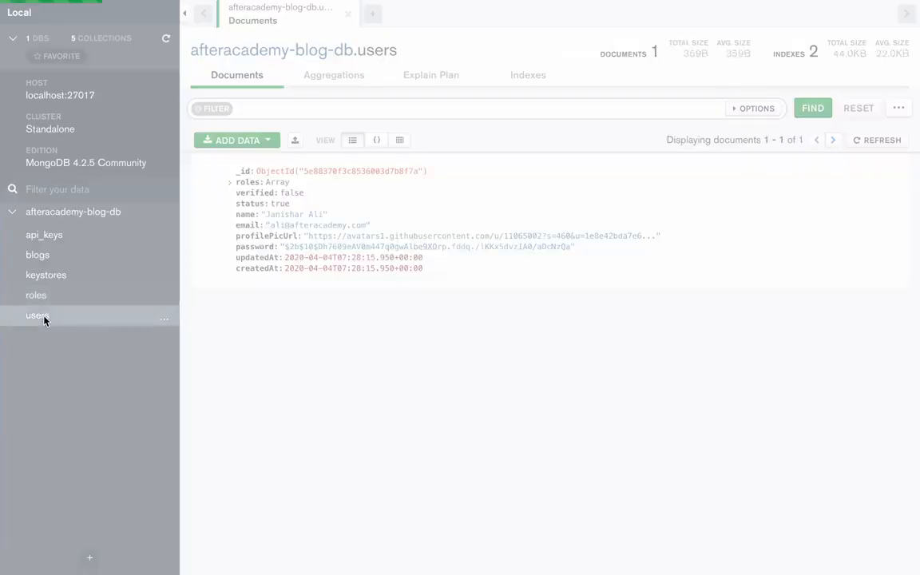
click(230, 182)
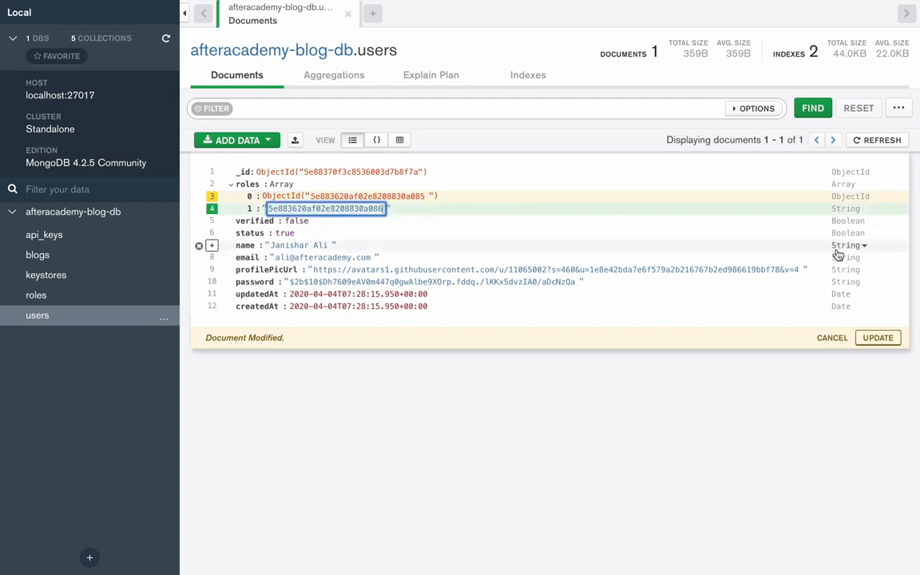
click(848, 208)
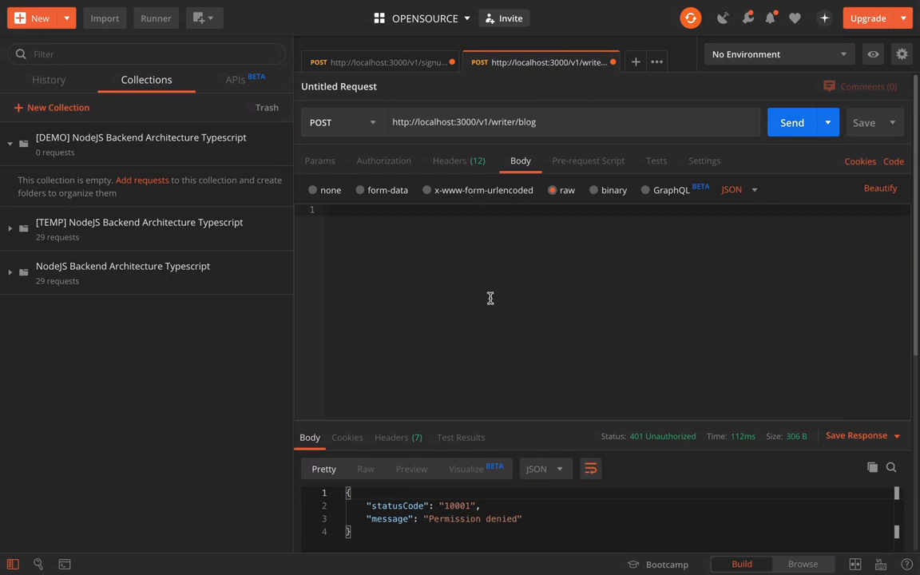
- Send the writer's Node.js introduction blog JSON, getting 200 OK: Blog created successfully
click(791, 122)
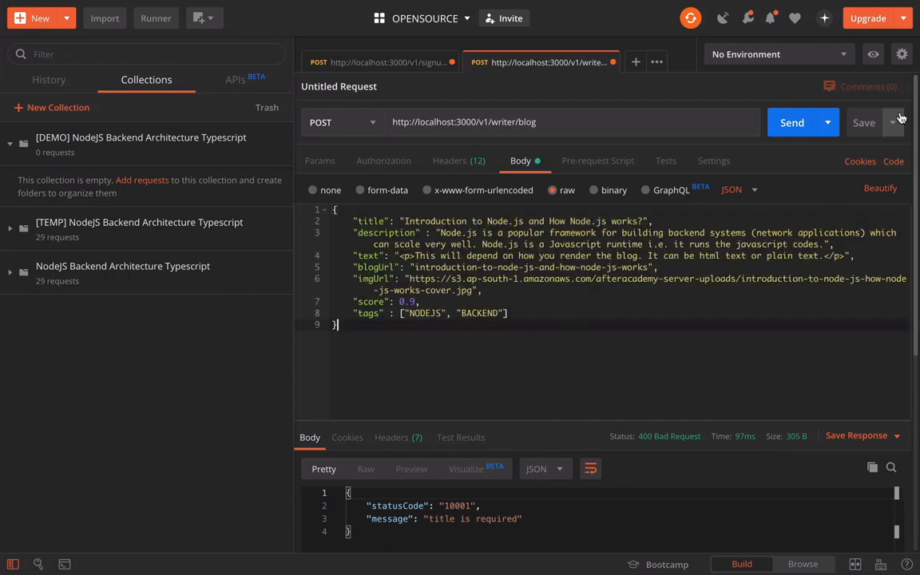
click(792, 122)
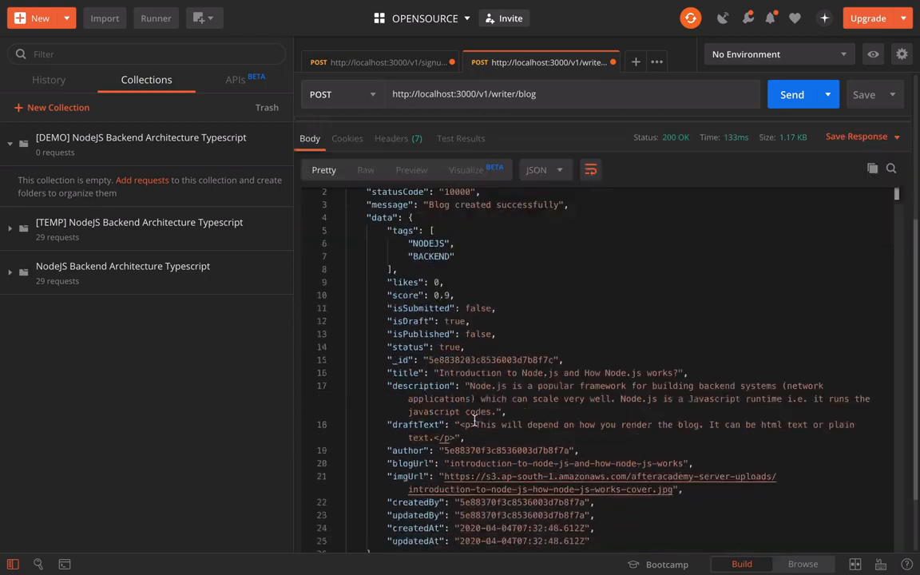
scroll(down, 3)
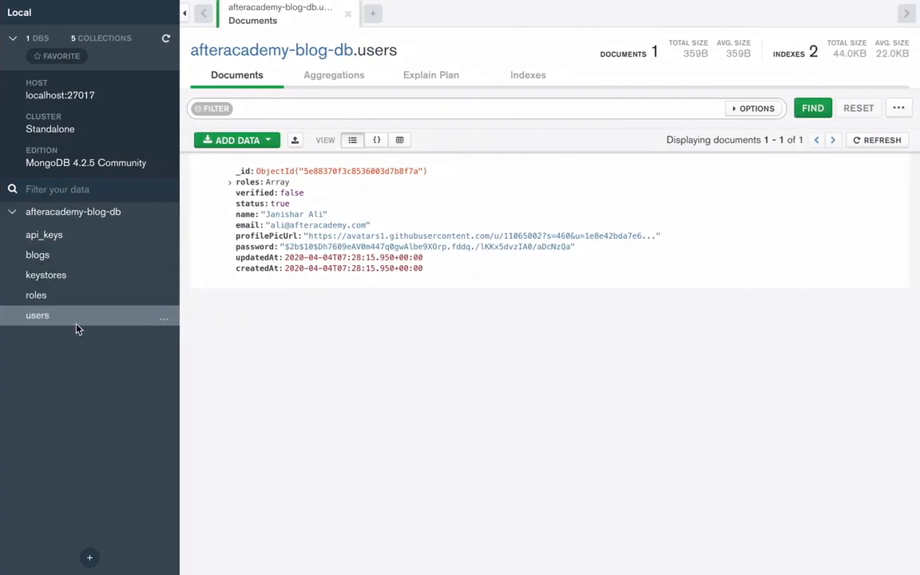
- Inspect the single user document in Compass's users collection
click(37, 255)
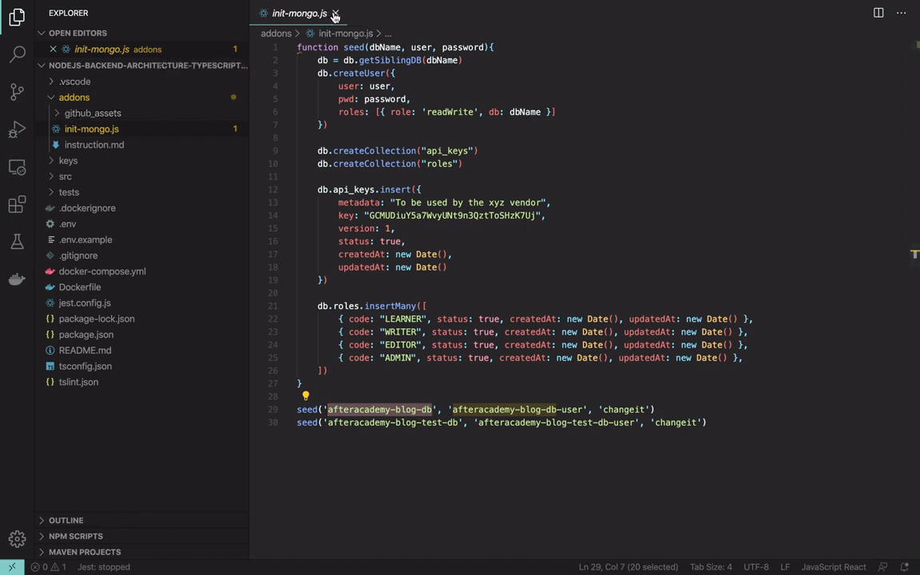
- Close init-mongo.js and run npm install in the terminal, adding 875 packages
click(335, 13)
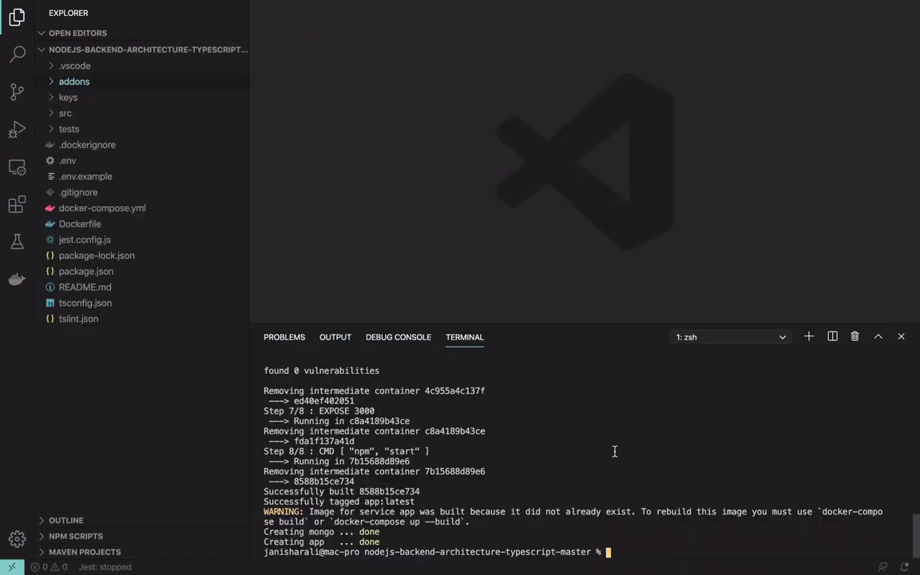
click(854, 336)
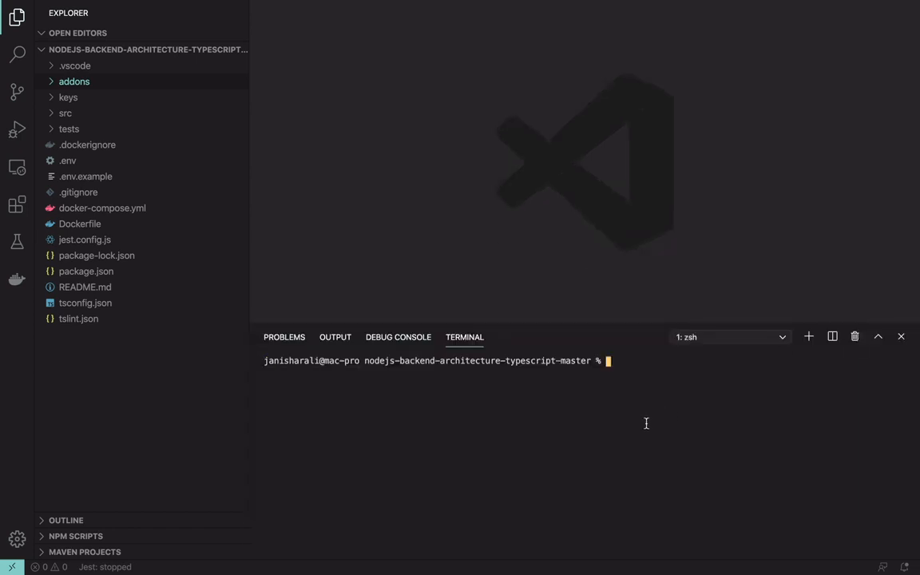
text(npm)
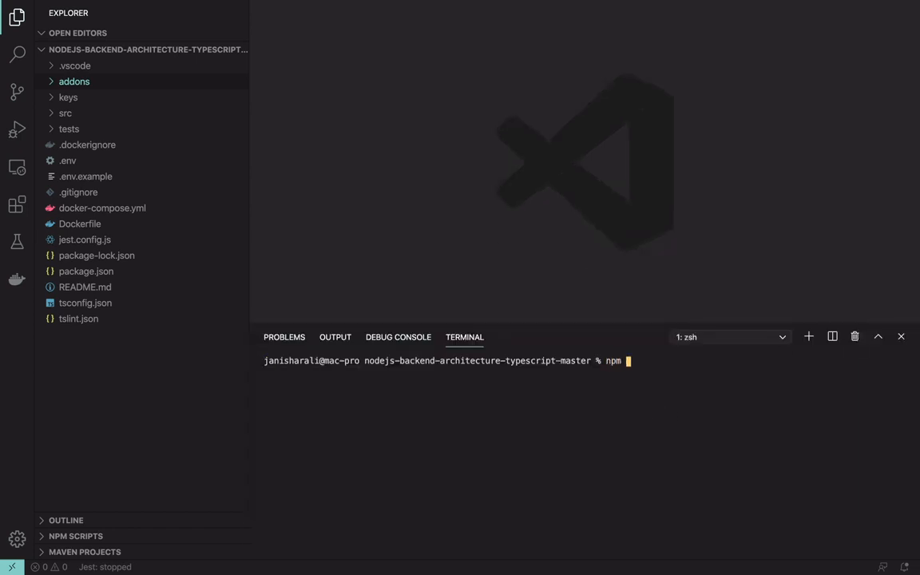
text(install)
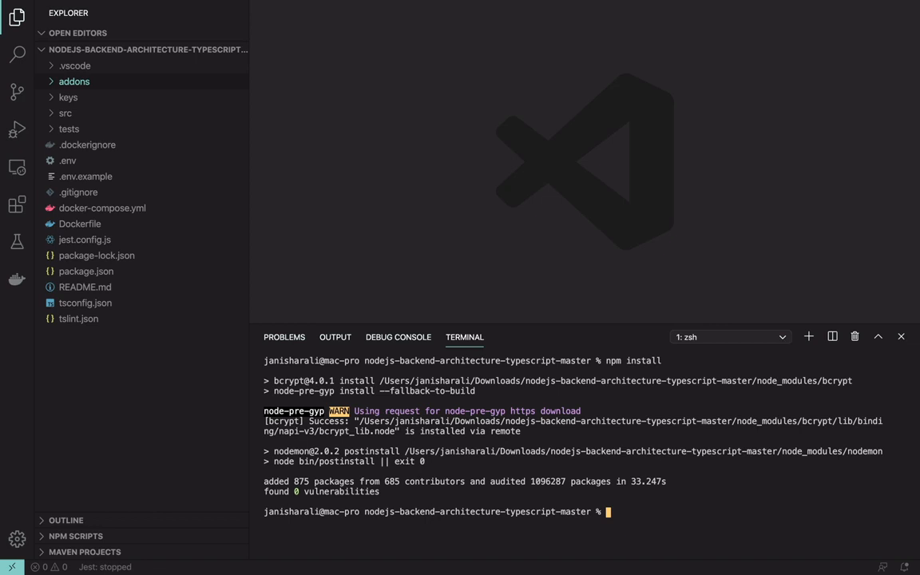
mouse_move(618, 531)
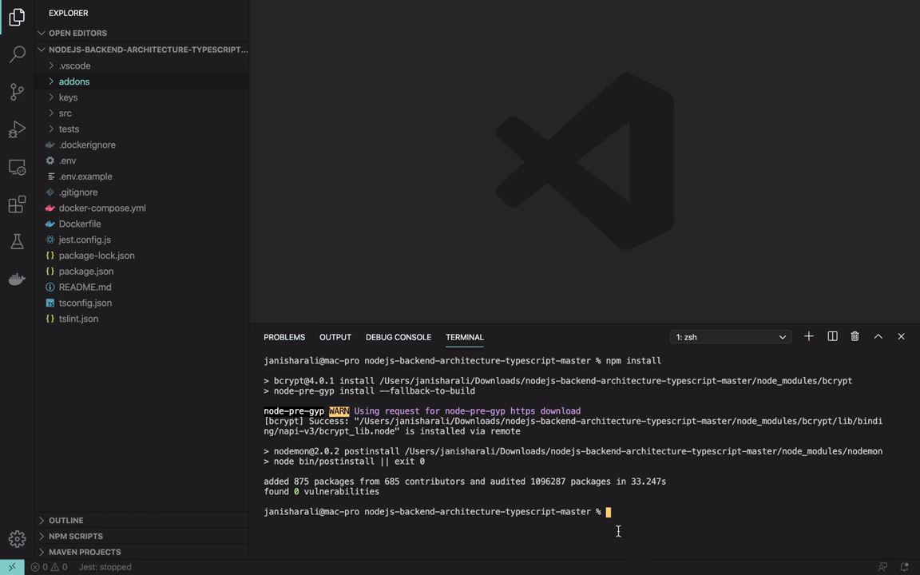
mouse_move(652, 524)
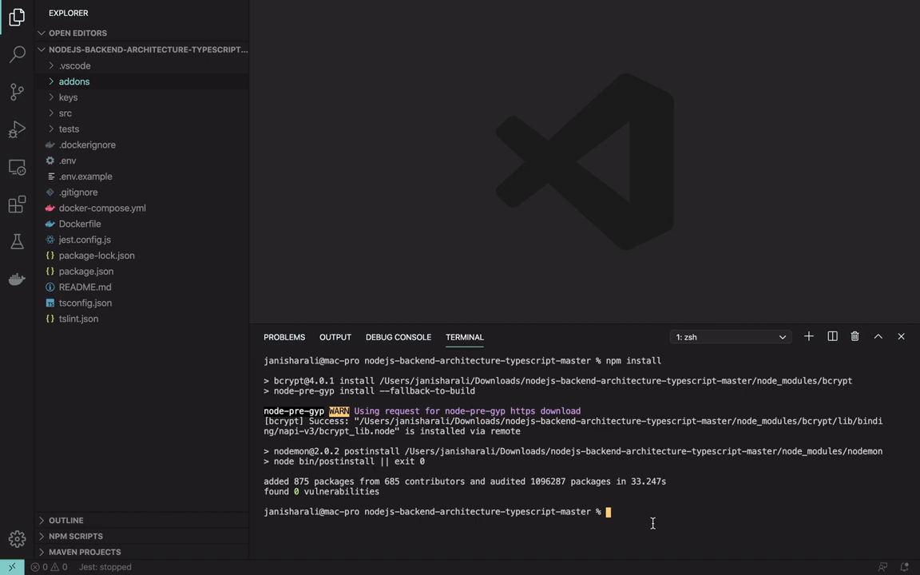
- Return from the Docker panel to the Explorer and start npm test
click(17, 279)
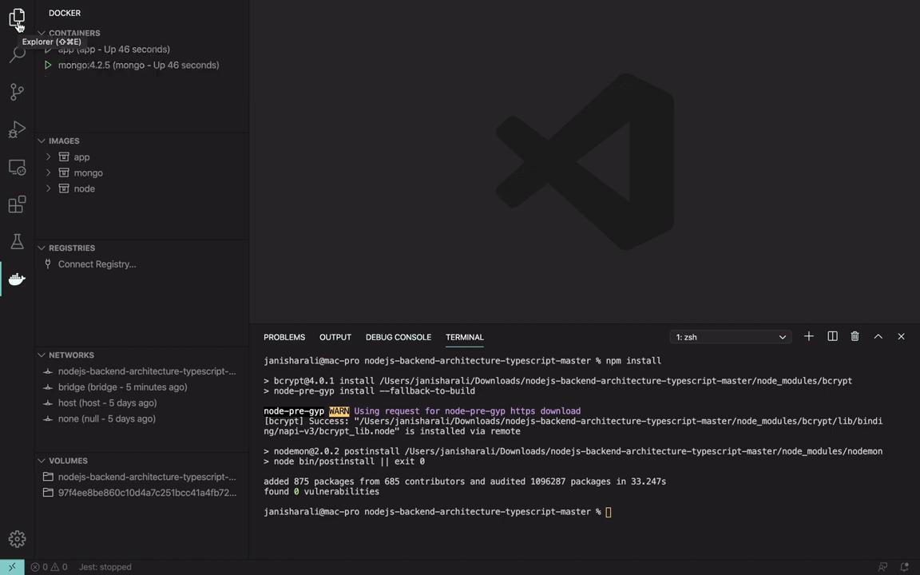
click(17, 18)
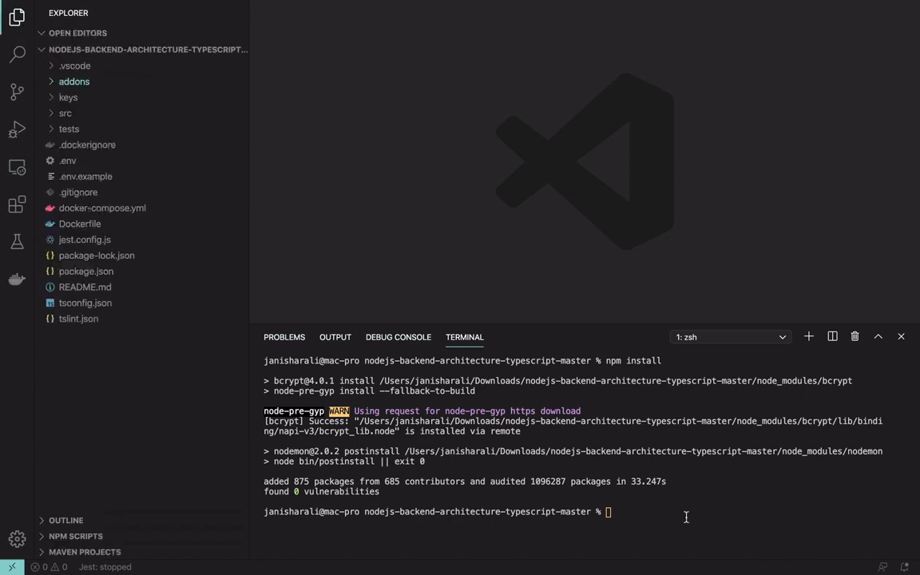
text(npm test)
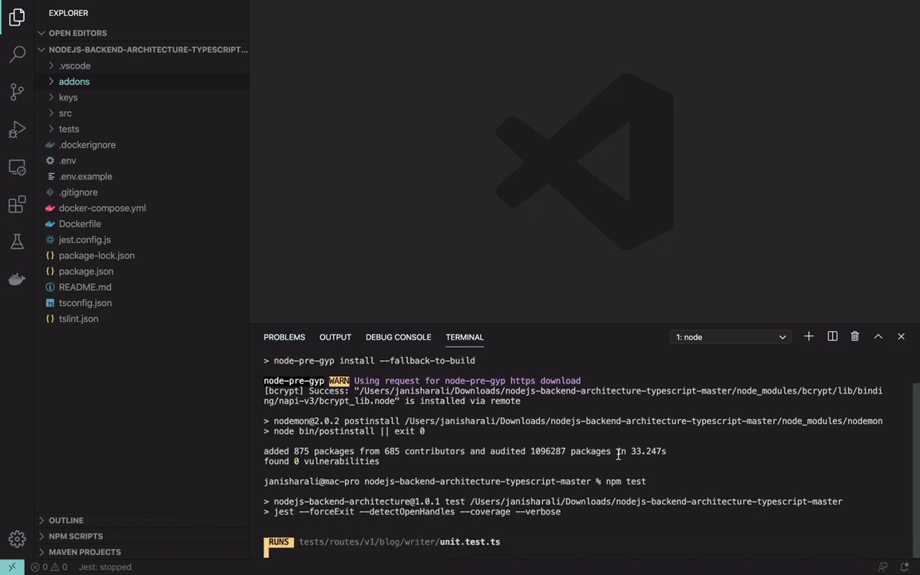
mouse_move(534, 323)
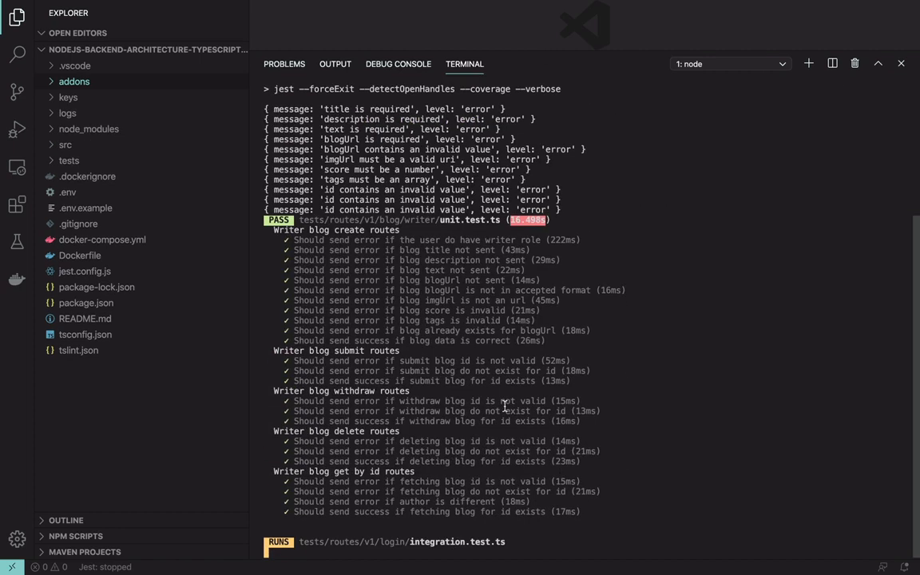
- Review the passing Jest results, then reveal coverage/lcov-report/index.html in Finder
scroll(down, 3)
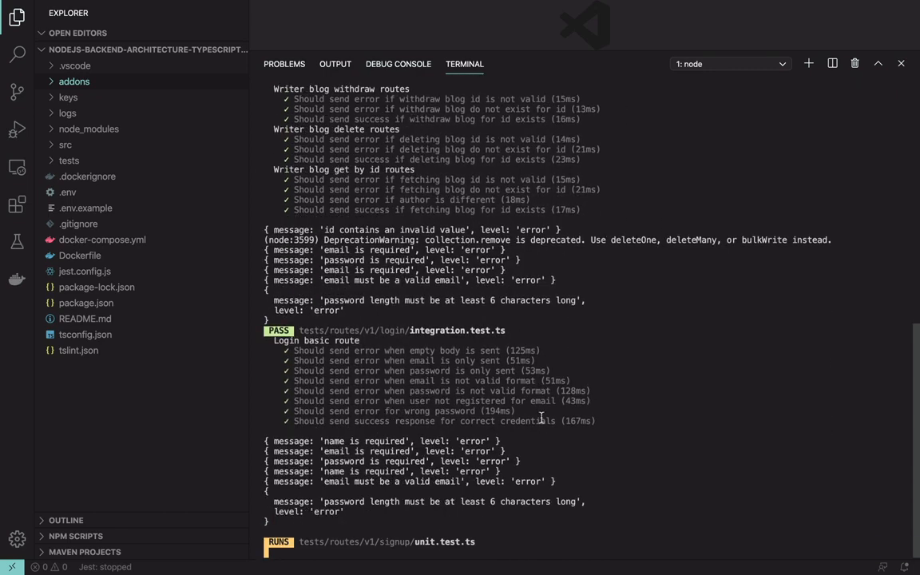
scroll(down, 3)
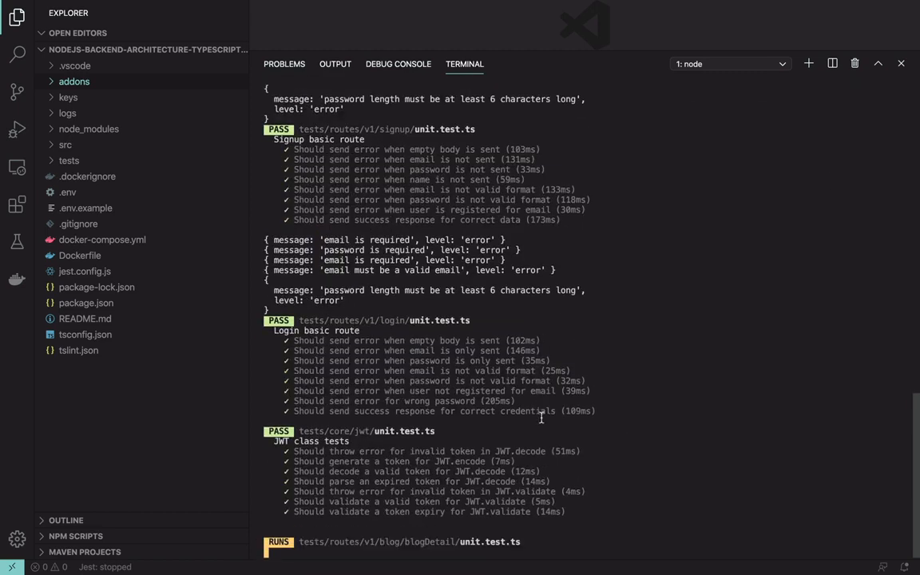
scroll(down, 3)
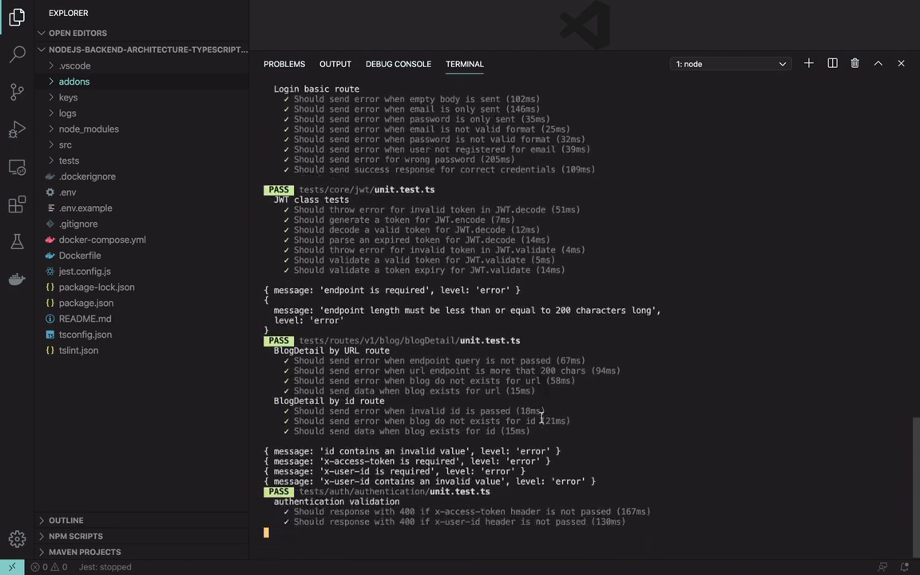
scroll(down, 3)
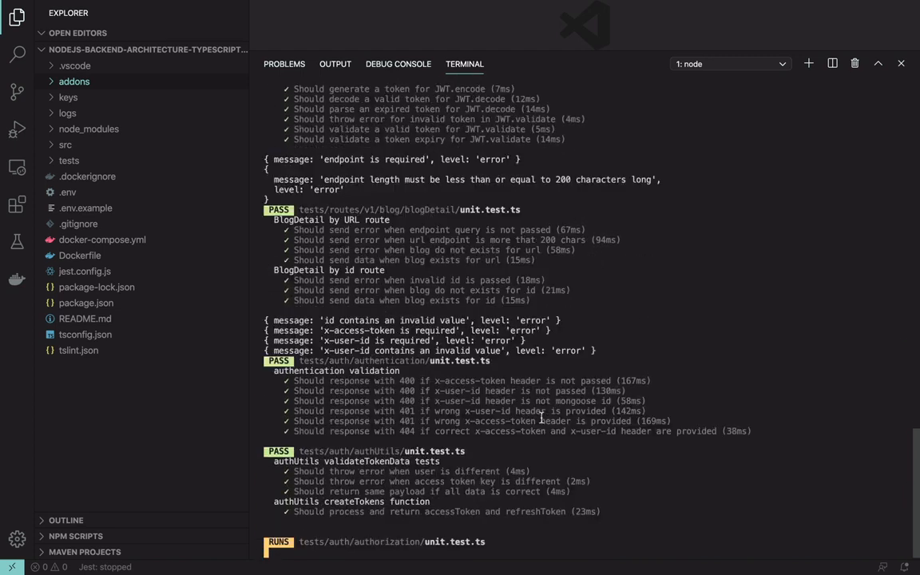
scroll(down, 3)
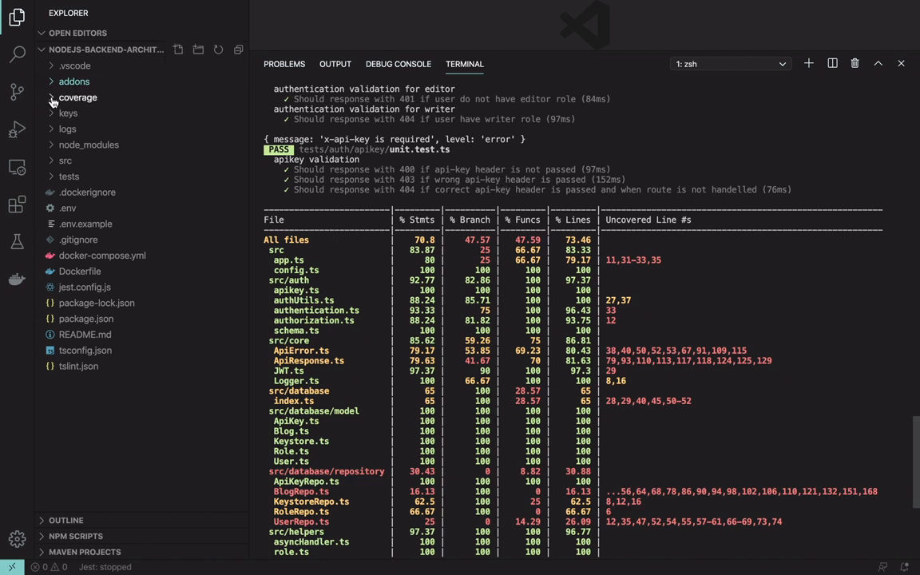
click(78, 97)
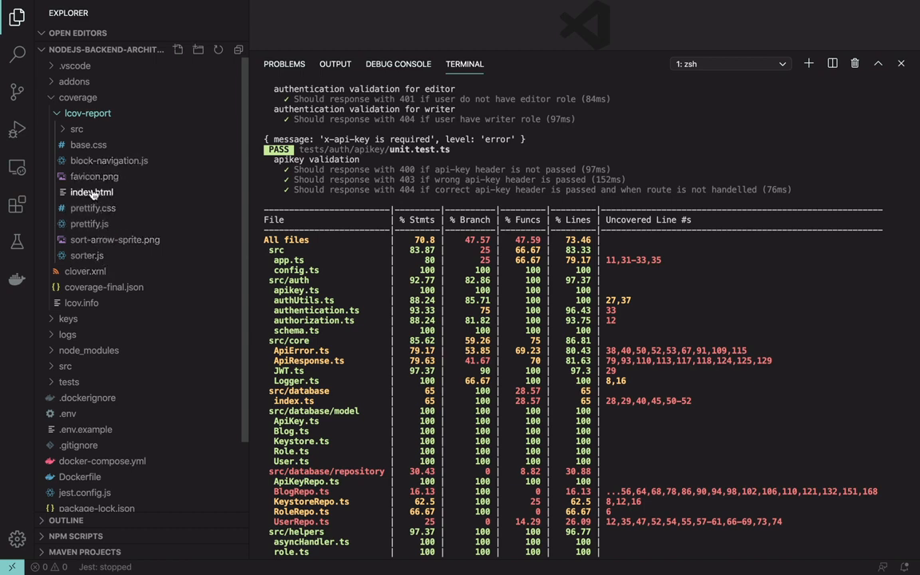
right_click(91, 192)
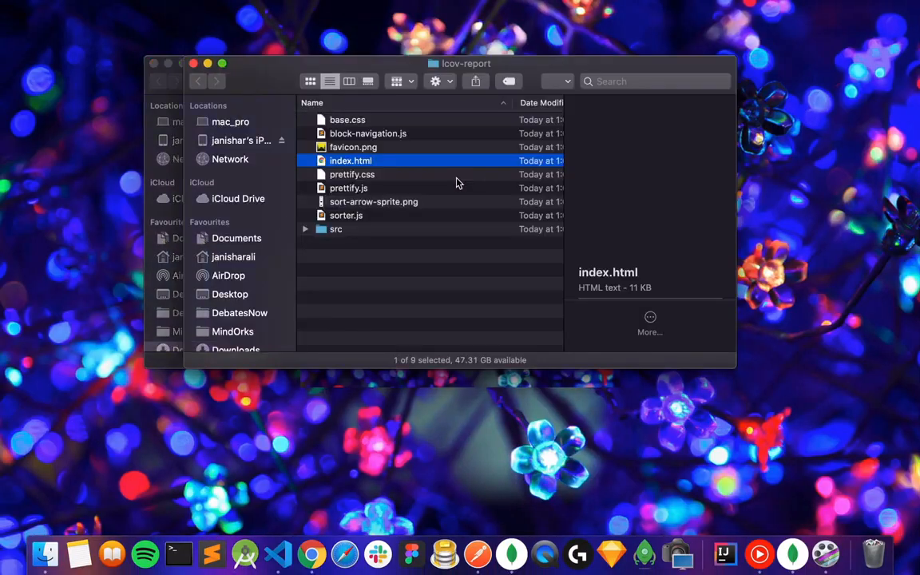
- Open index.html in Chrome and view JWT.ts coverage under src/core (97.37% statements)
double_click(351, 161)
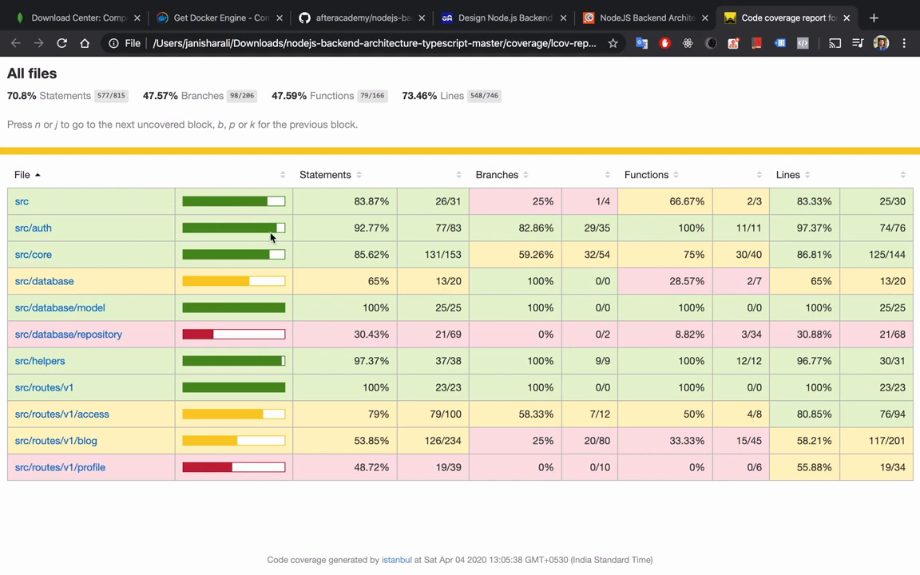
mouse_move(266, 347)
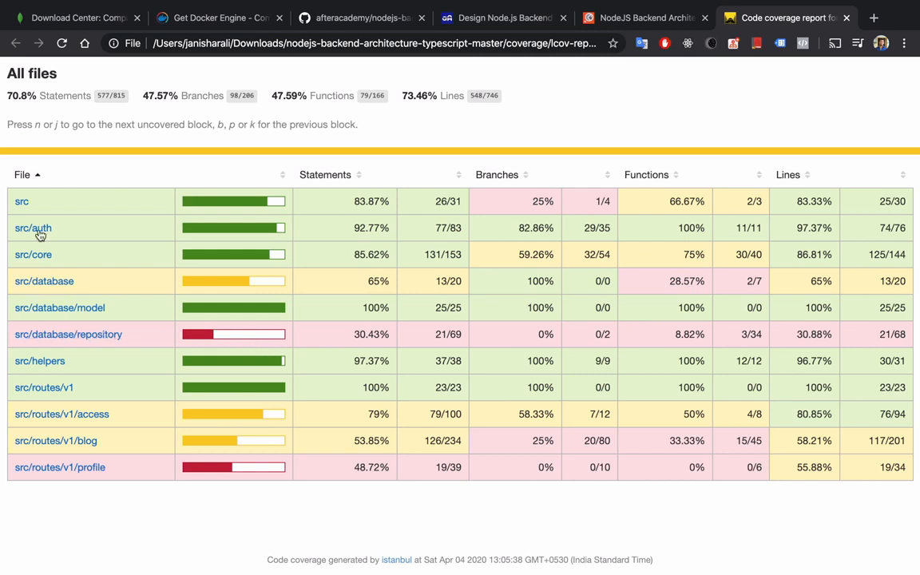
click(33, 254)
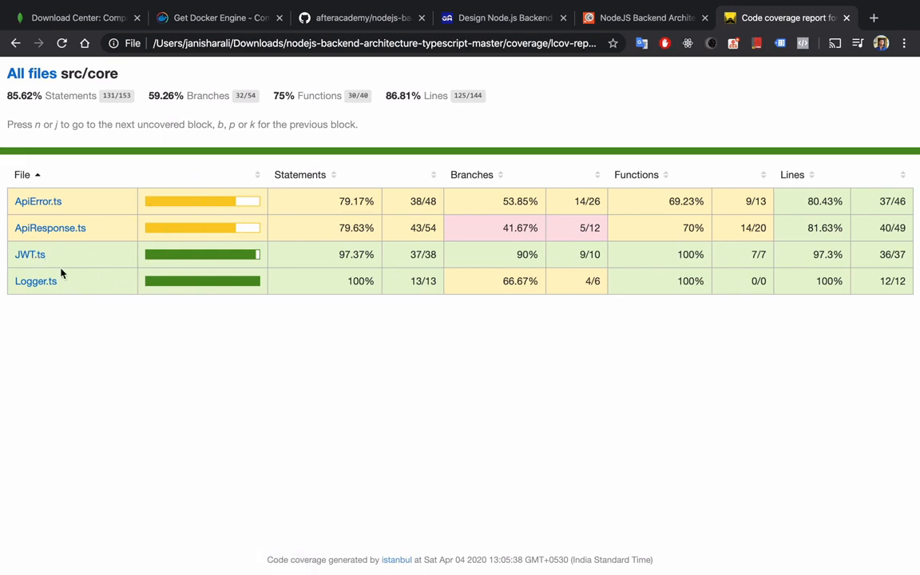
click(30, 254)
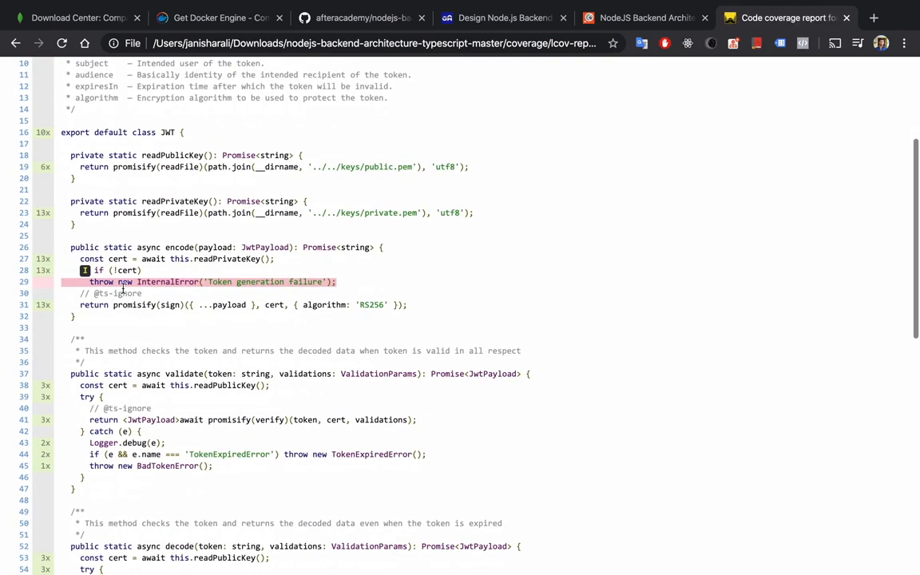
scroll(down, 3)
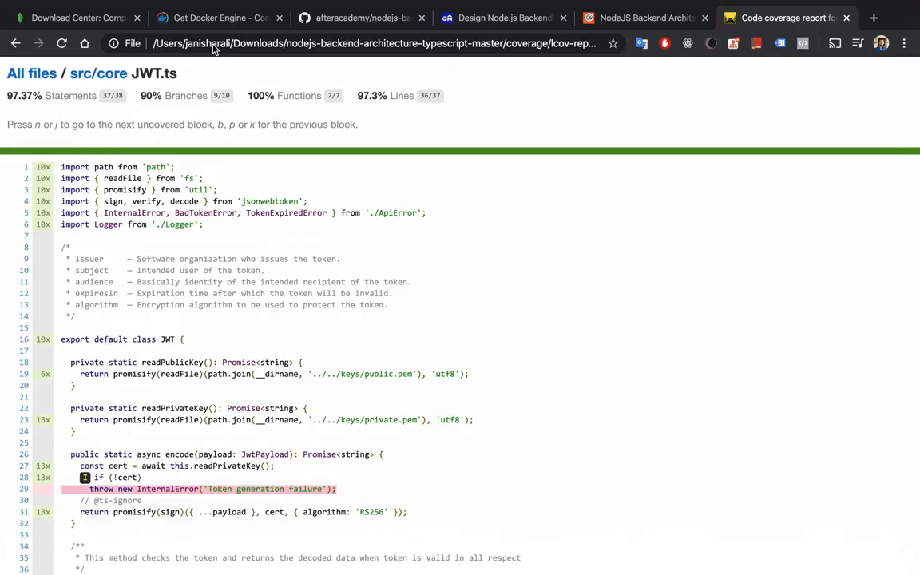
- Read the AfterAcademy Node.js backend architecture article down to Better Error Handling
click(504, 17)
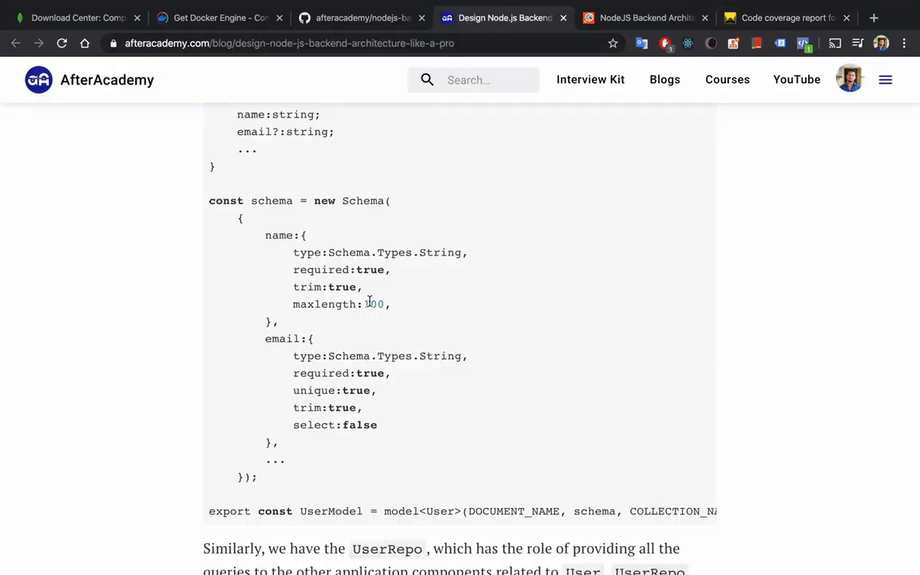
scroll(down, 3)
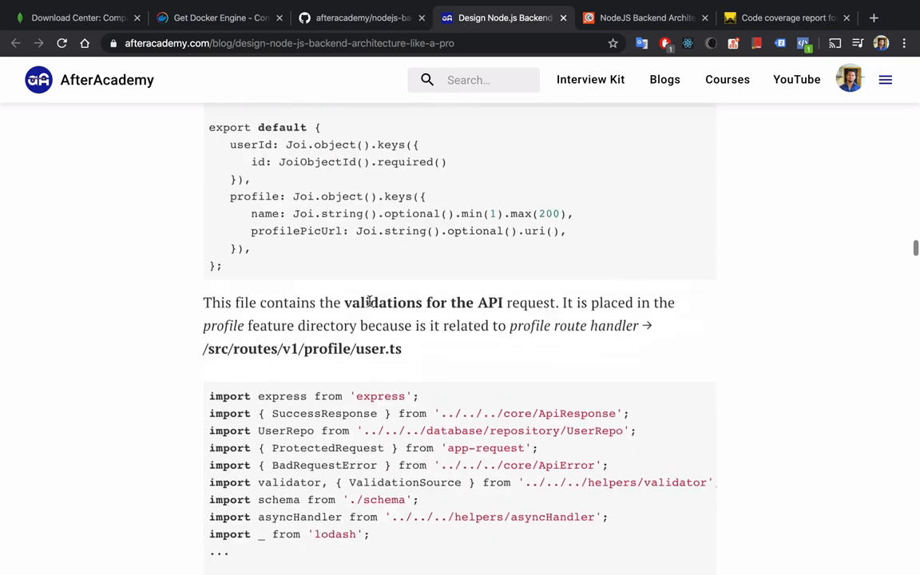
scroll(down, 3)
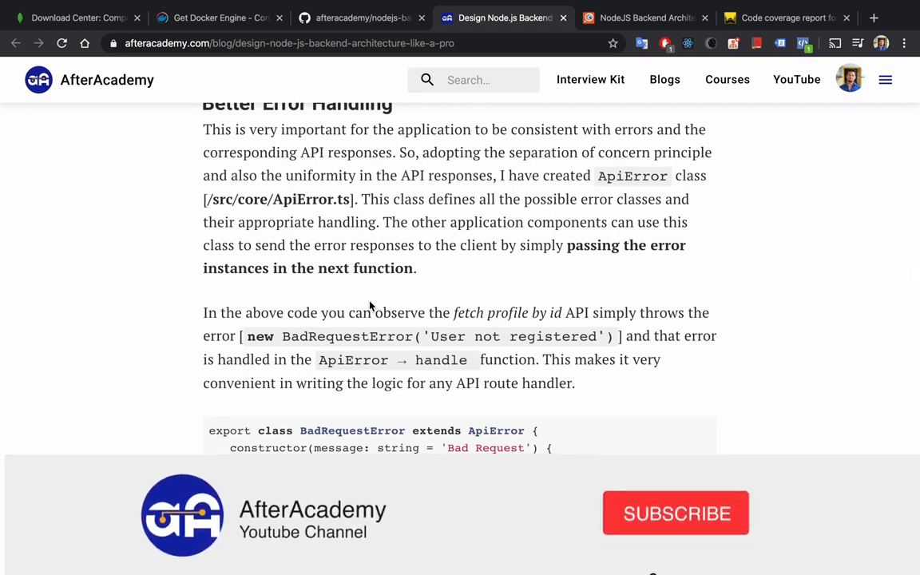
click(676, 513)
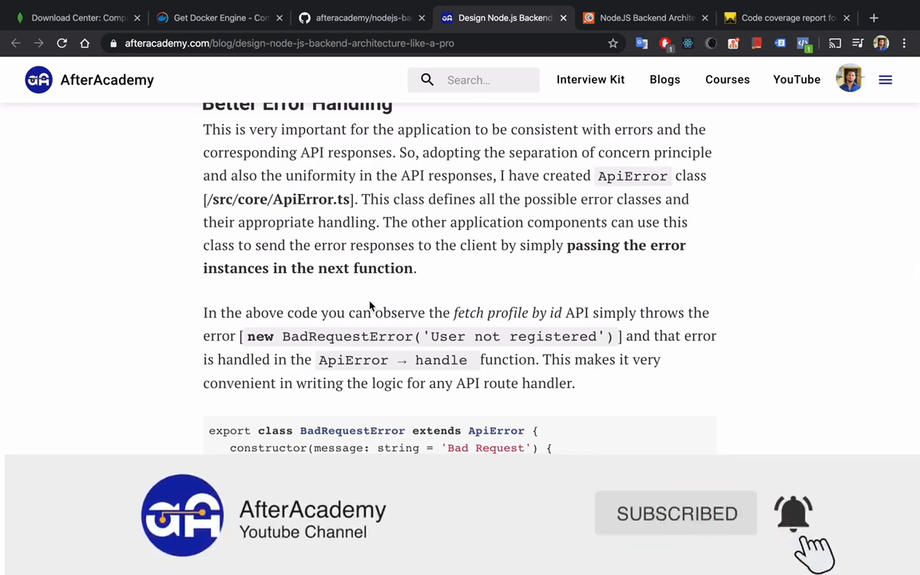